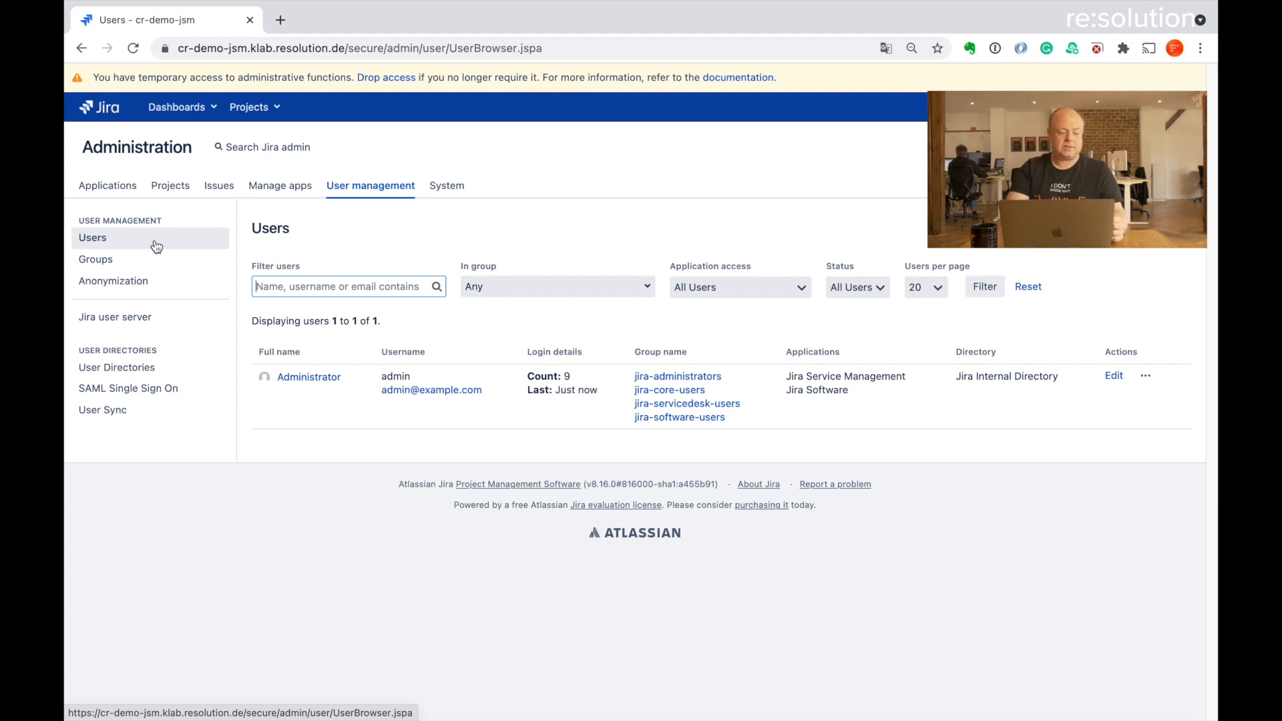
# Step: Open SAML Single Sign On from the User management sidebar to show the setup wizard
pyautogui.click(129, 387)
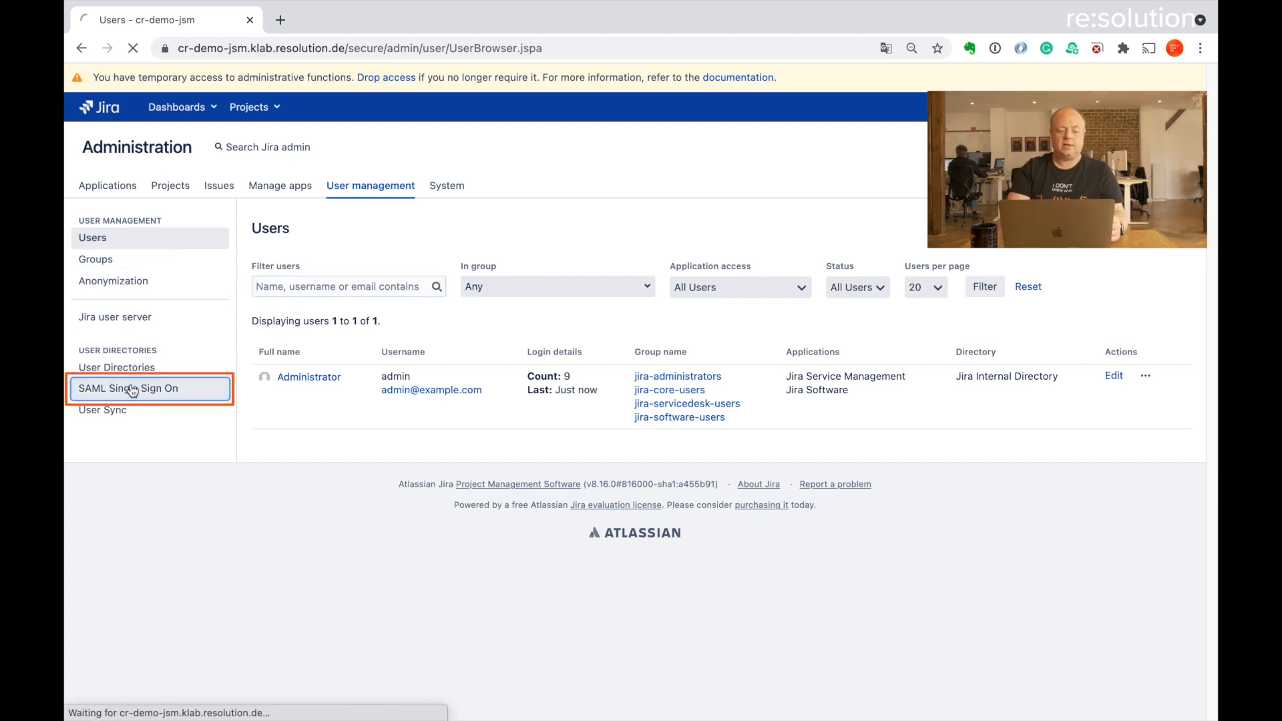
pyautogui.click(128, 389)
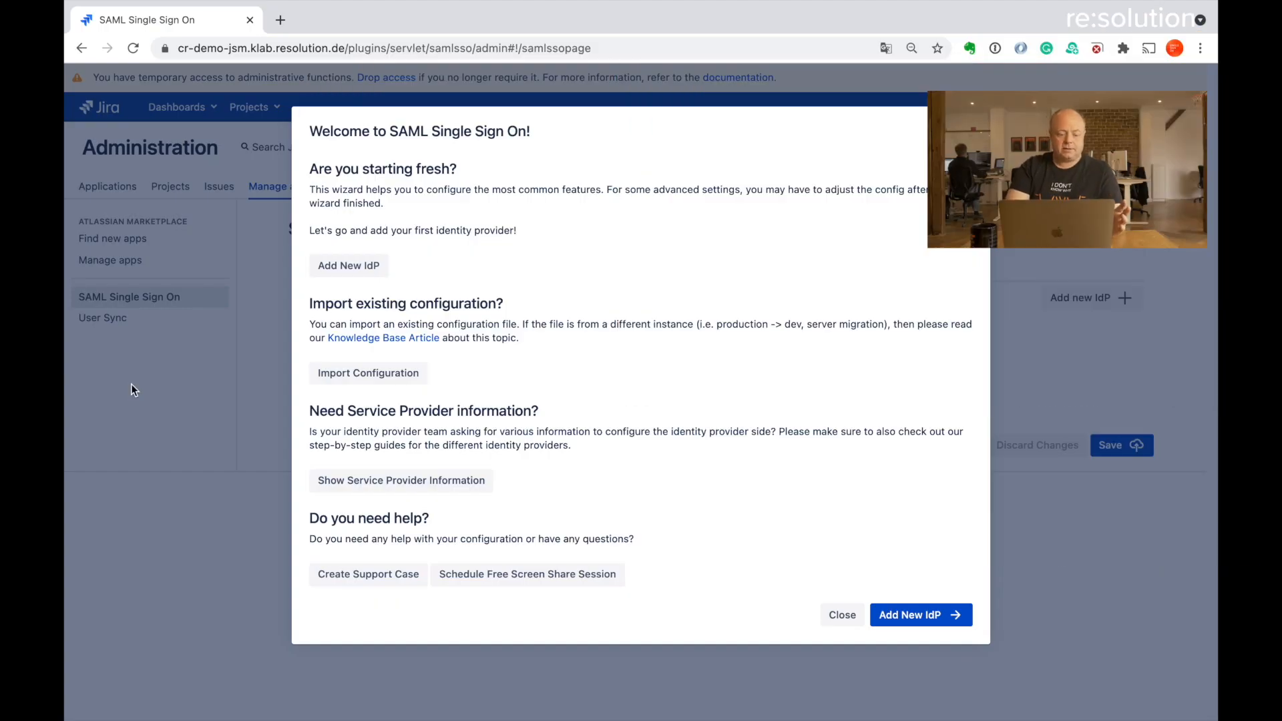
# Step: Add a new identity provider from the Azure AD template and proceed to its URLs
pyautogui.click(920, 614)
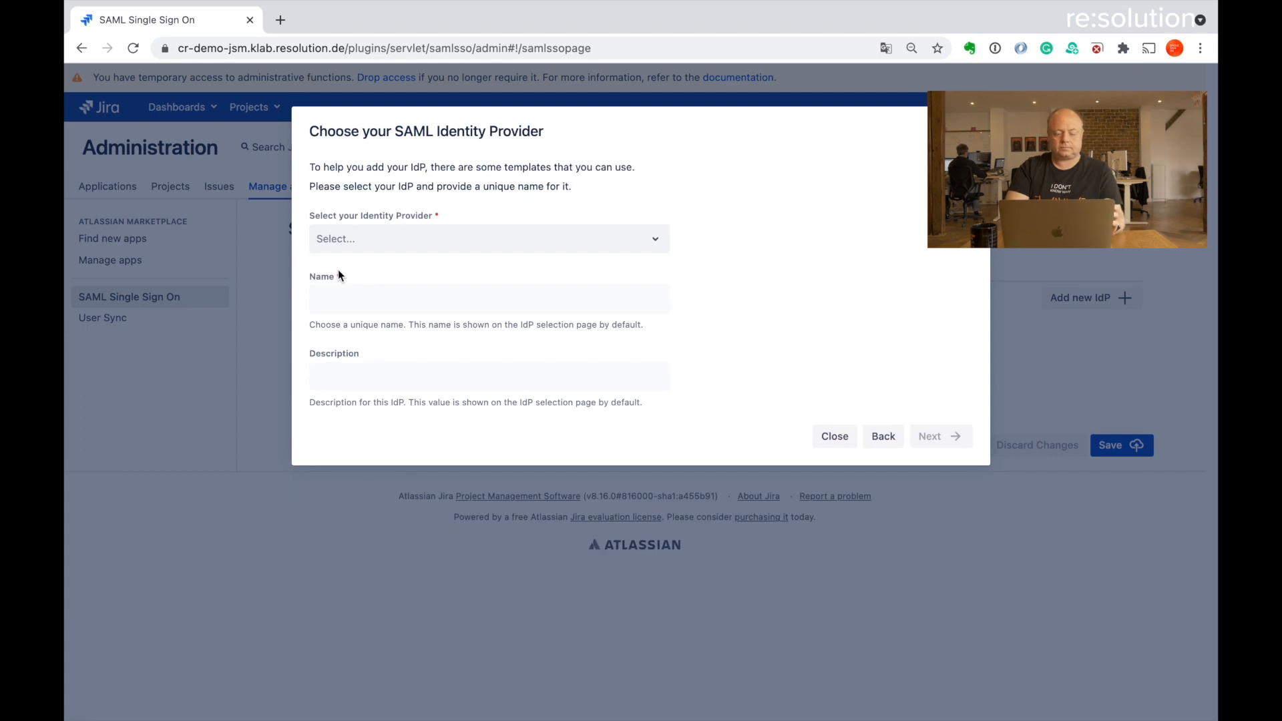
pyautogui.click(488, 237)
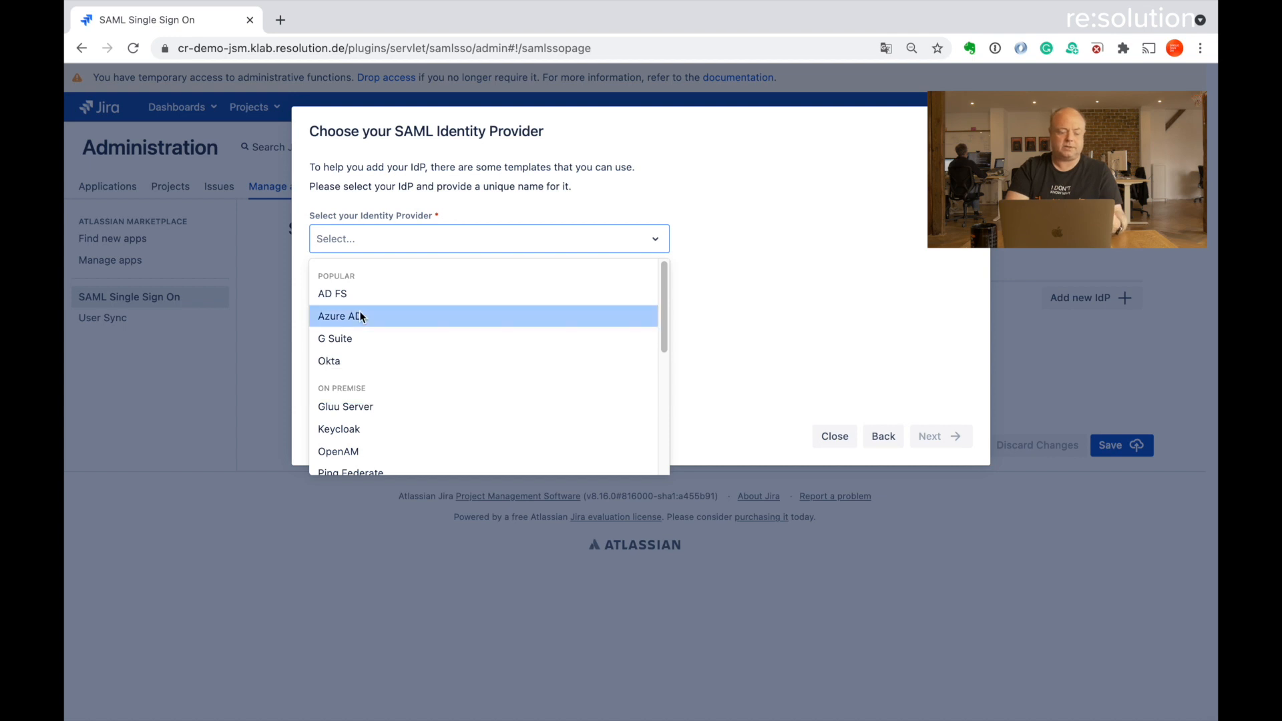
pyautogui.click(341, 317)
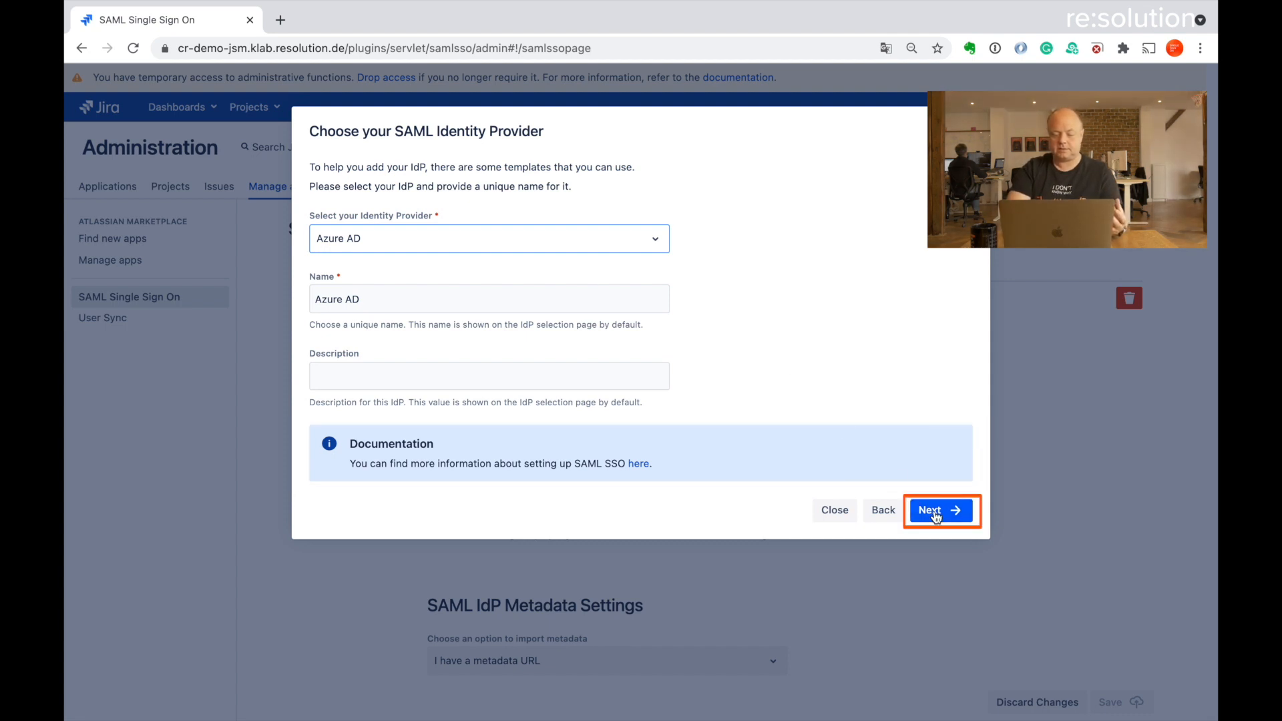
pyautogui.click(940, 510)
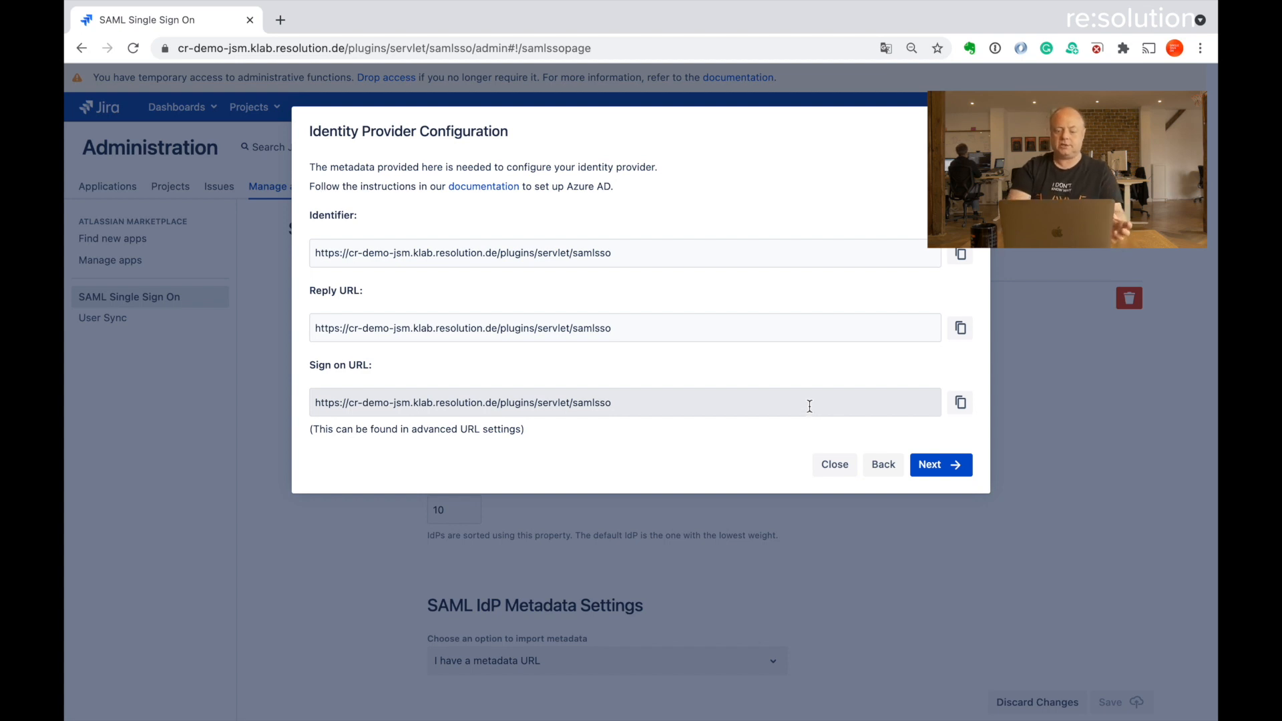
# Step: Copy the Jira Identifier URL and switch to the Azure portal home
pyautogui.click(958, 252)
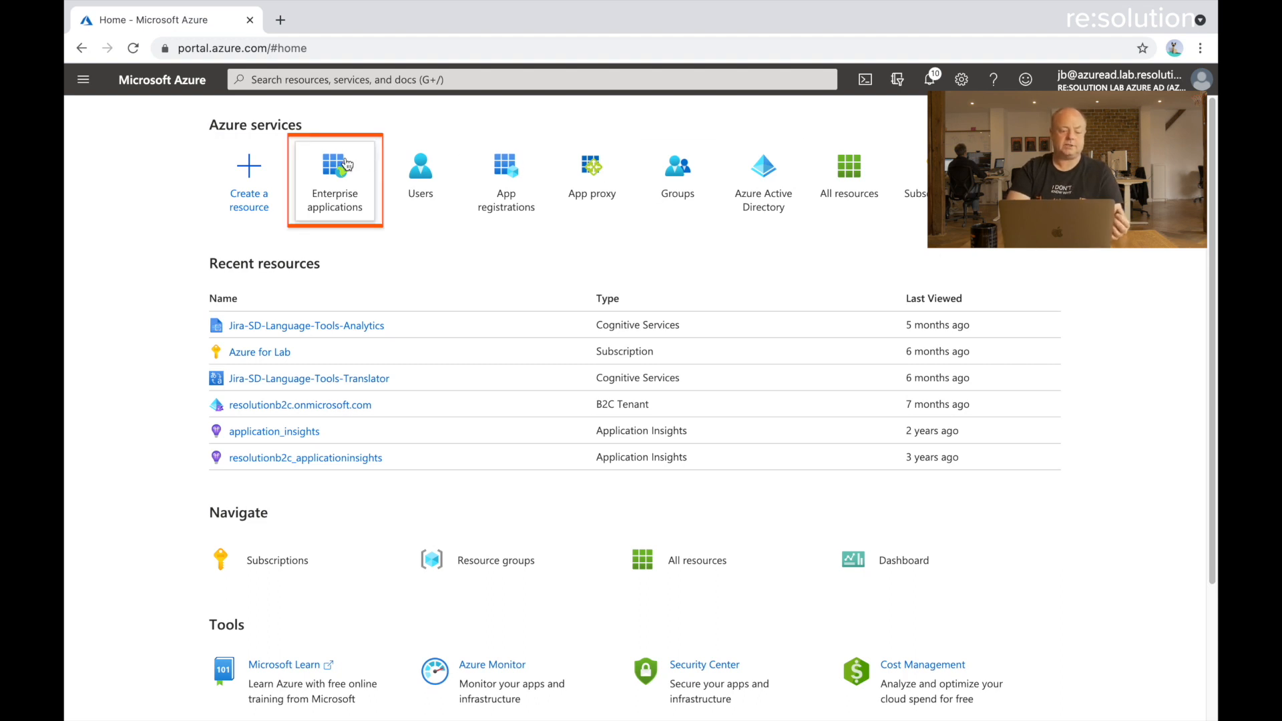
# Step: Search the Enterprise applications gallery for 'resolution' and open SAML SSO for Jira by resolution GmbH
pyautogui.click(334, 166)
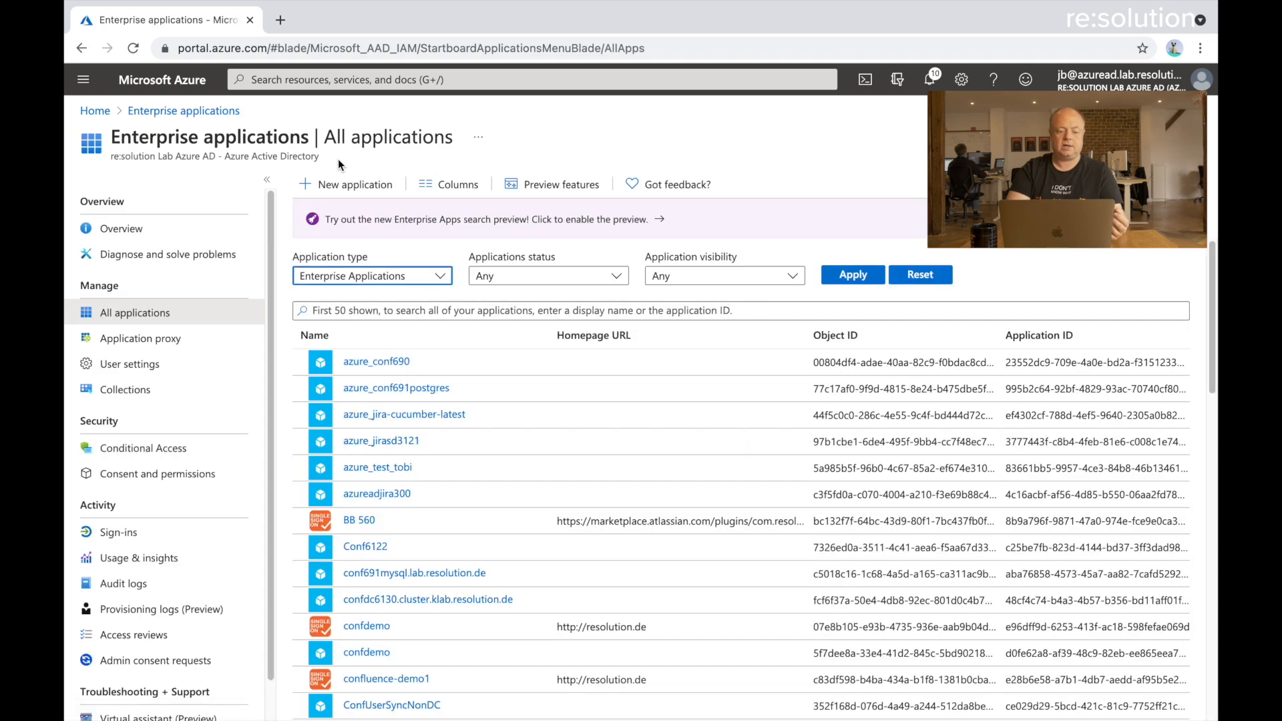
pyautogui.click(345, 184)
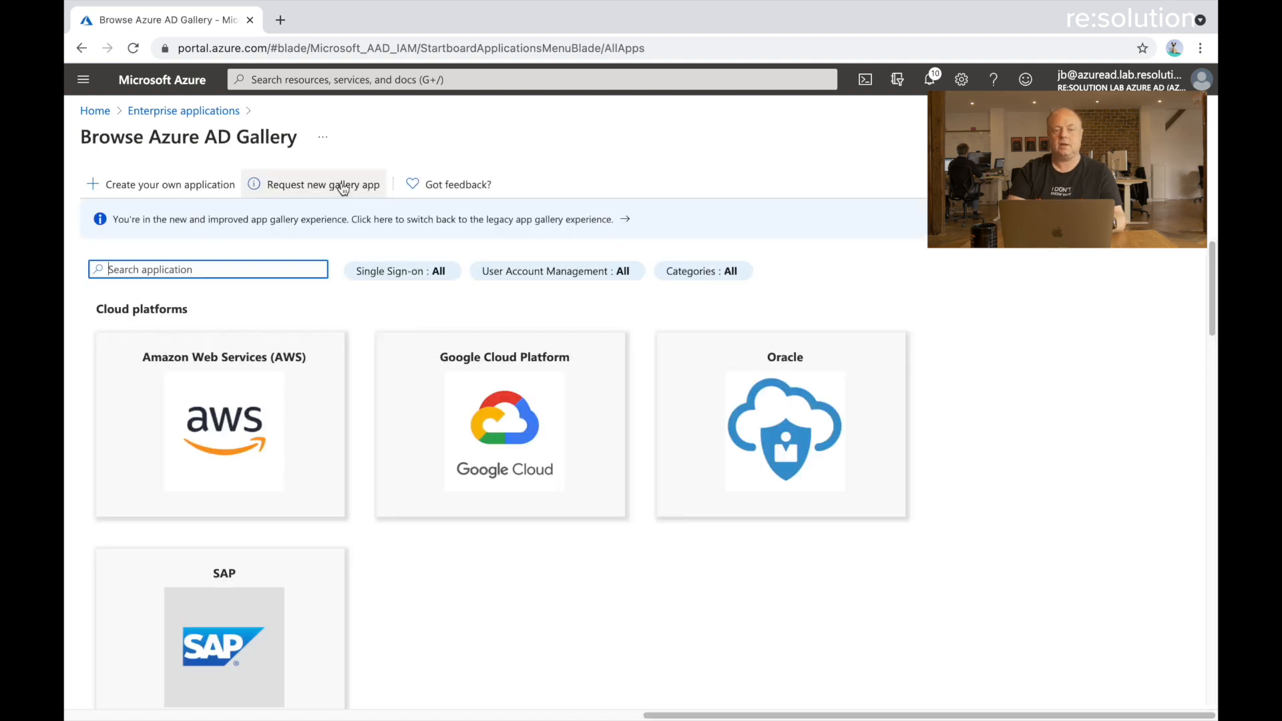
pyautogui.moveTo(336, 185)
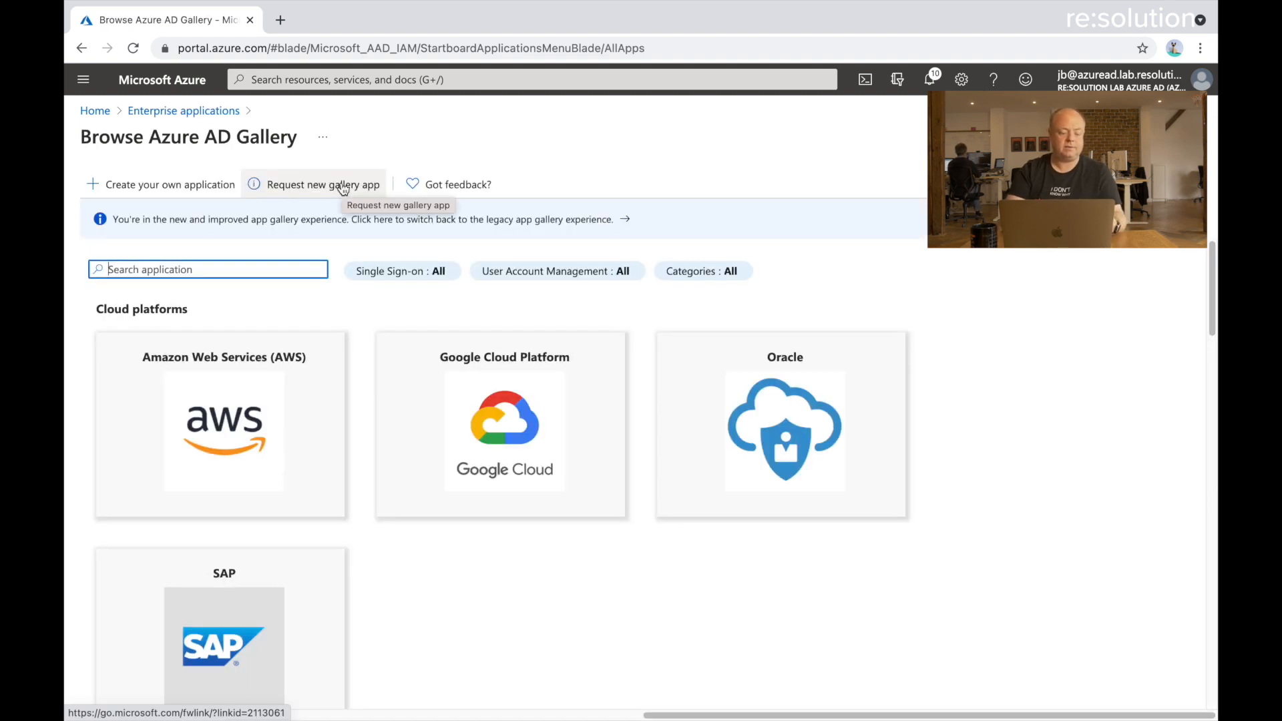
pyautogui.click(207, 269)
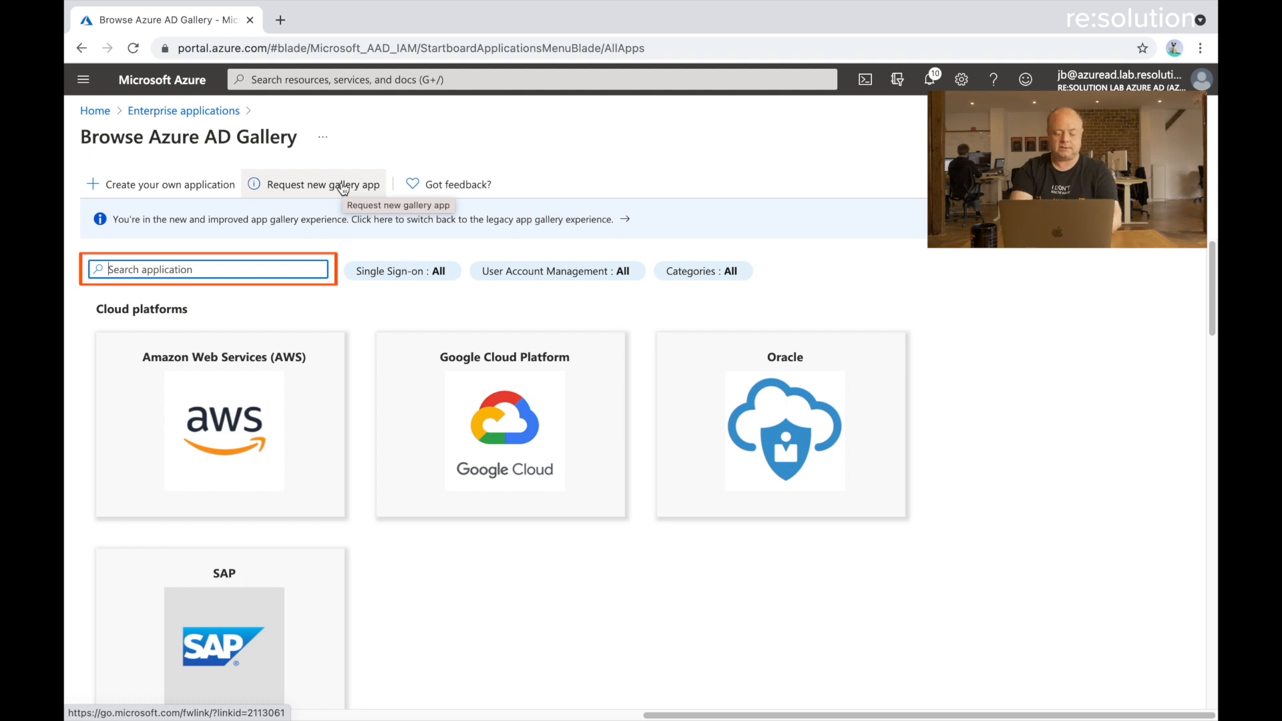
pyautogui.write('resolution')
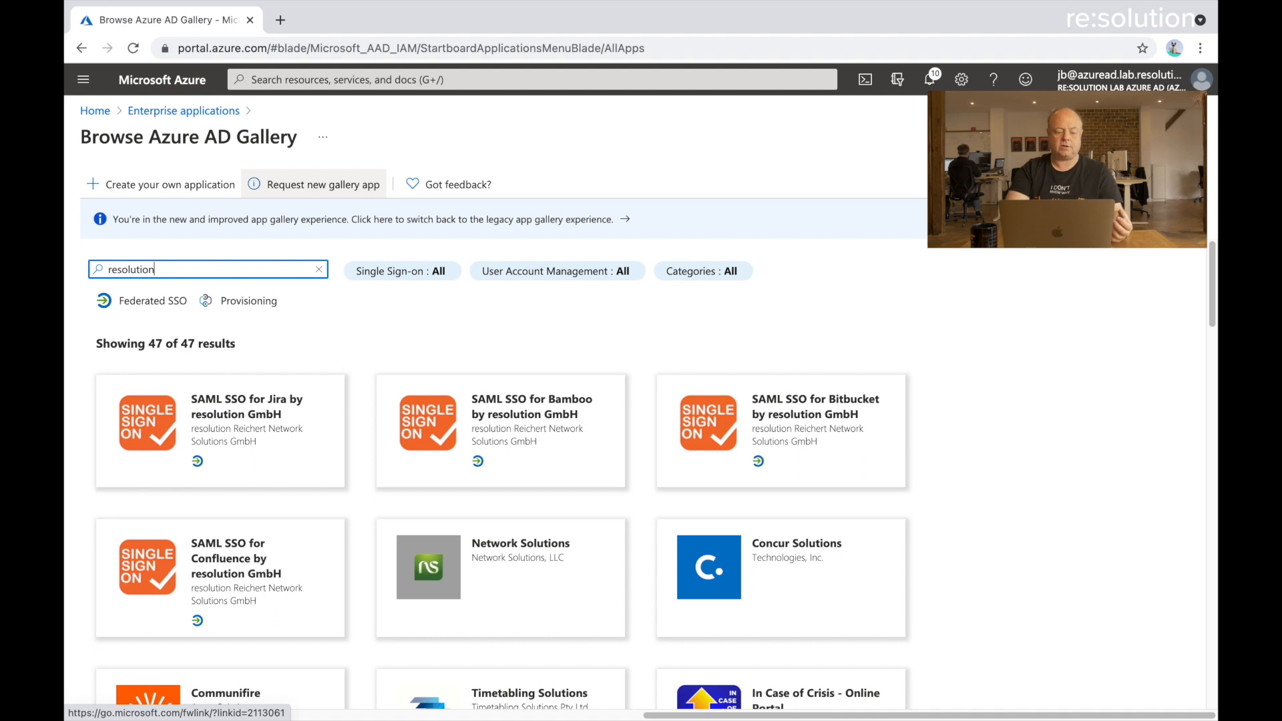
pyautogui.click(219, 430)
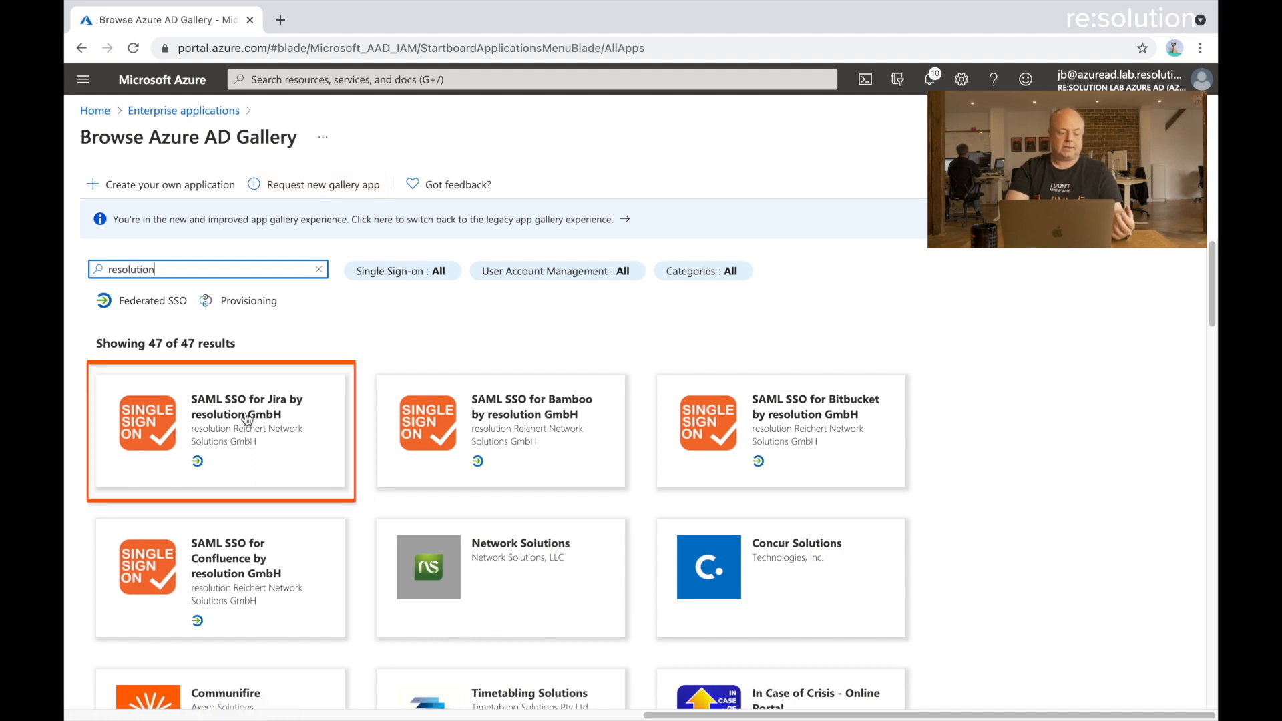
pyautogui.click(221, 423)
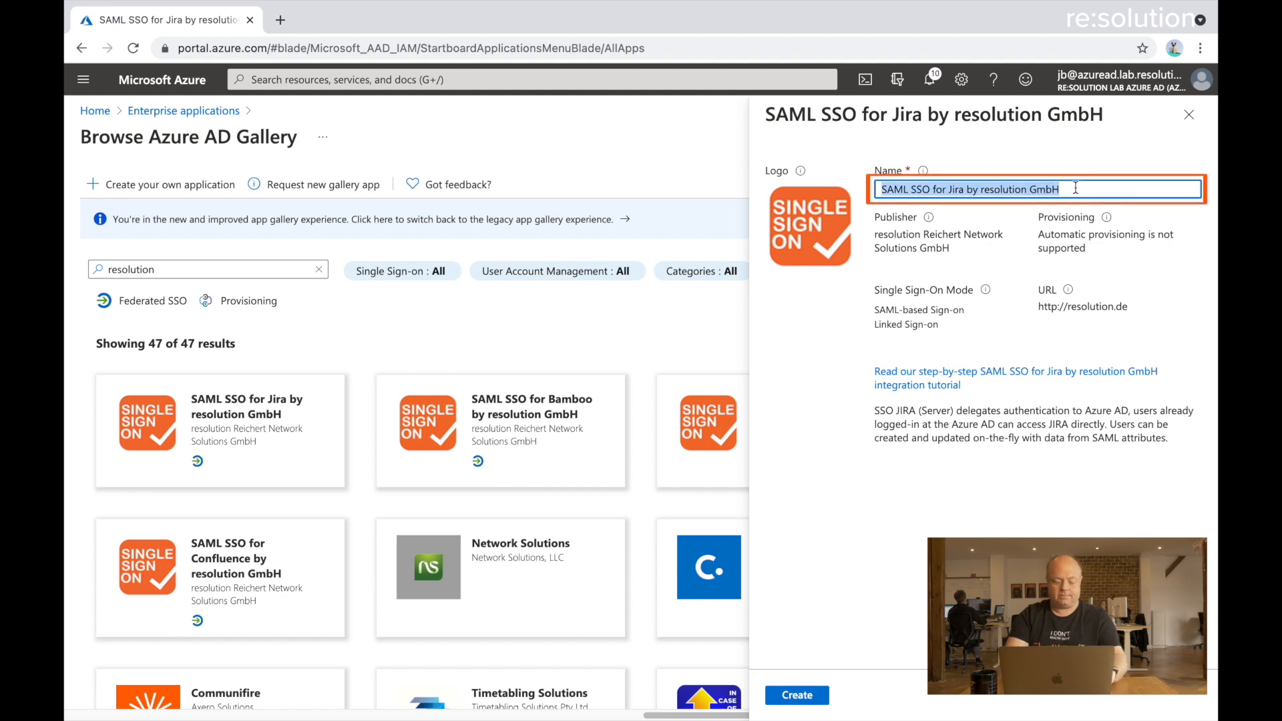
# Step: Name the gallery app 'cr-demo-jira' and create it
pyautogui.write('cr-demo-jira')
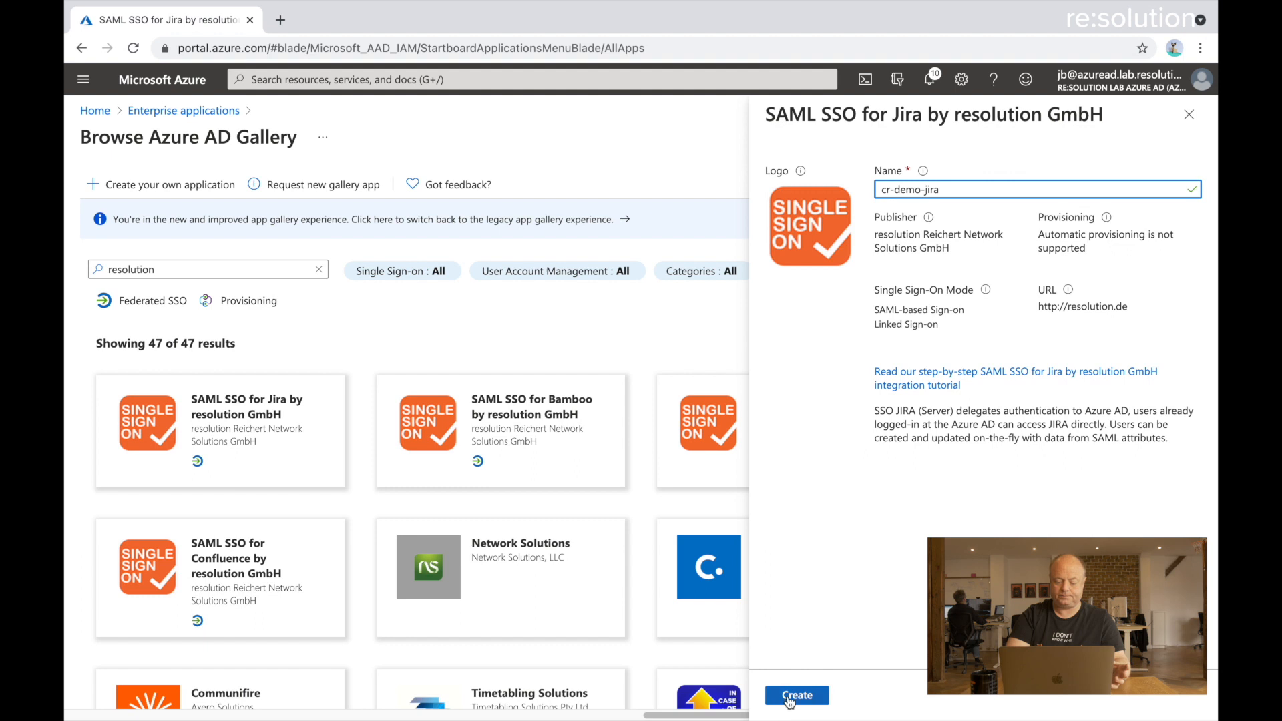
pyautogui.click(795, 695)
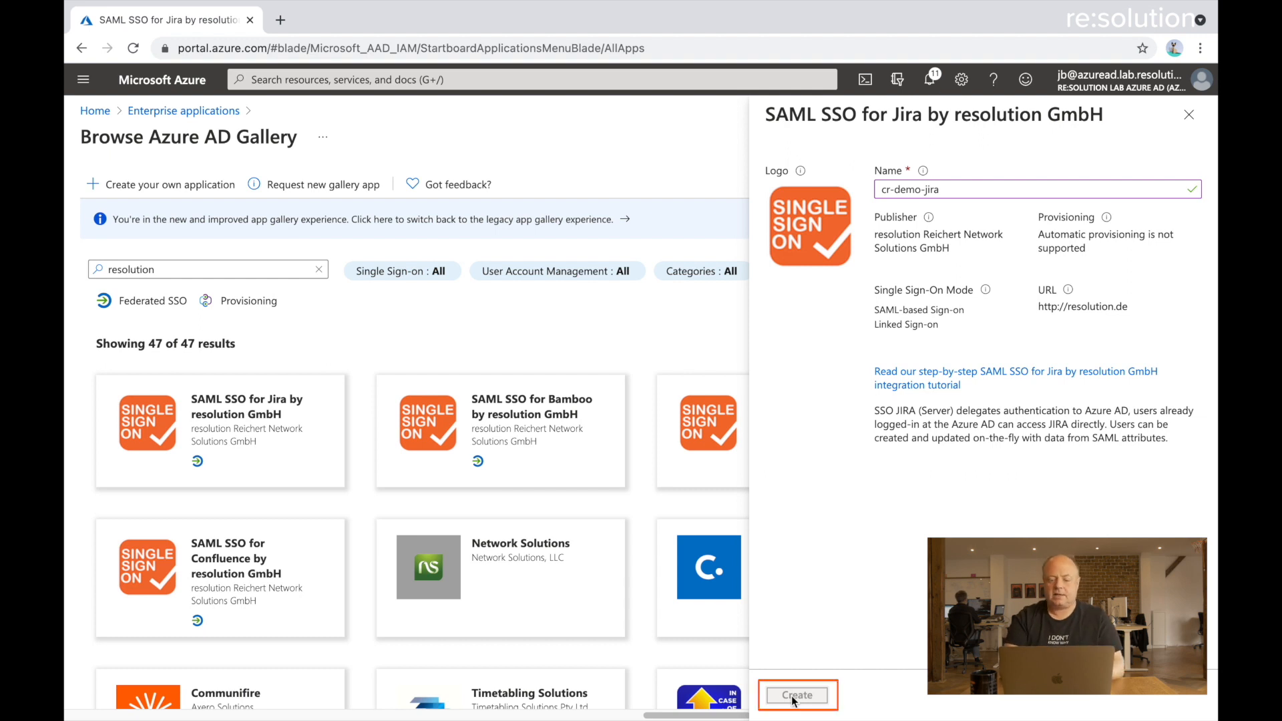
pyautogui.click(797, 695)
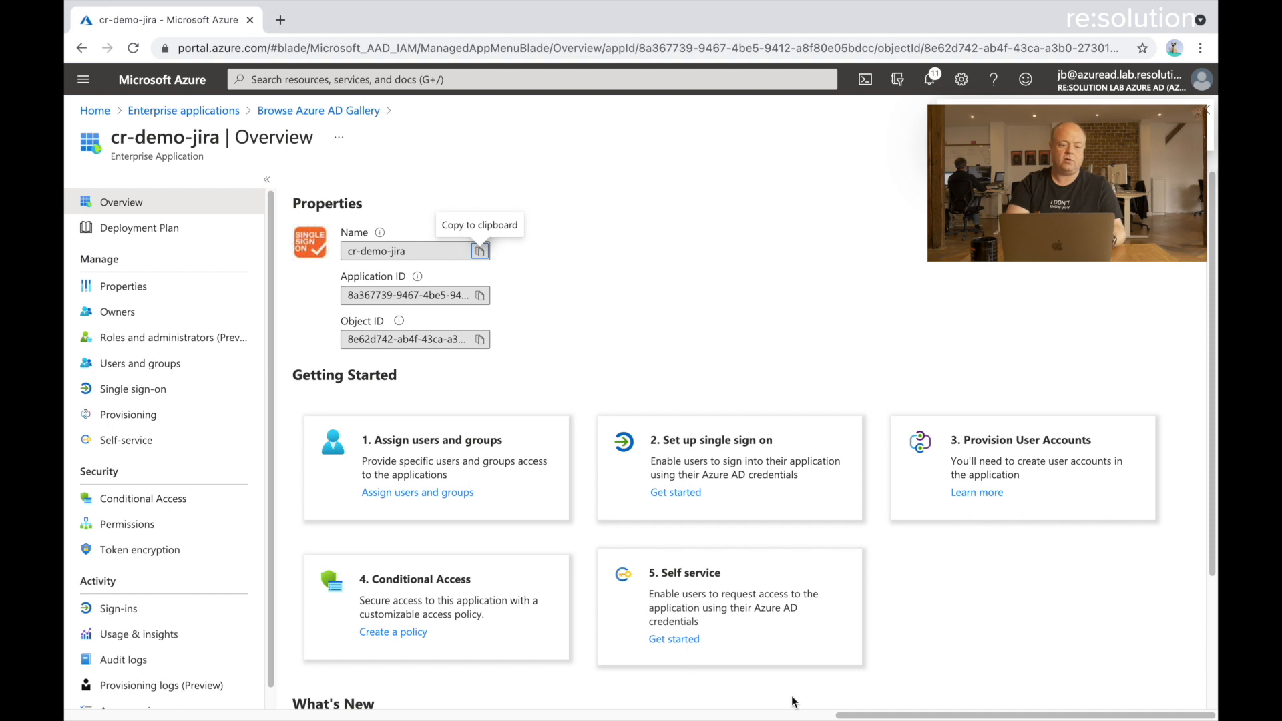
pyautogui.moveTo(857, 705)
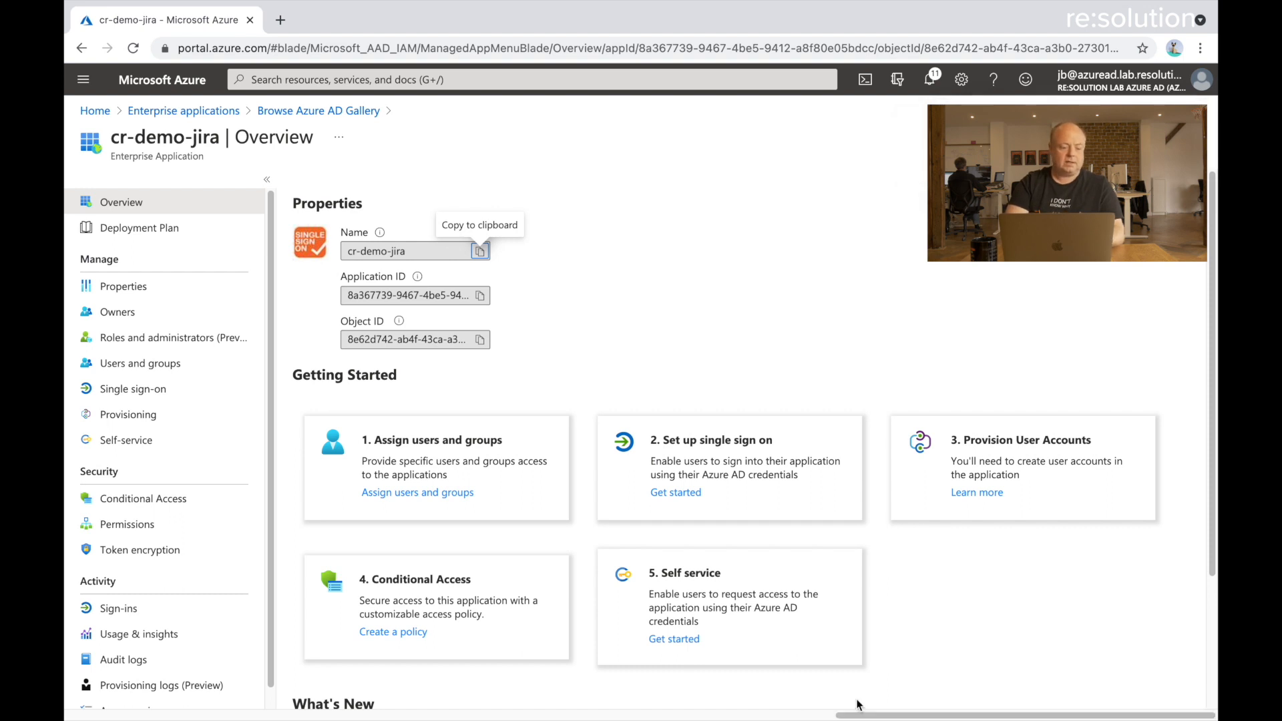
pyautogui.moveTo(156, 338)
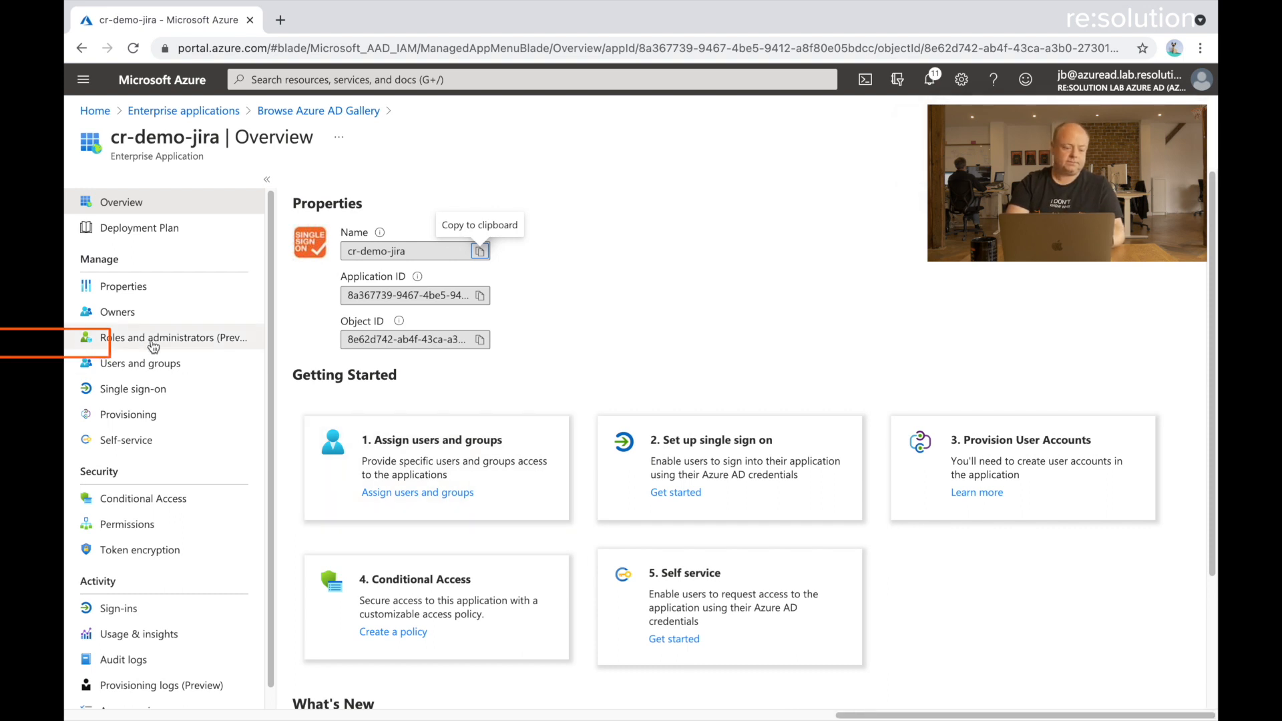
# Step: Set User assignment required to No in cr-demo-jira's Properties and save
pyautogui.click(124, 285)
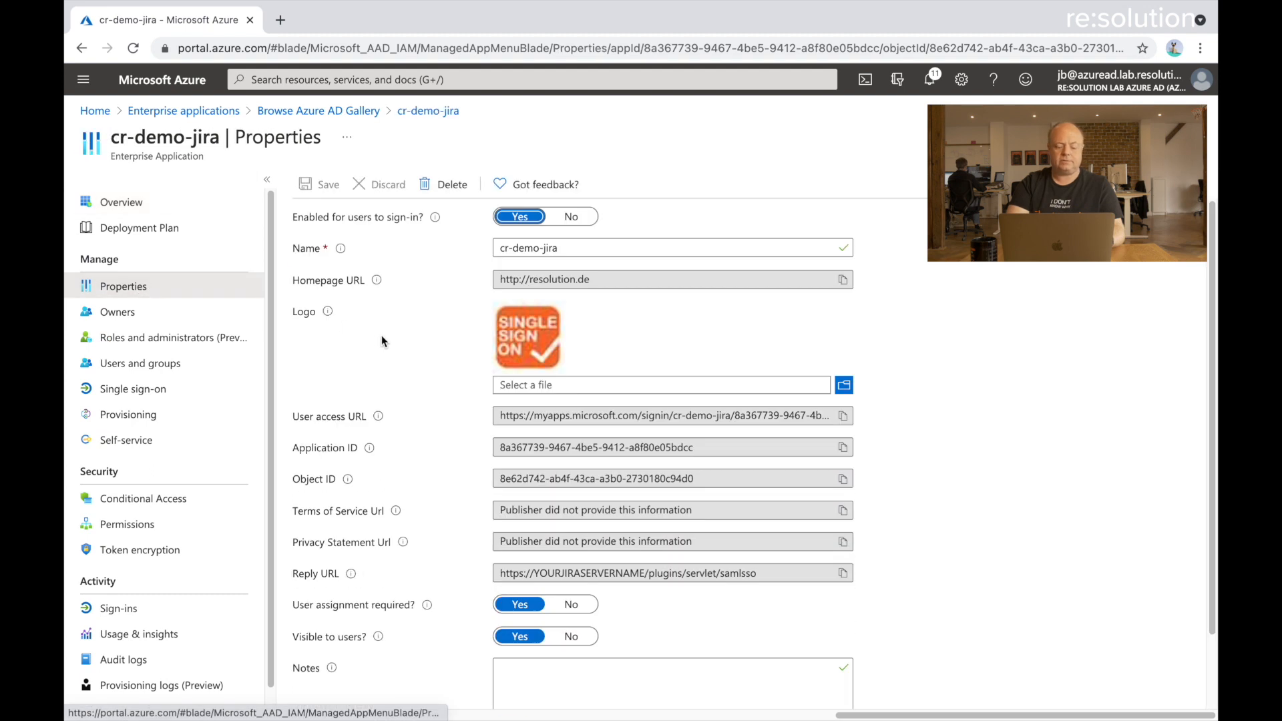
pyautogui.click(571, 604)
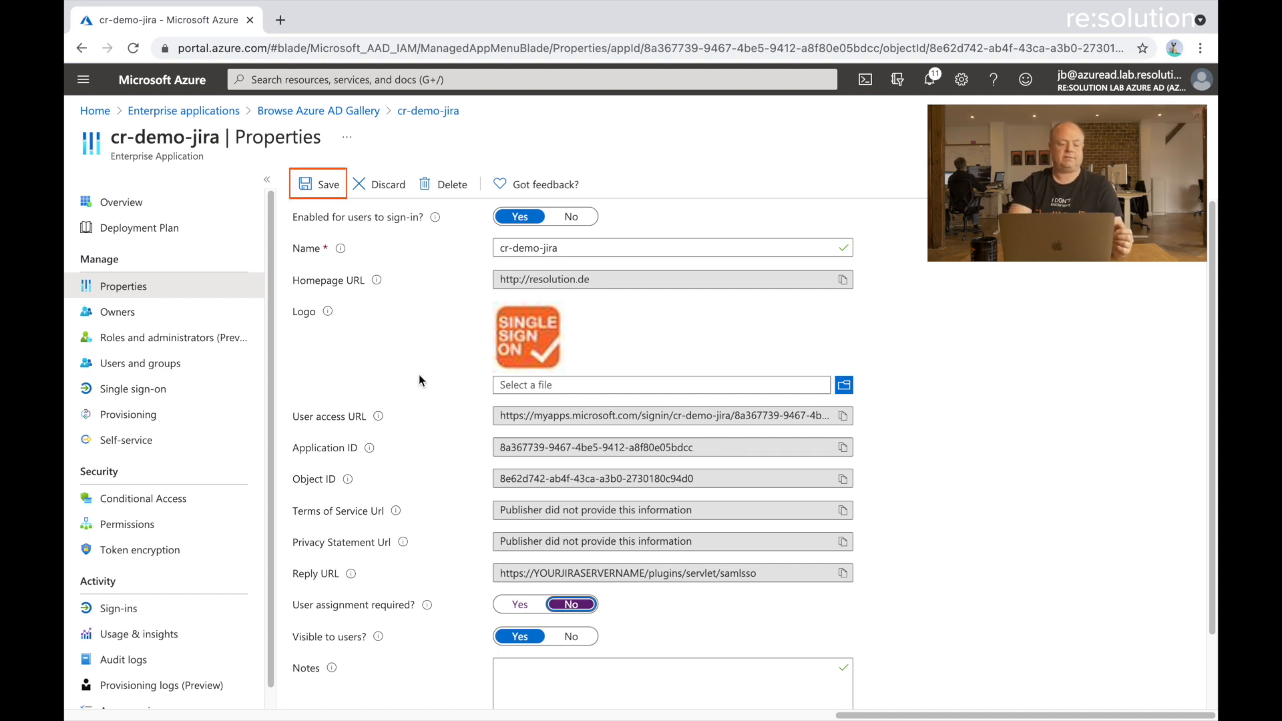
pyautogui.click(320, 185)
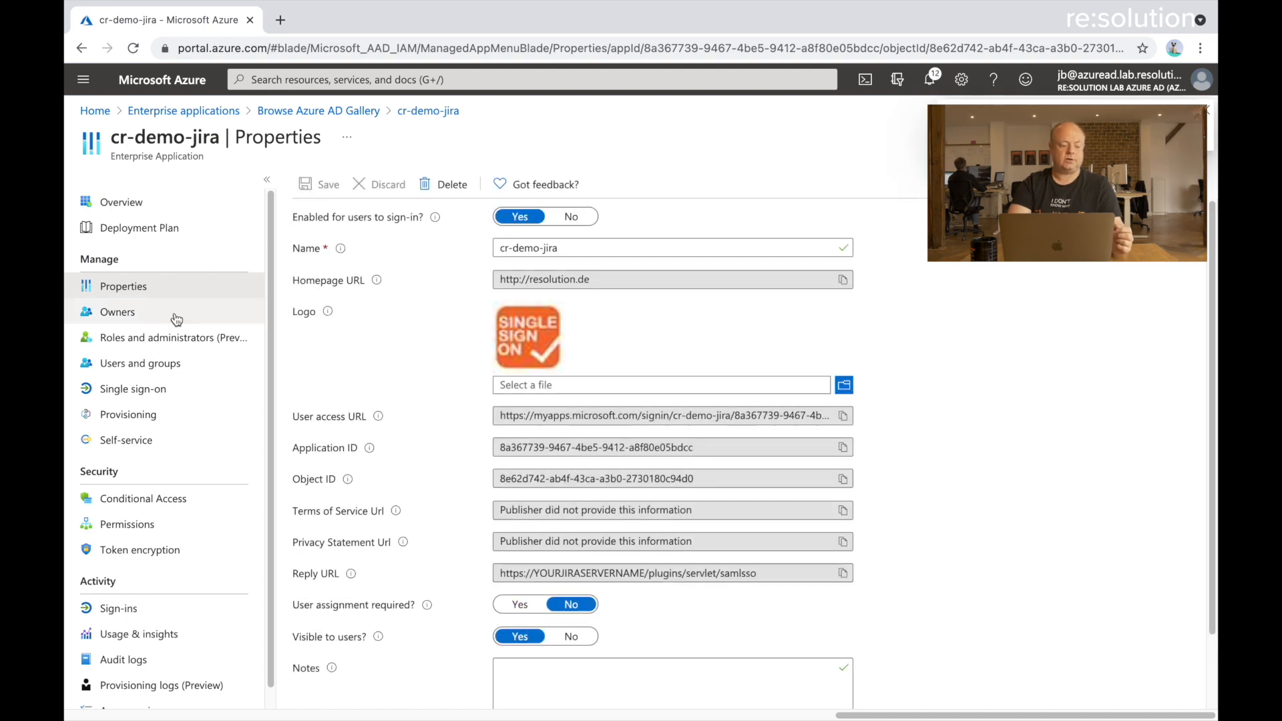
pyautogui.click(131, 389)
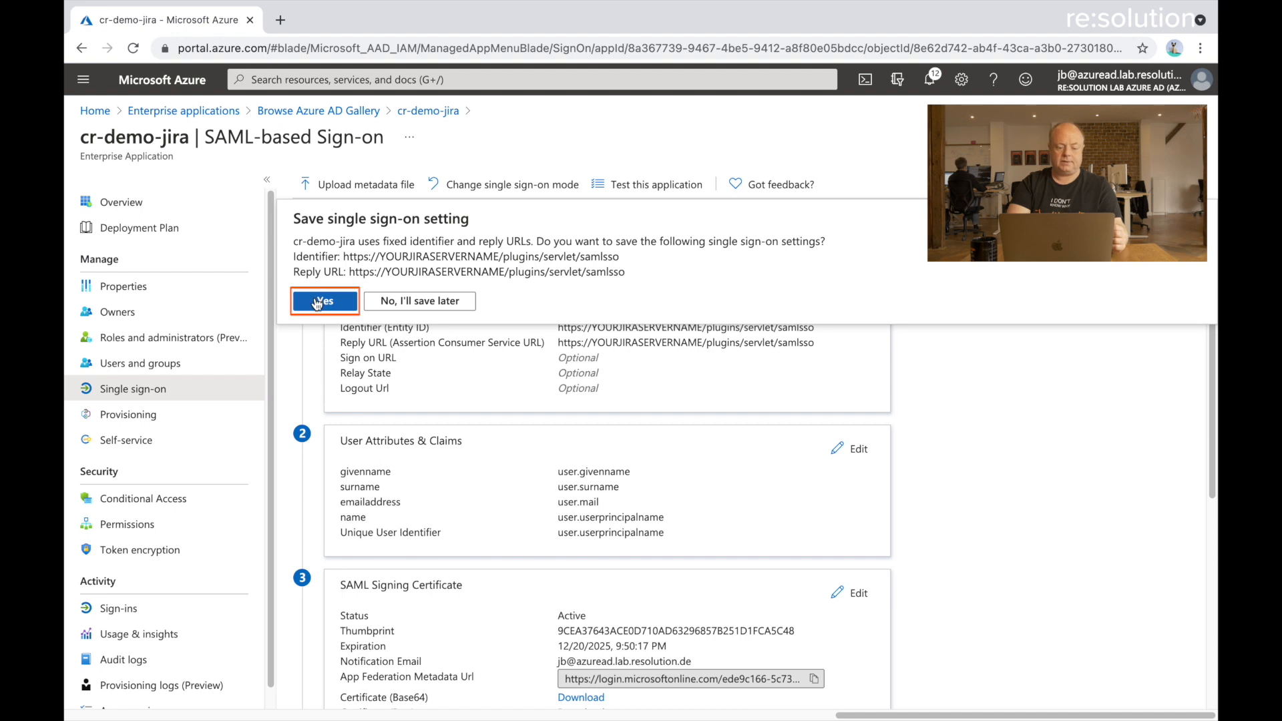
# Step: Accept the suggested single sign-on settings and begin editing Basic SAML Configuration
pyautogui.click(324, 301)
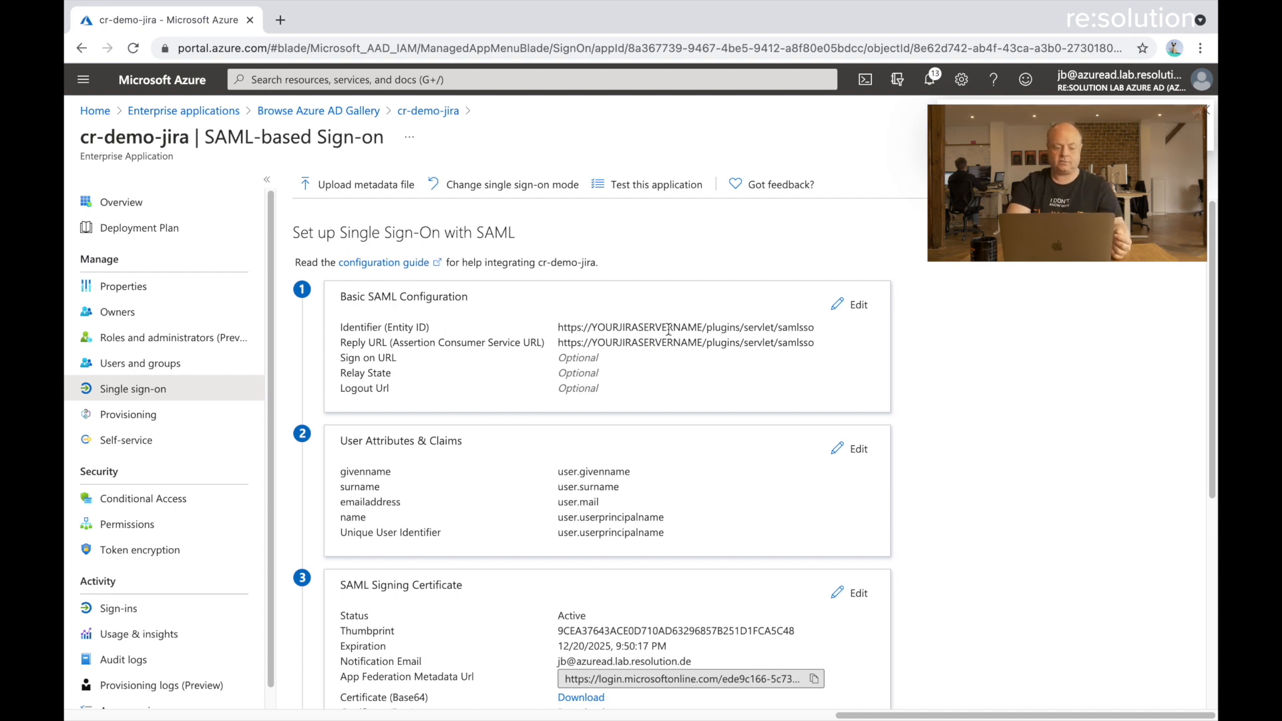
pyautogui.click(849, 304)
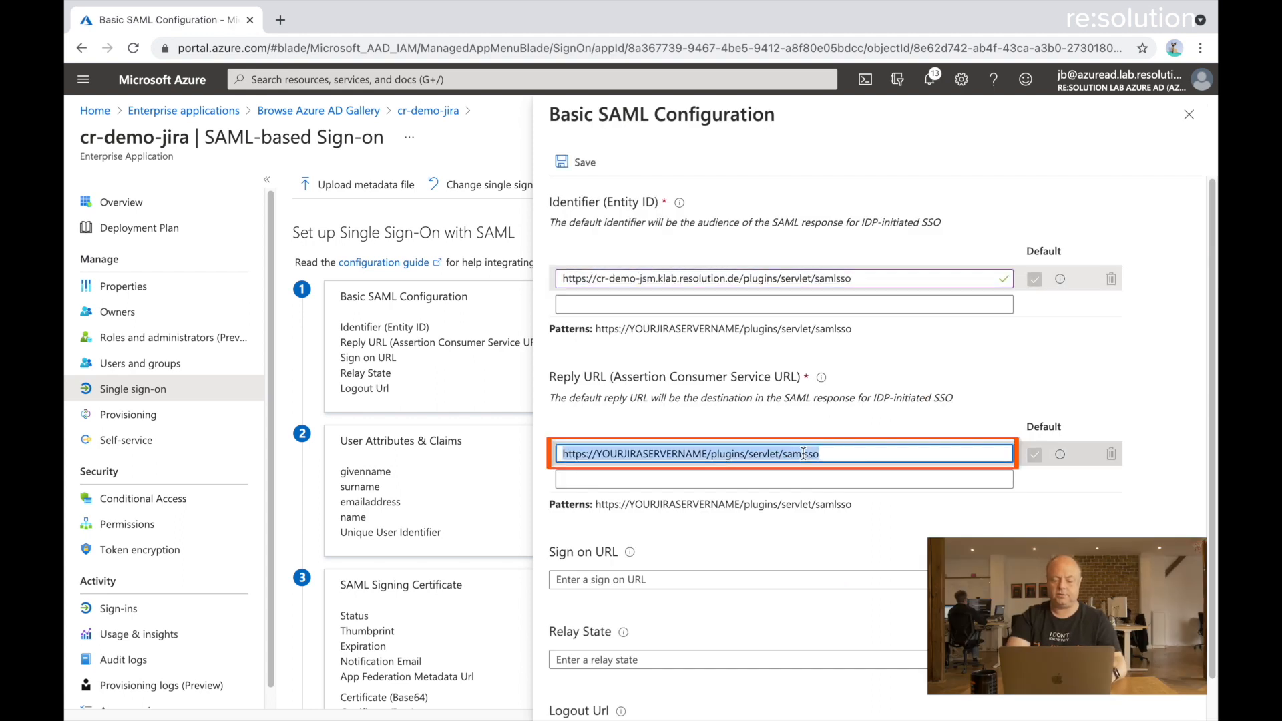
pyautogui.write('https://cr-demo-jsm.klab.resolution.de/plugins/servlet/samlsso')
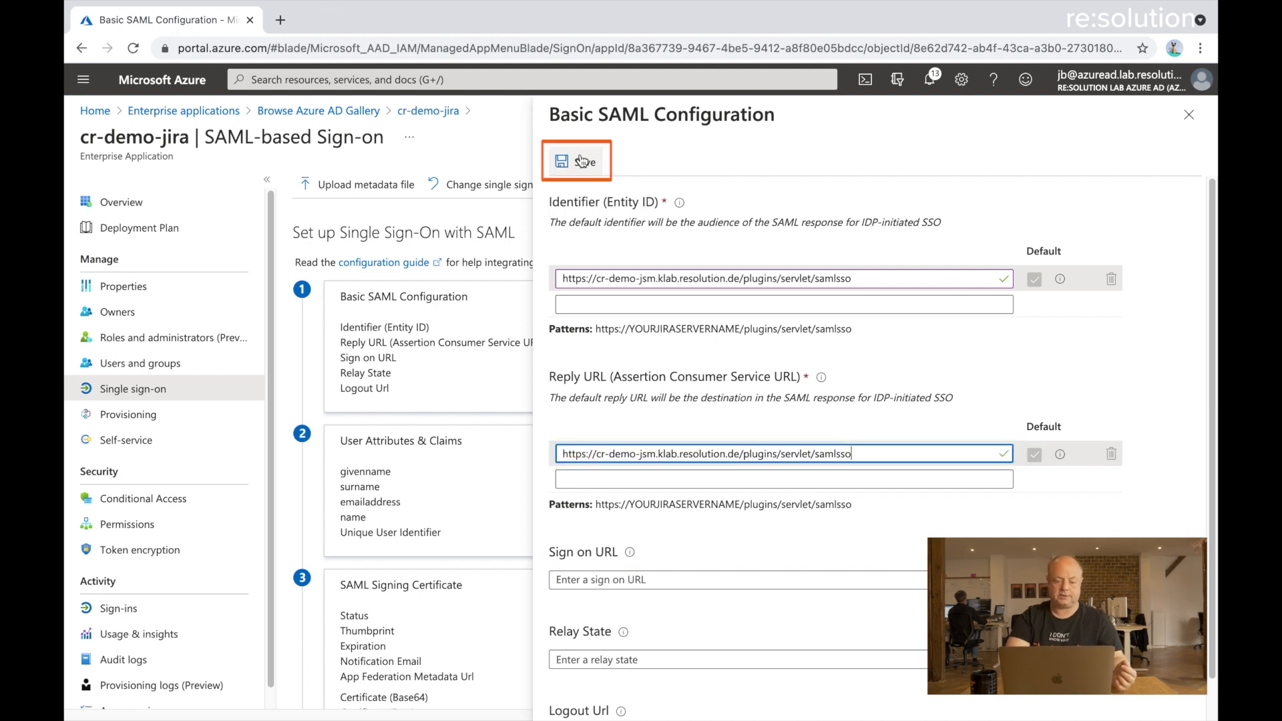
pyautogui.click(576, 160)
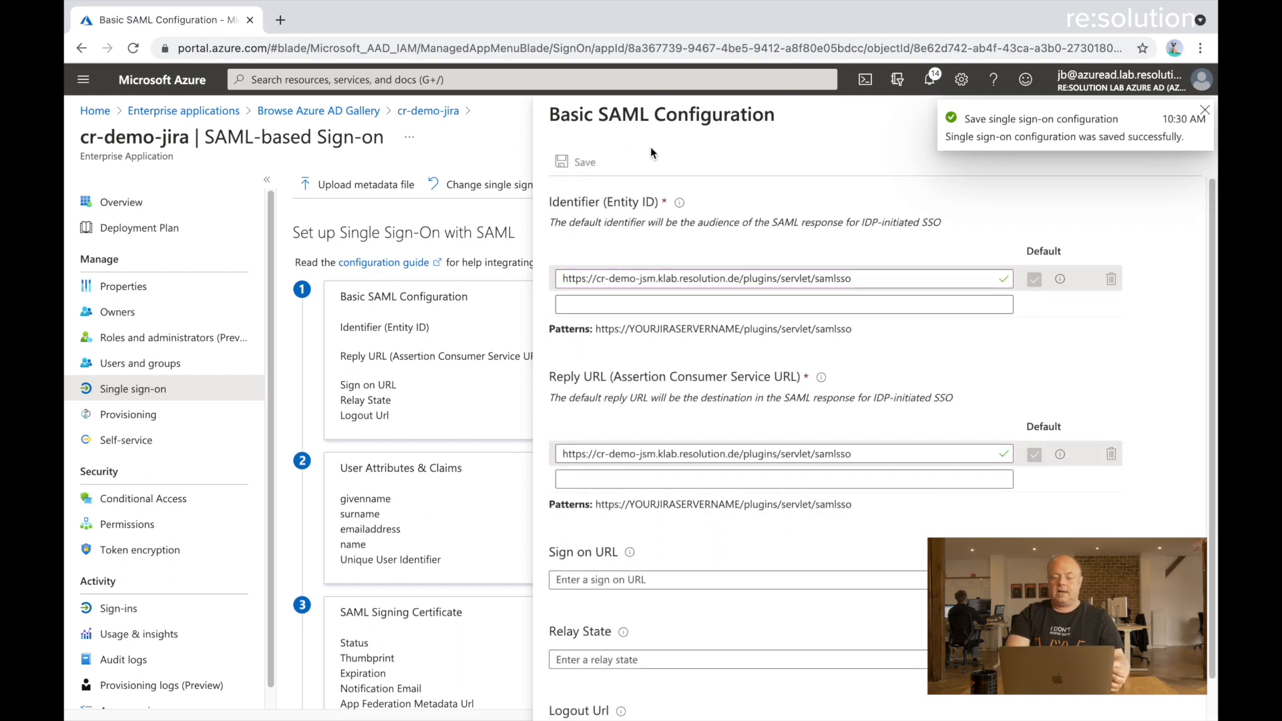
pyautogui.click(1205, 109)
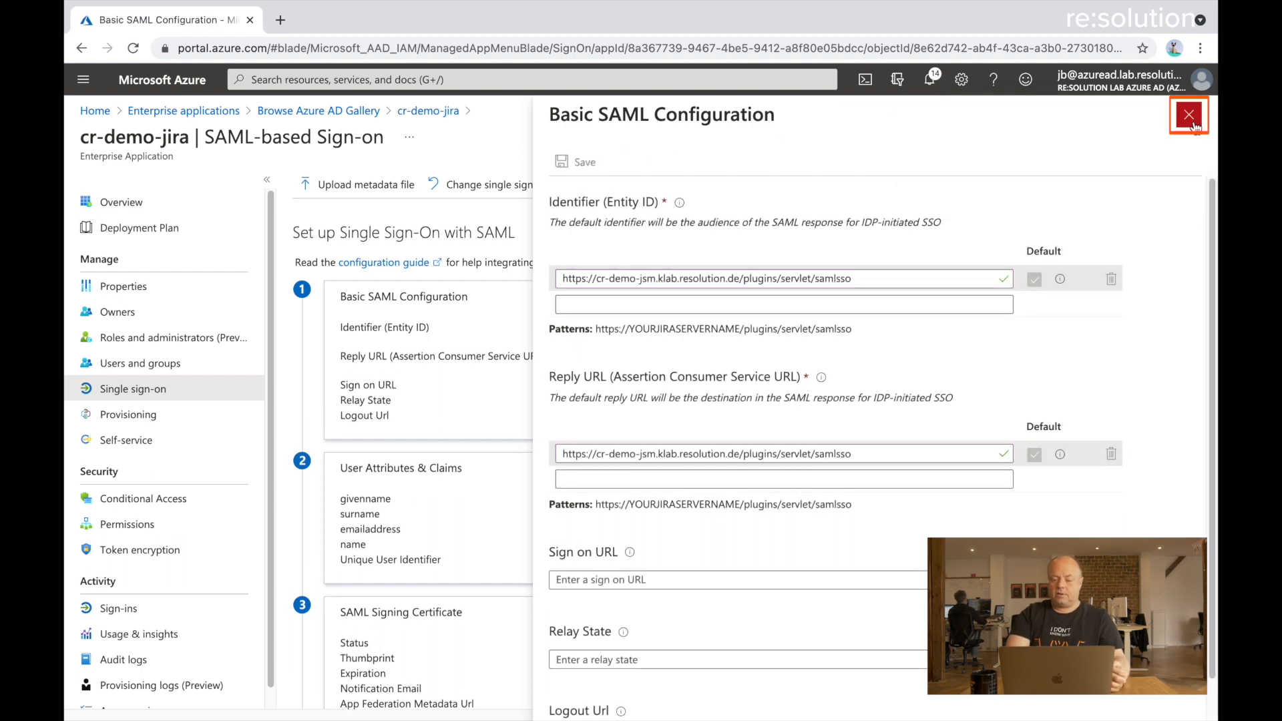
pyautogui.click(1188, 115)
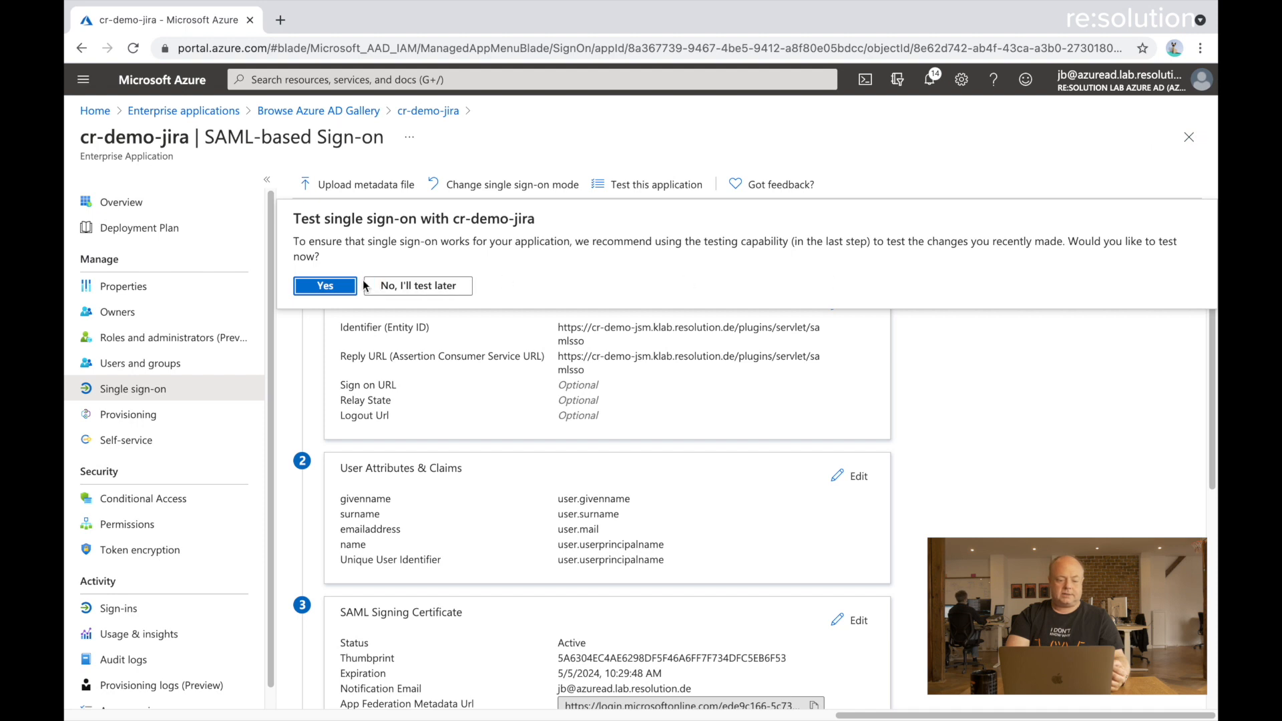
pyautogui.click(416, 285)
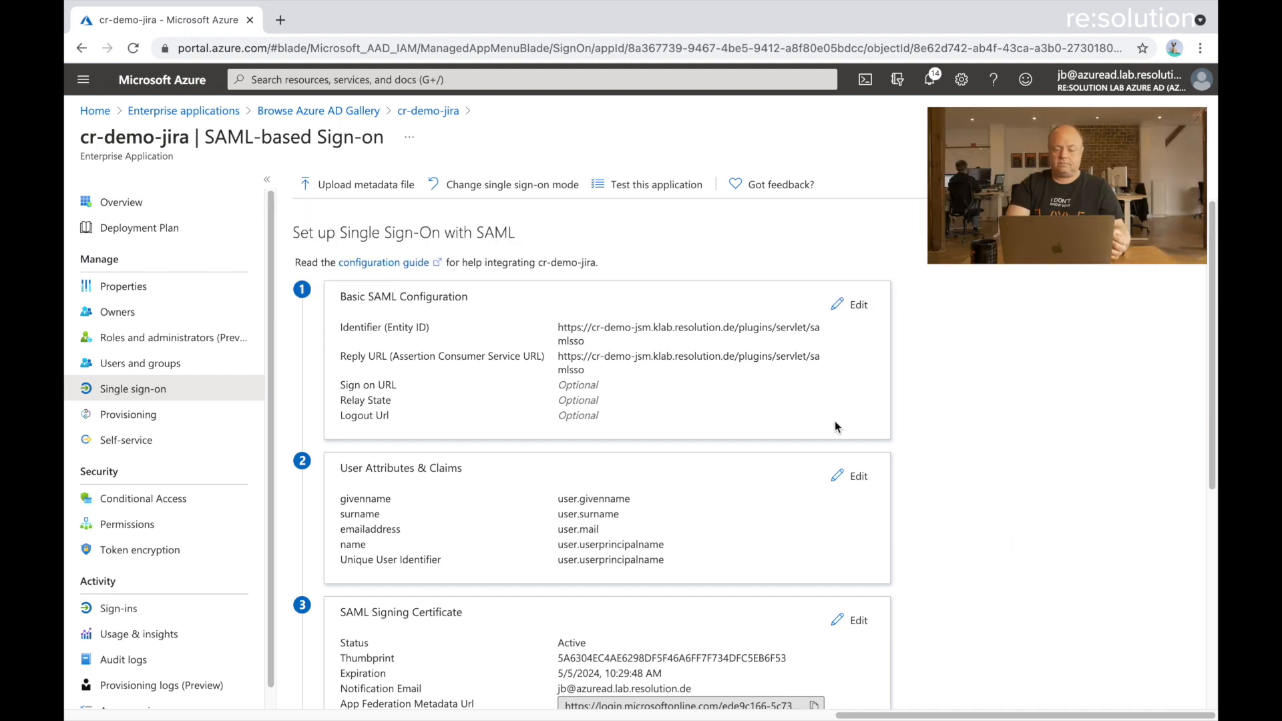
pyautogui.scroll(-3)
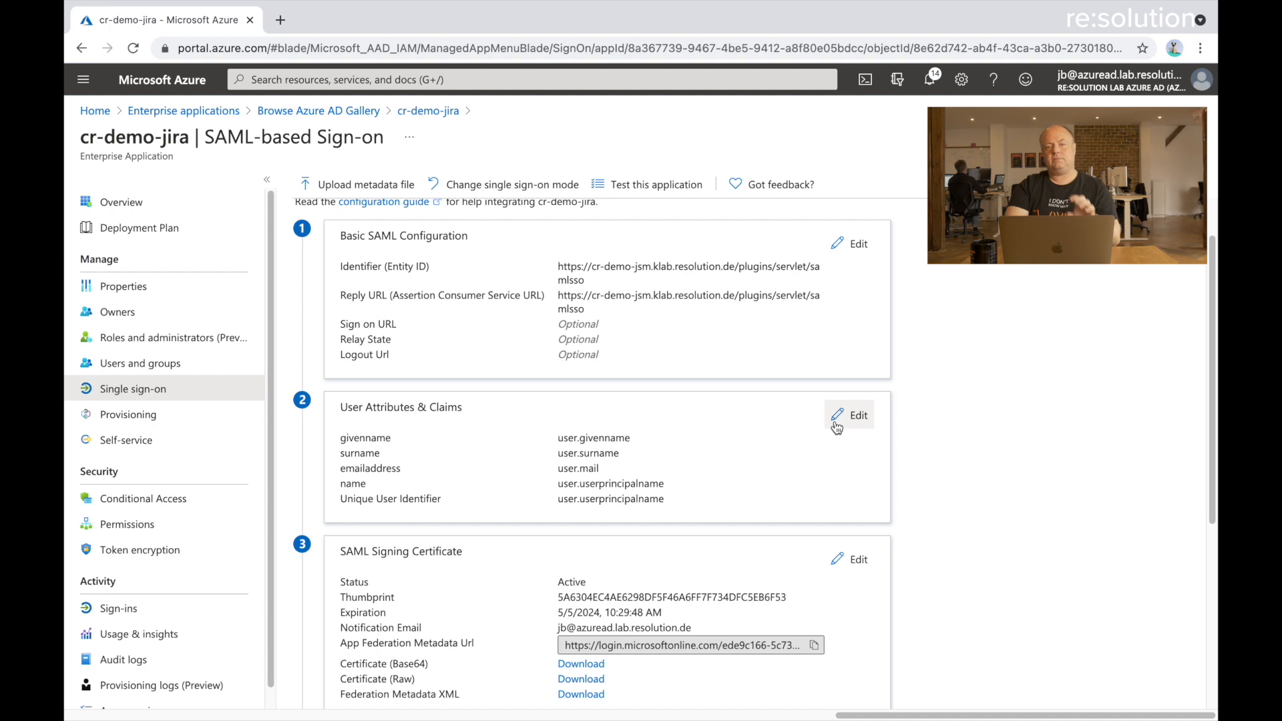
pyautogui.moveTo(849, 414)
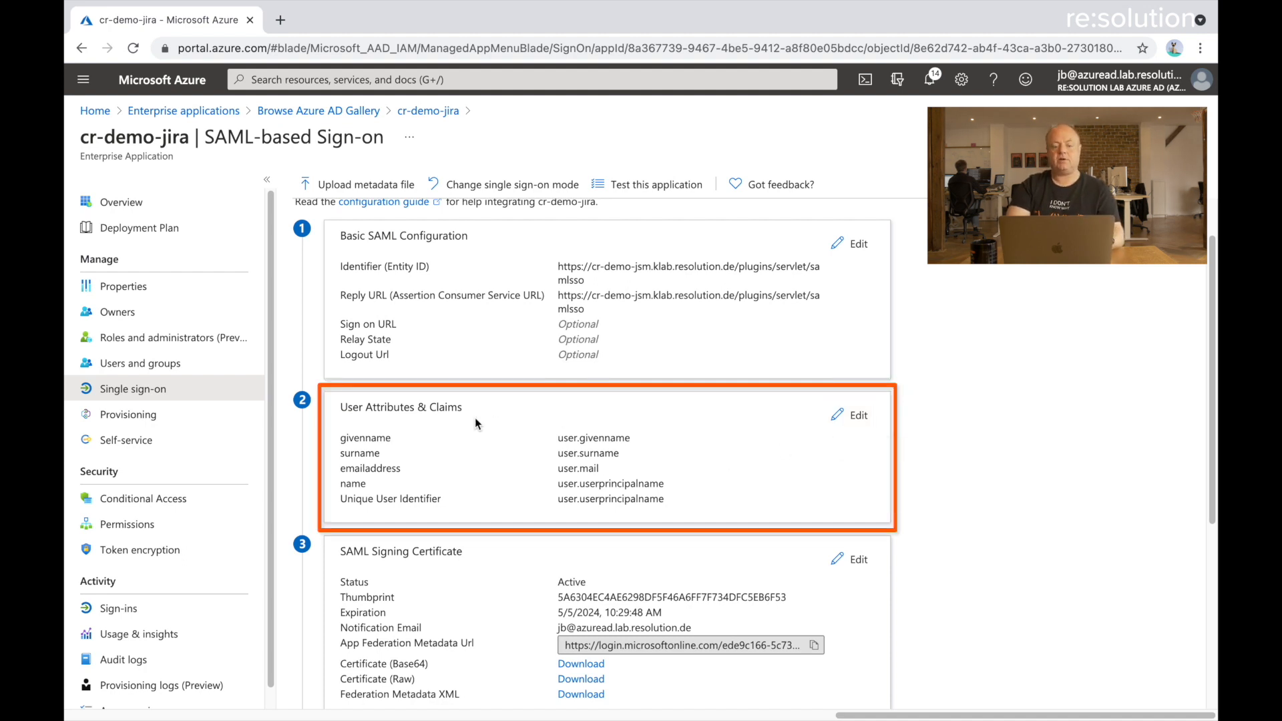
pyautogui.moveTo(469, 448)
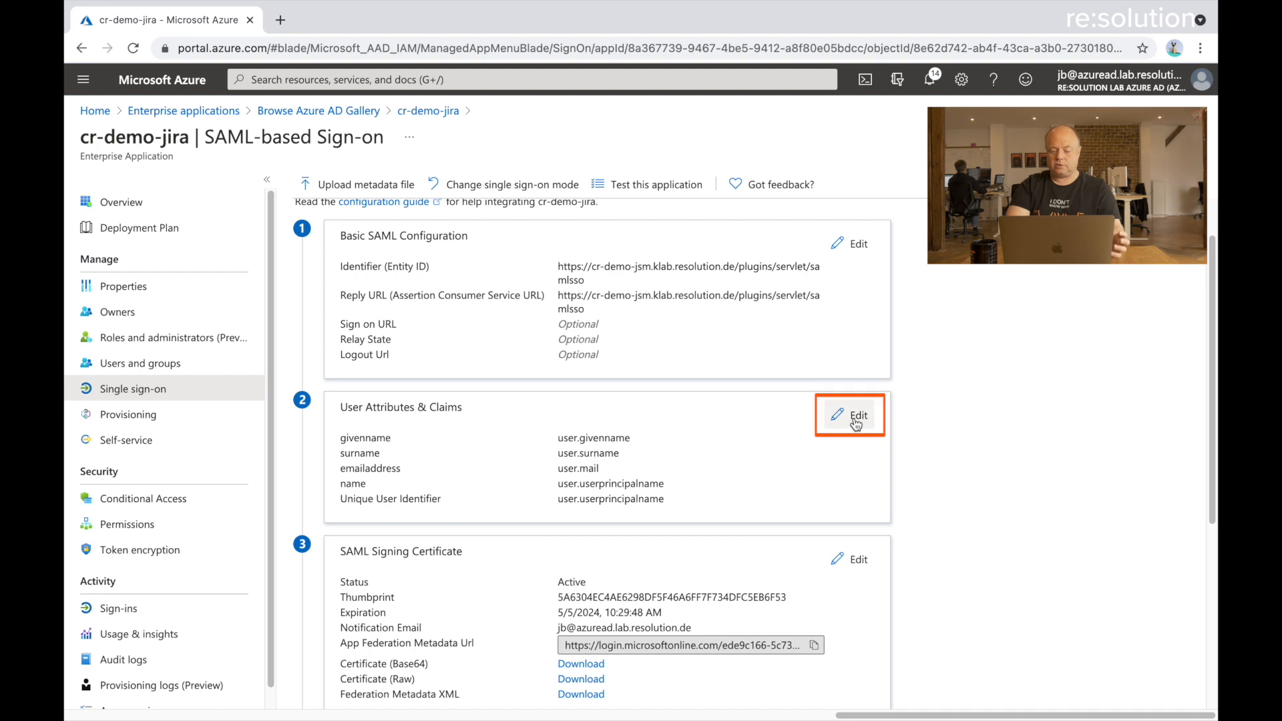
pyautogui.click(850, 415)
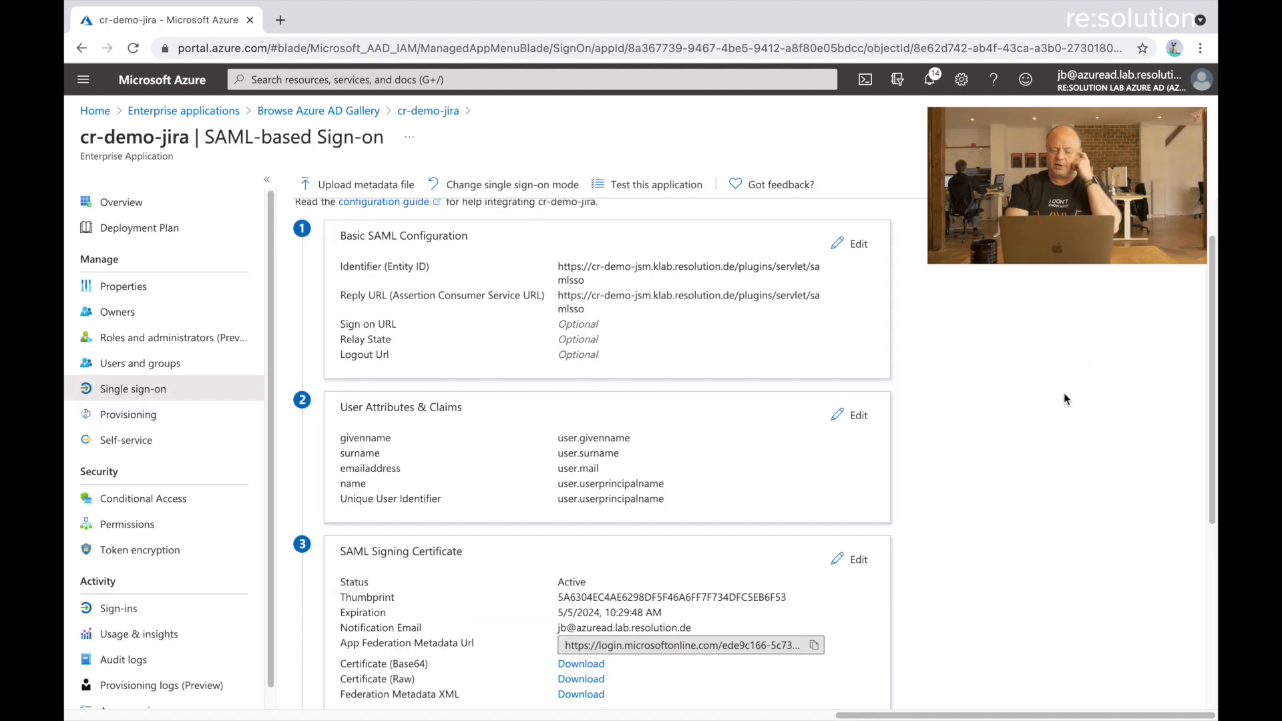
# Step: Copy the App Federation Metadata Url from the SAML Signing Certificate section
pyautogui.scroll(-3)
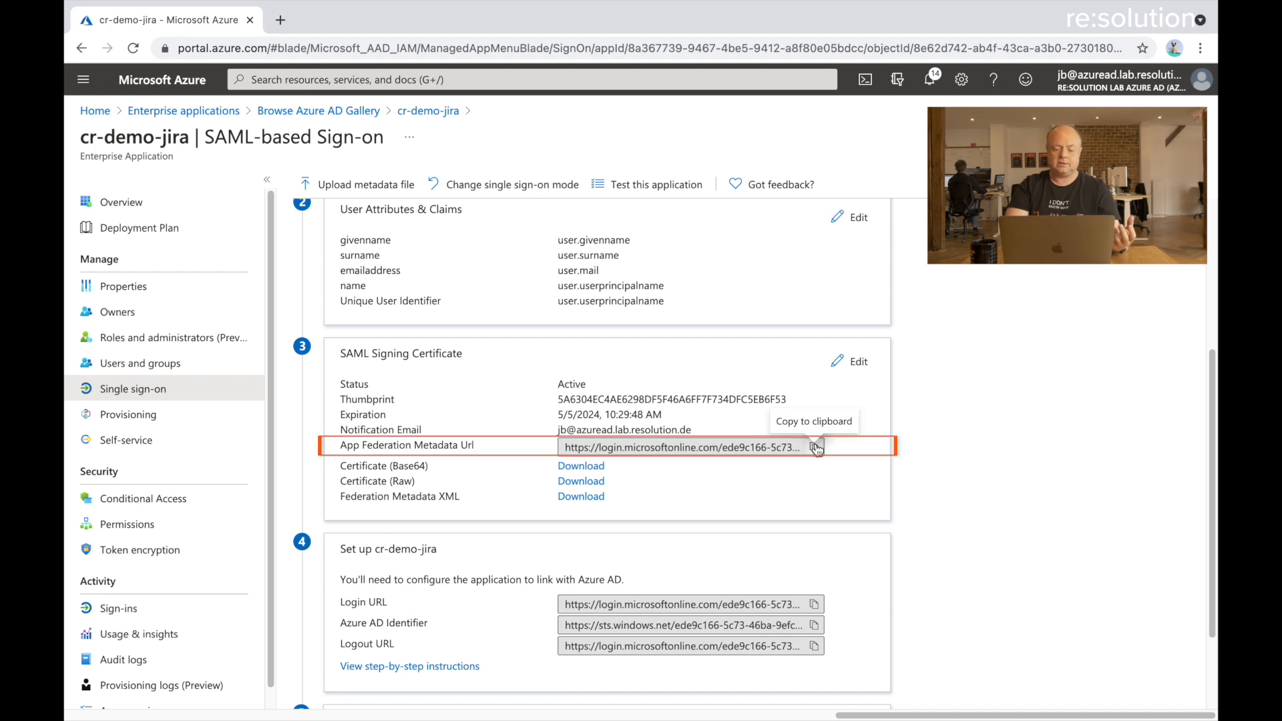
pyautogui.click(815, 447)
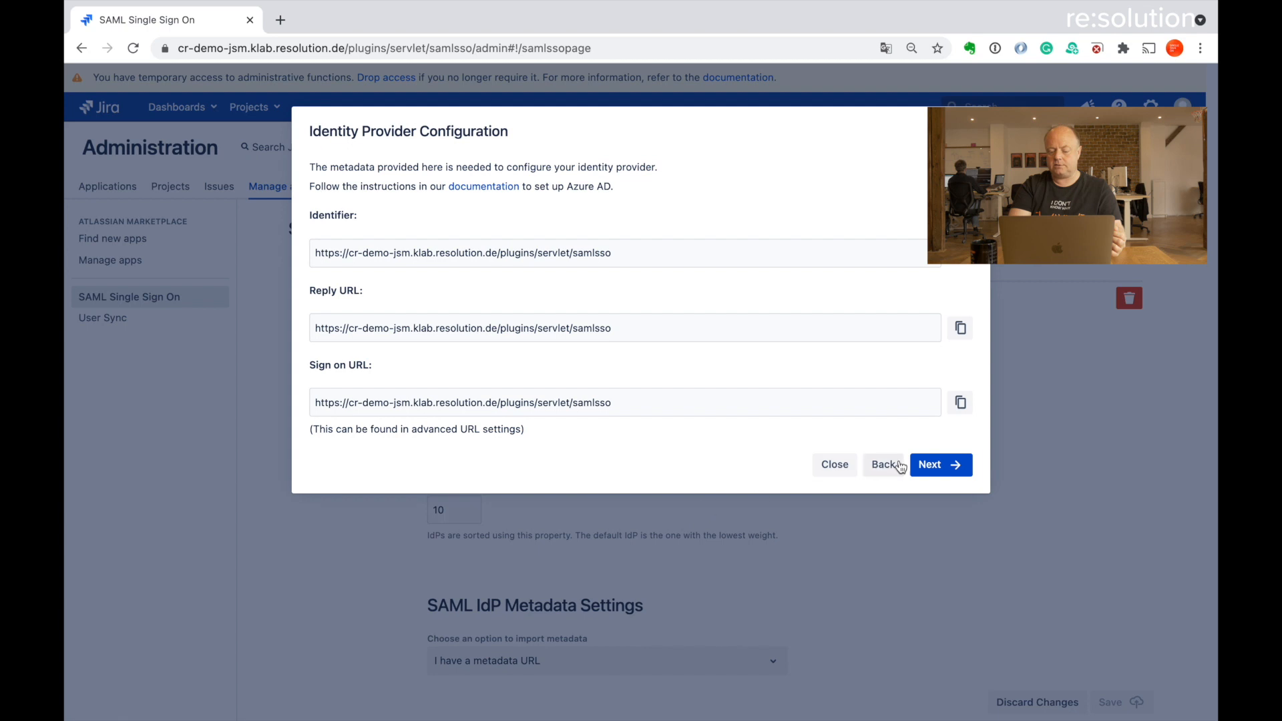
# Step: Import the Azure federation metadata URL into Jira's wizard and advance to User ID Attribute settings
pyautogui.click(939, 465)
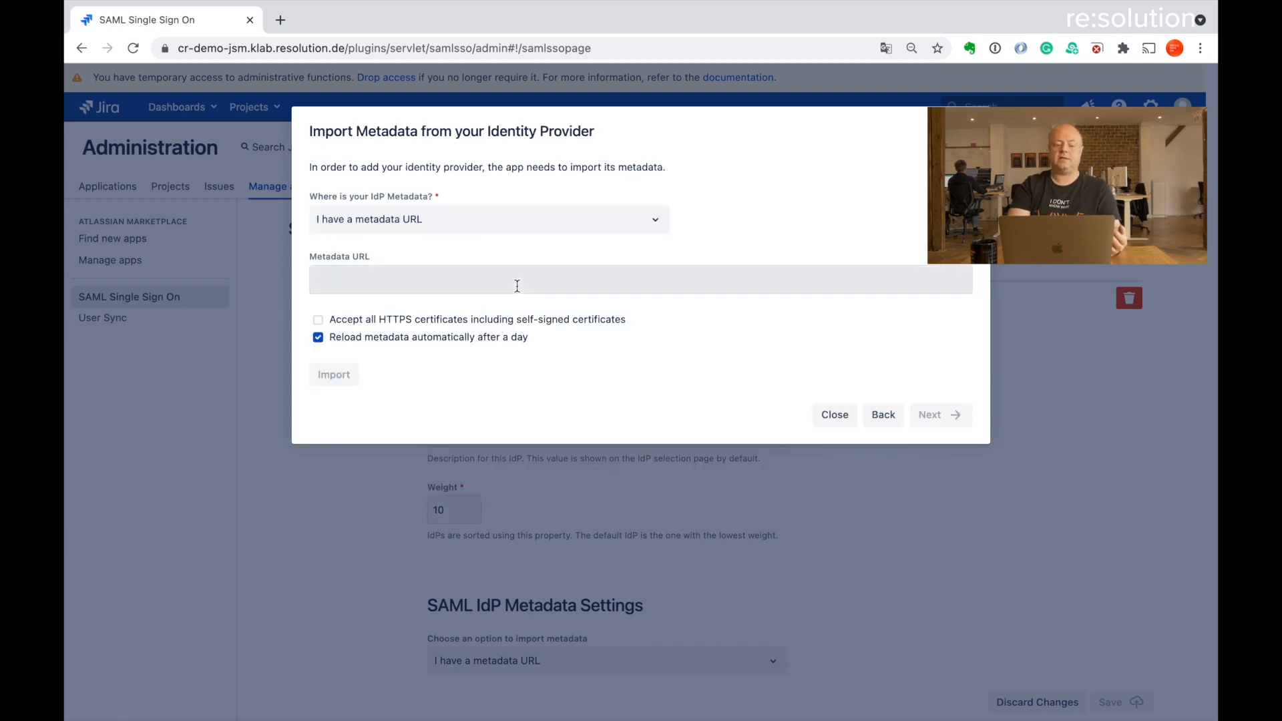
pyautogui.click(640, 279)
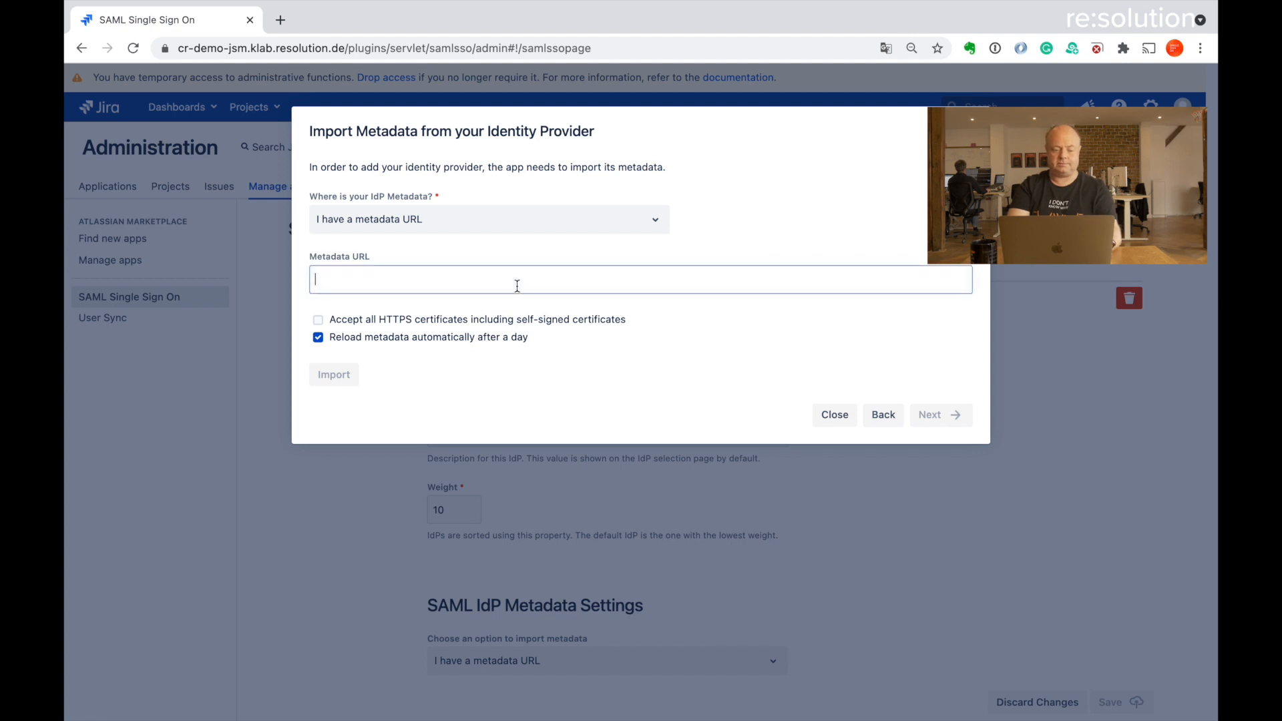
pyautogui.click(488, 219)
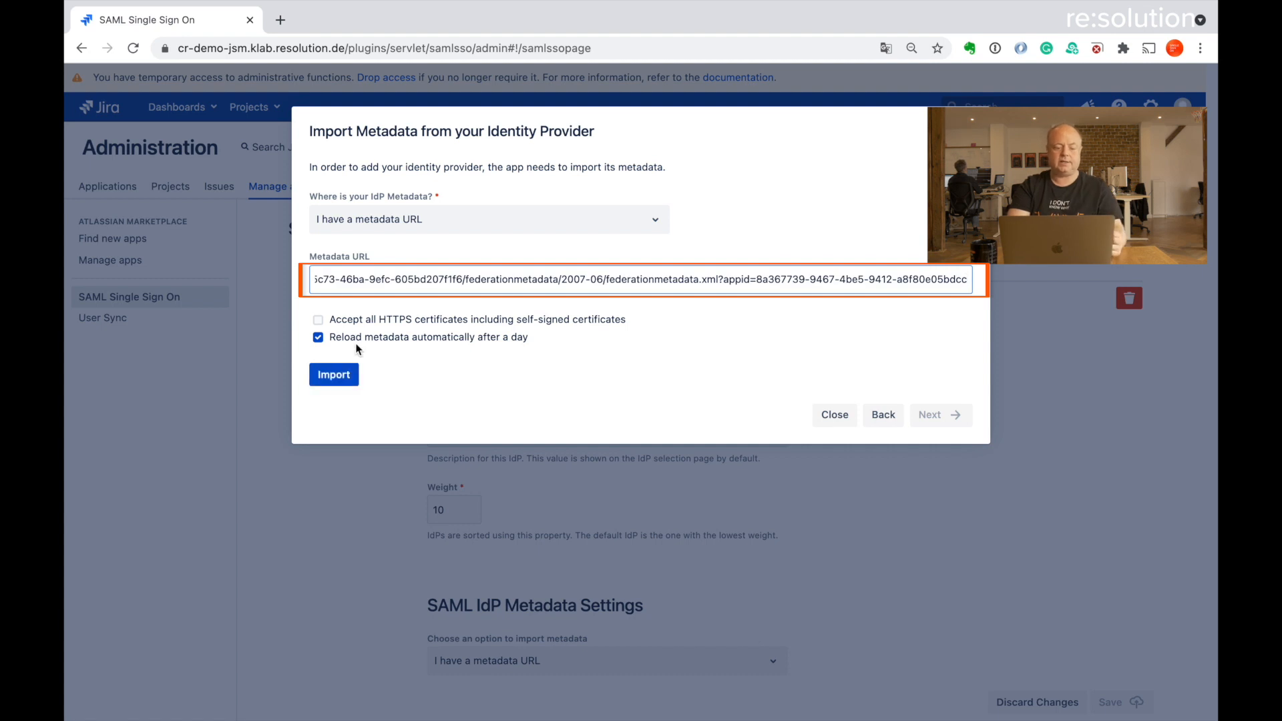
pyautogui.click(333, 374)
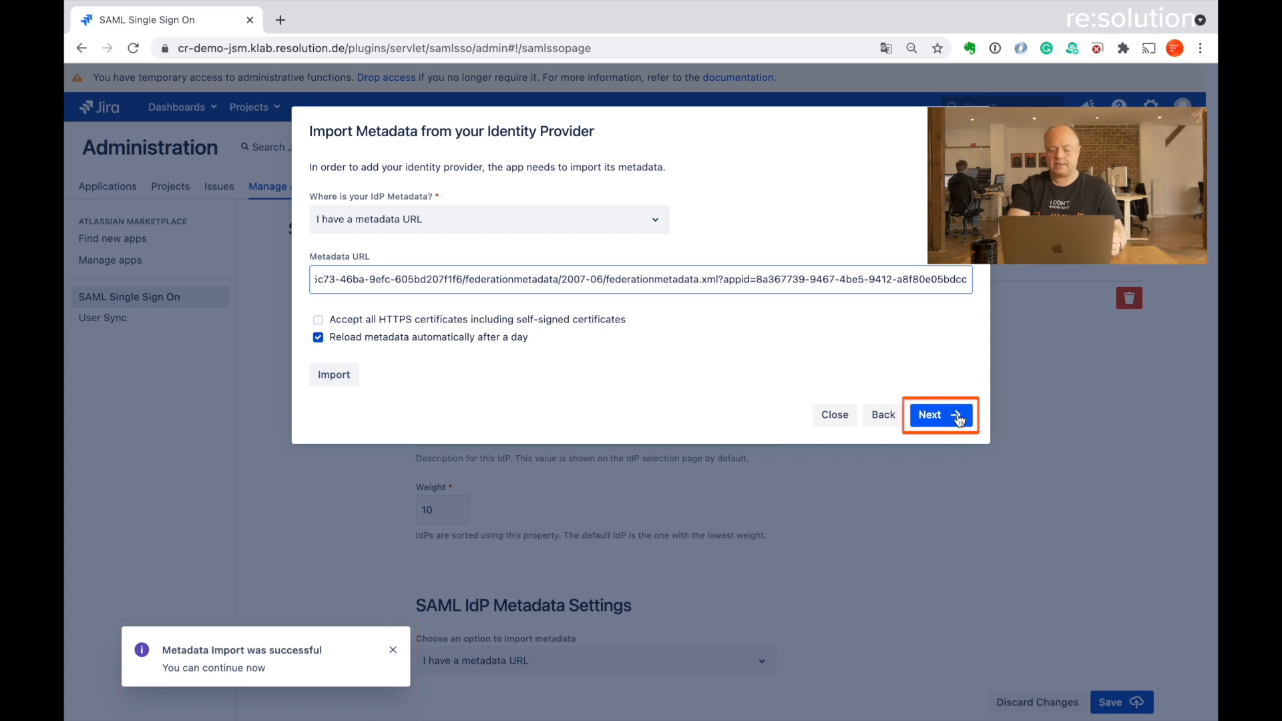
pyautogui.click(940, 414)
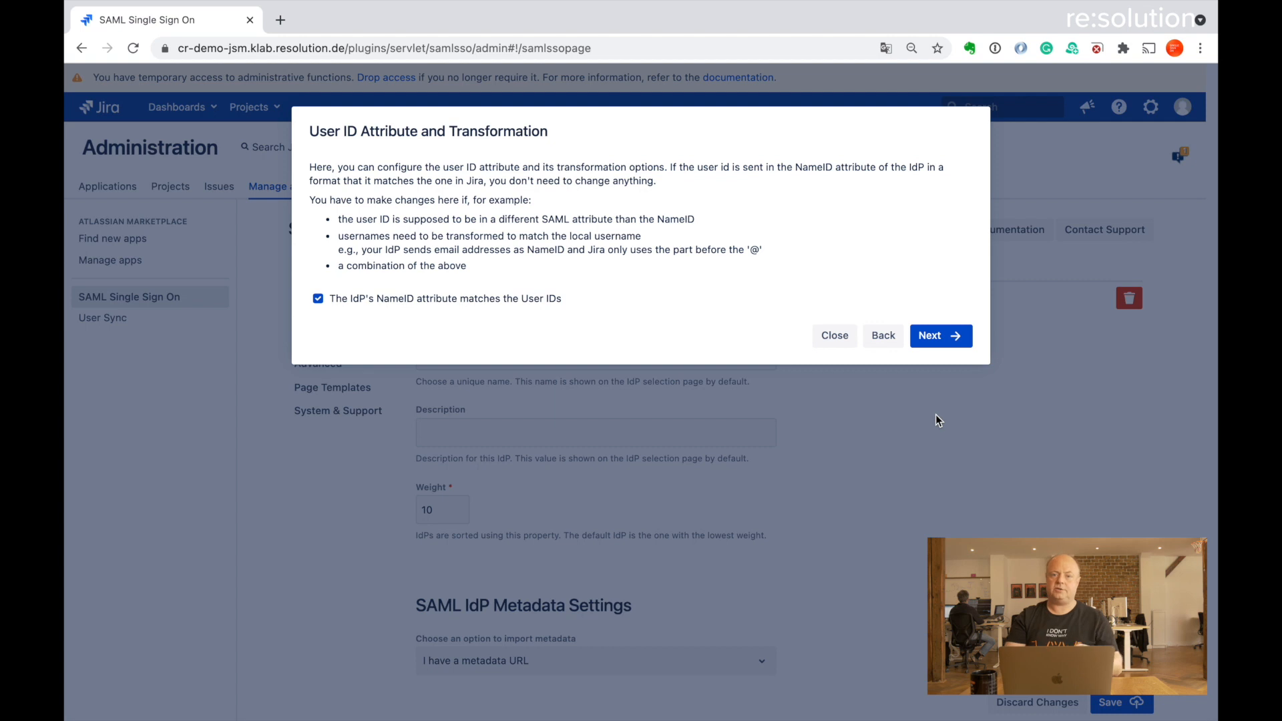
# Step: Toggle the NameID-matches-User-IDs option back on, then advance to user creation settings
pyautogui.click(317, 298)
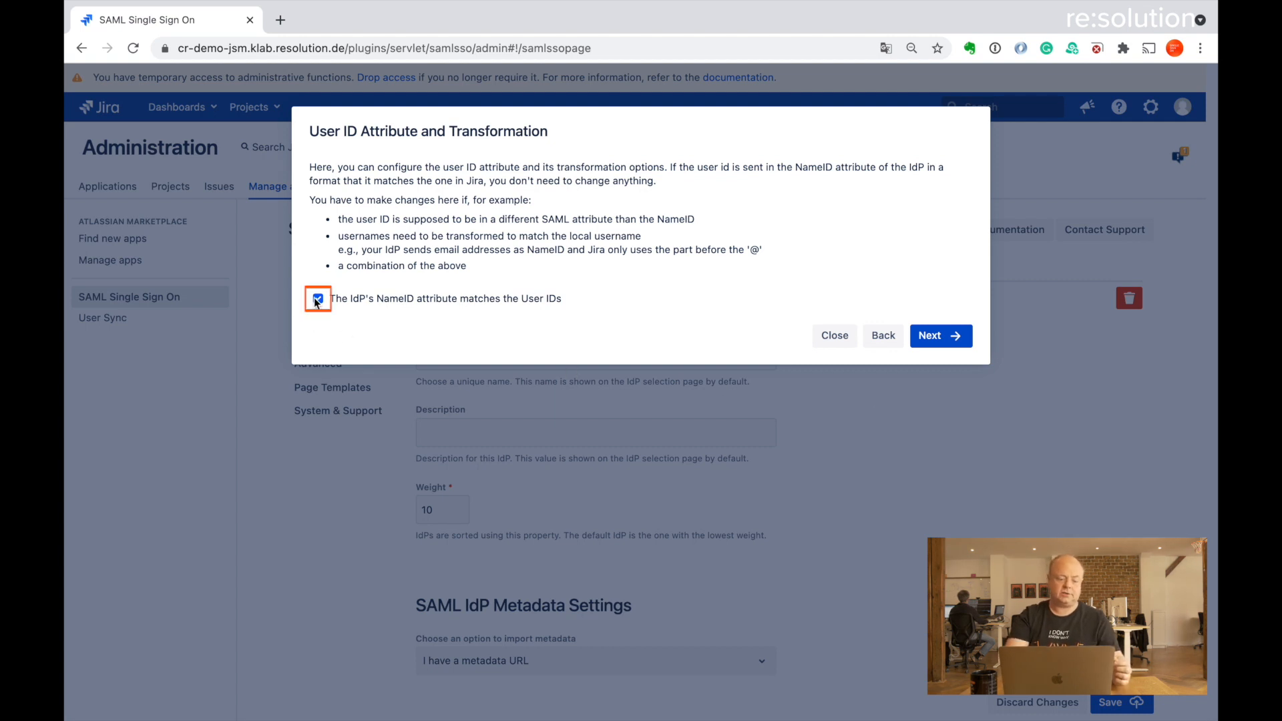
pyautogui.click(317, 298)
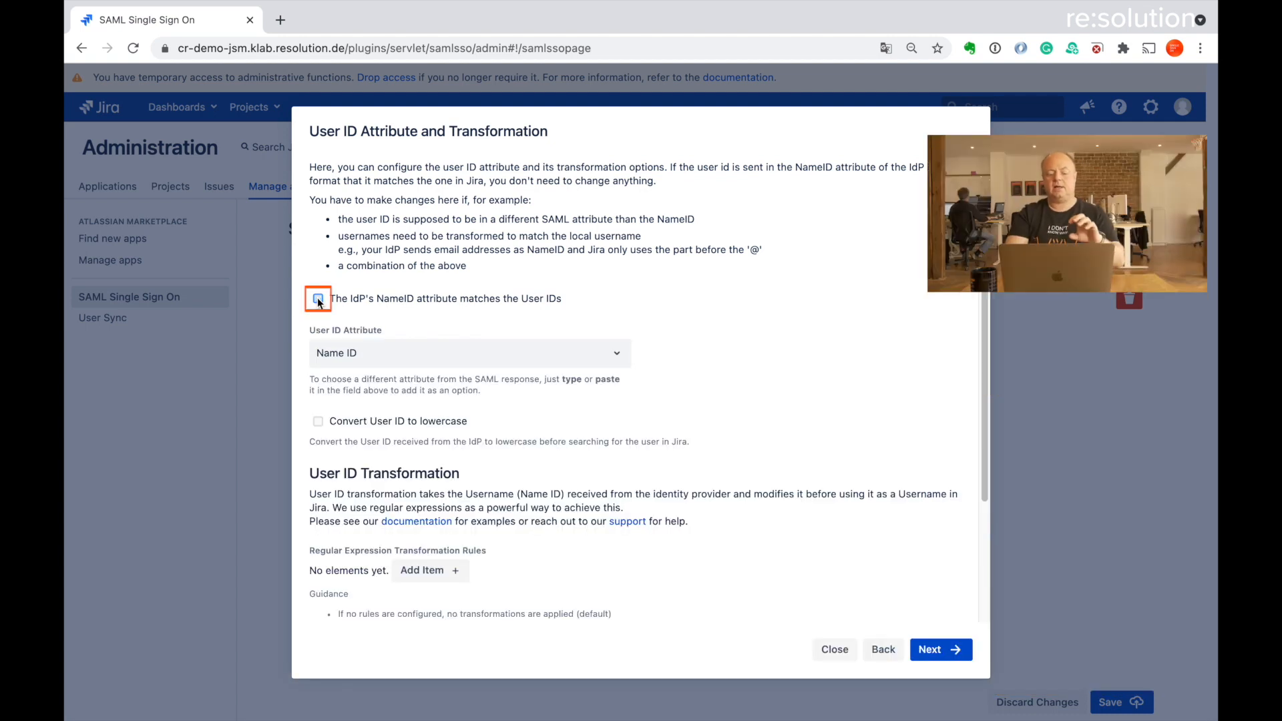
pyautogui.click(317, 298)
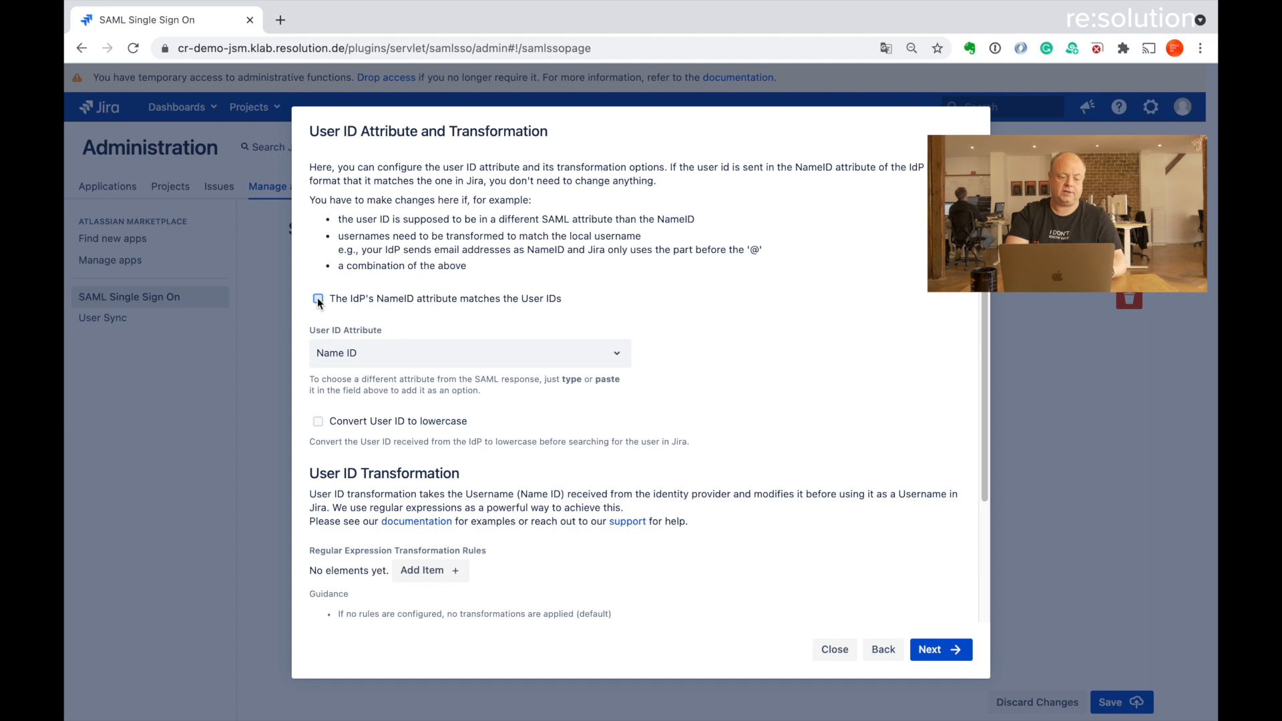
pyautogui.click(318, 298)
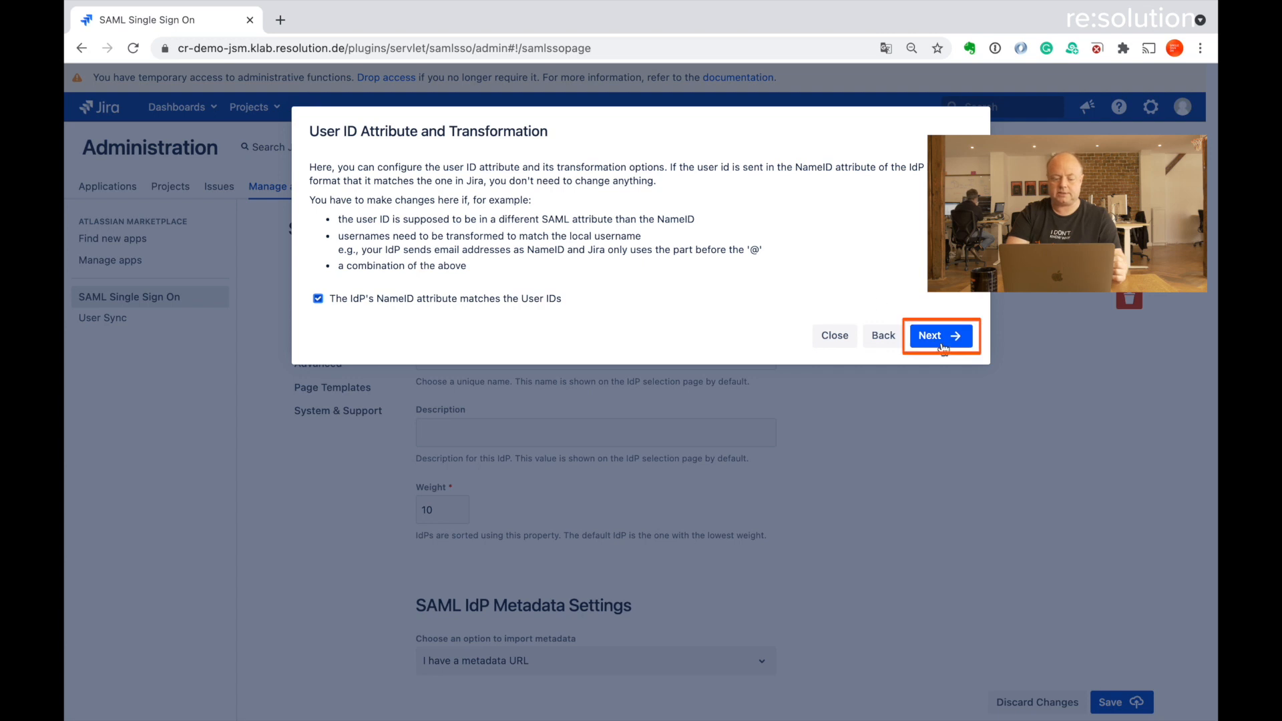
pyautogui.click(939, 335)
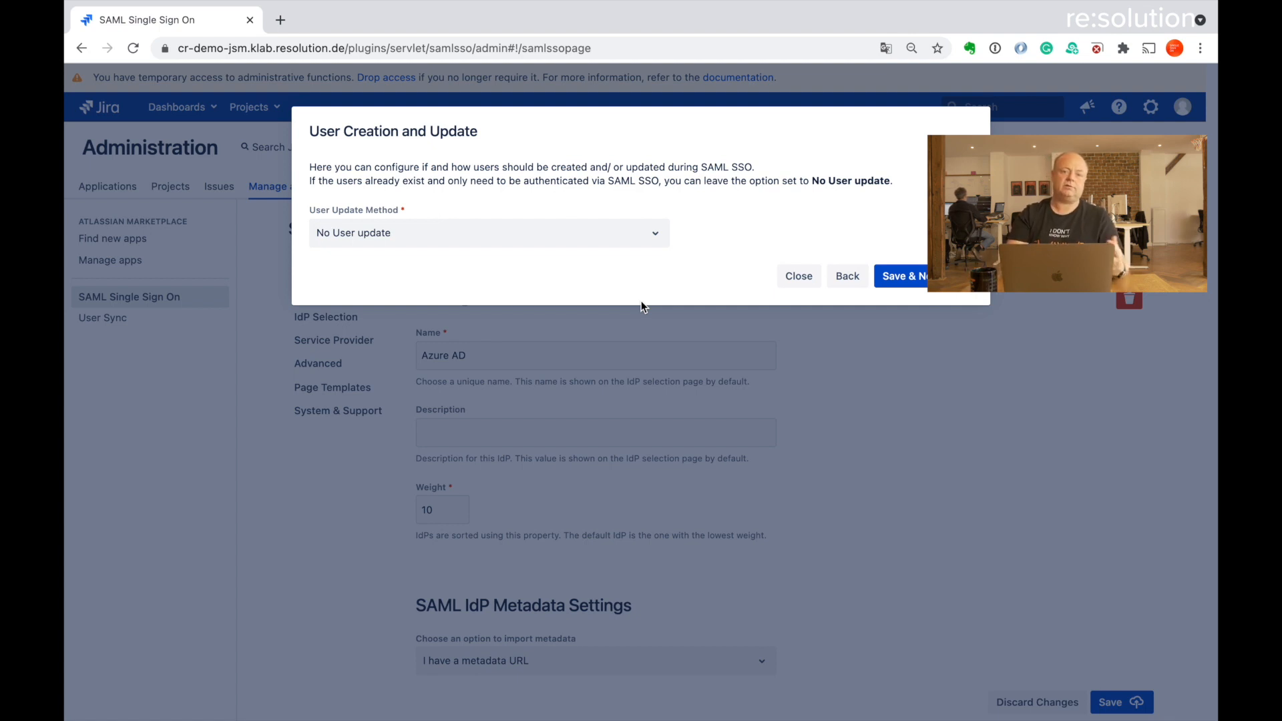
# Step: Open the User Update Method list to pick the SAML attributes option
pyautogui.click(488, 233)
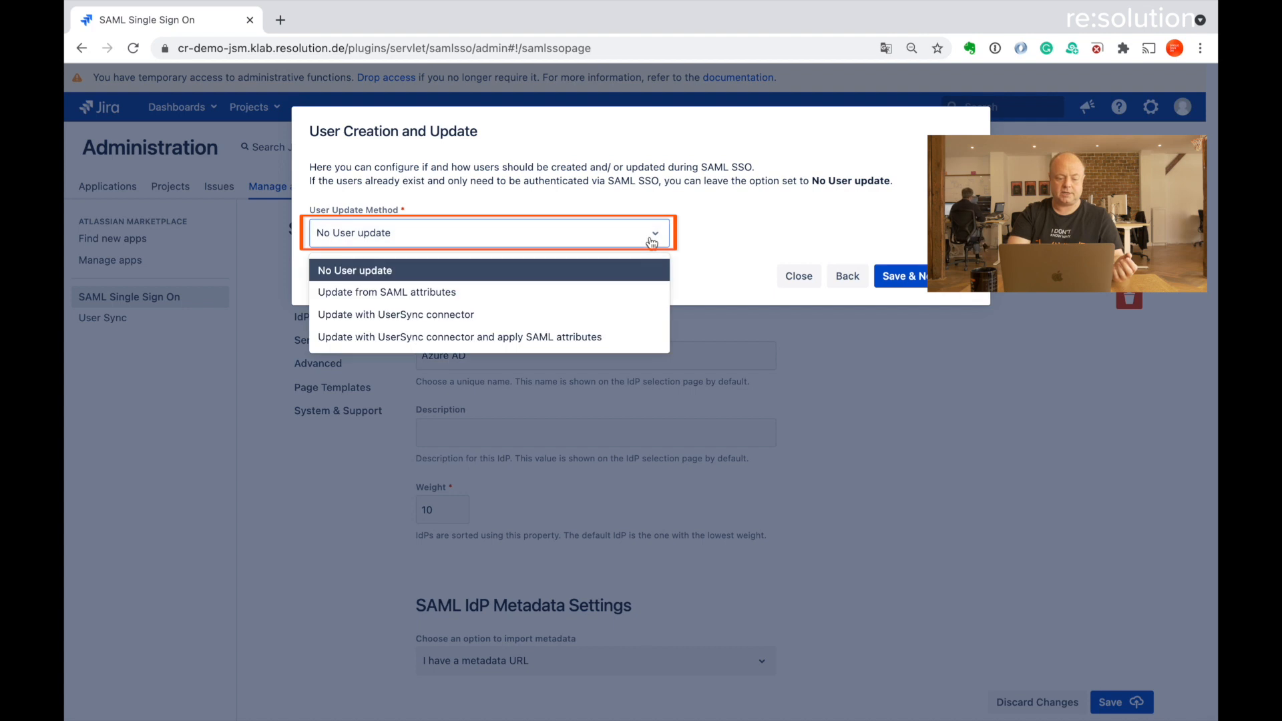
pyautogui.moveTo(567, 291)
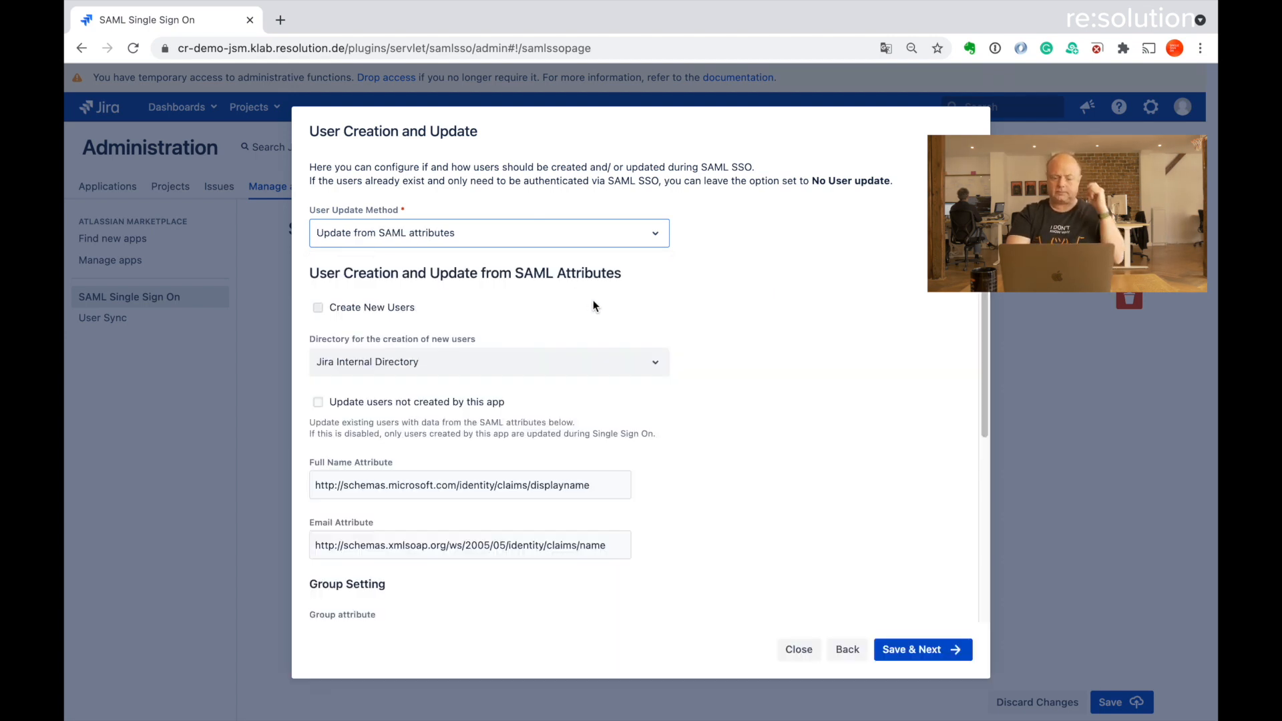
# Step: Enable Create New Users for the SAML-attribute user update method
pyautogui.scroll(-3)
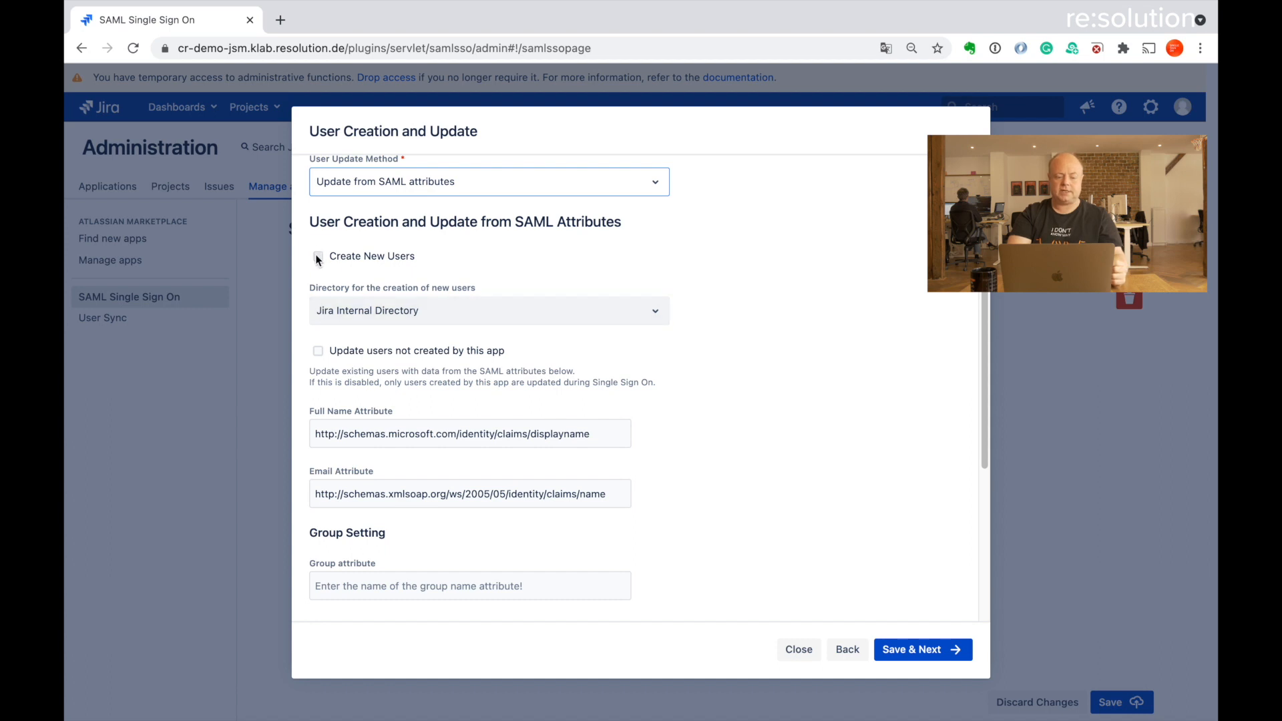
pyautogui.click(318, 256)
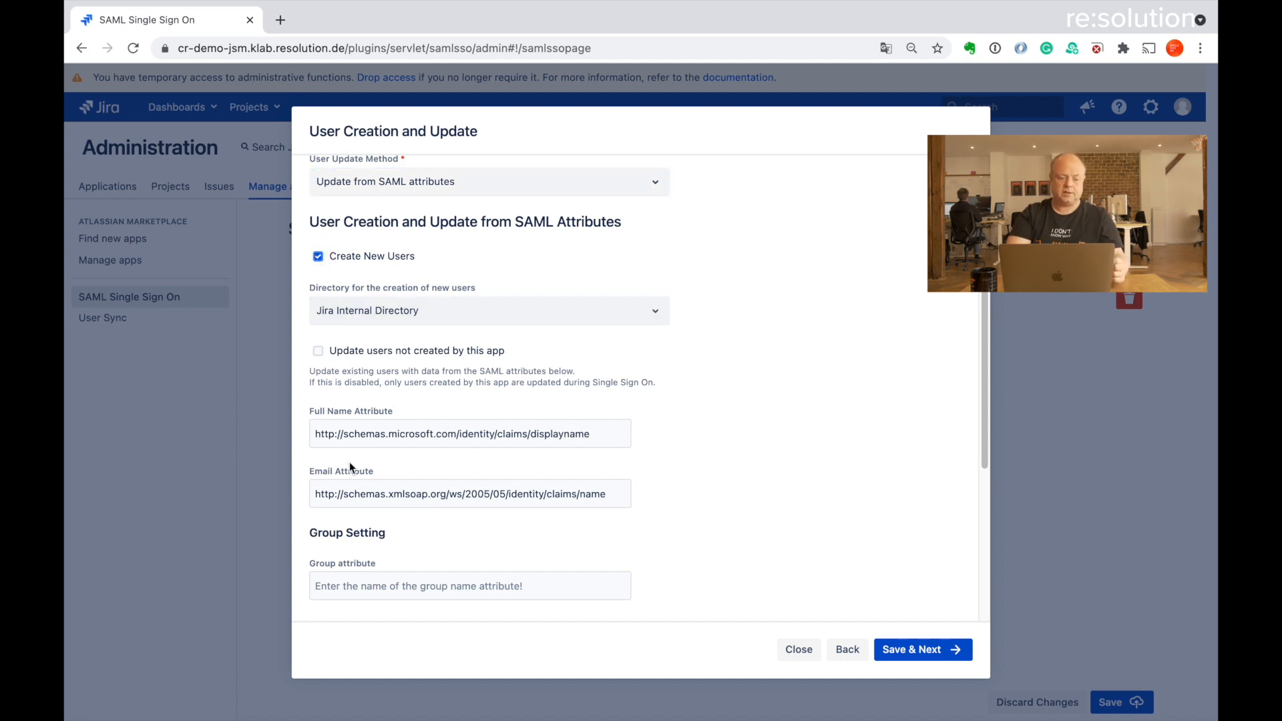
pyautogui.scroll(-3)
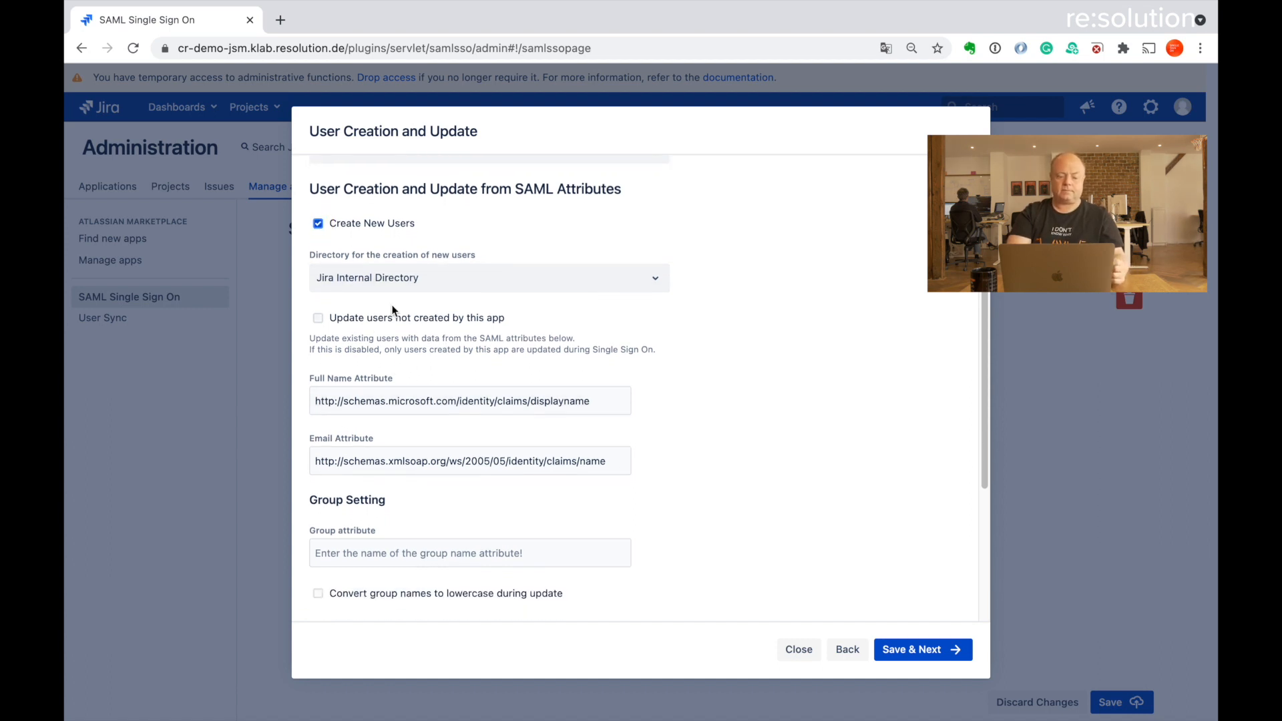
pyautogui.click(488, 277)
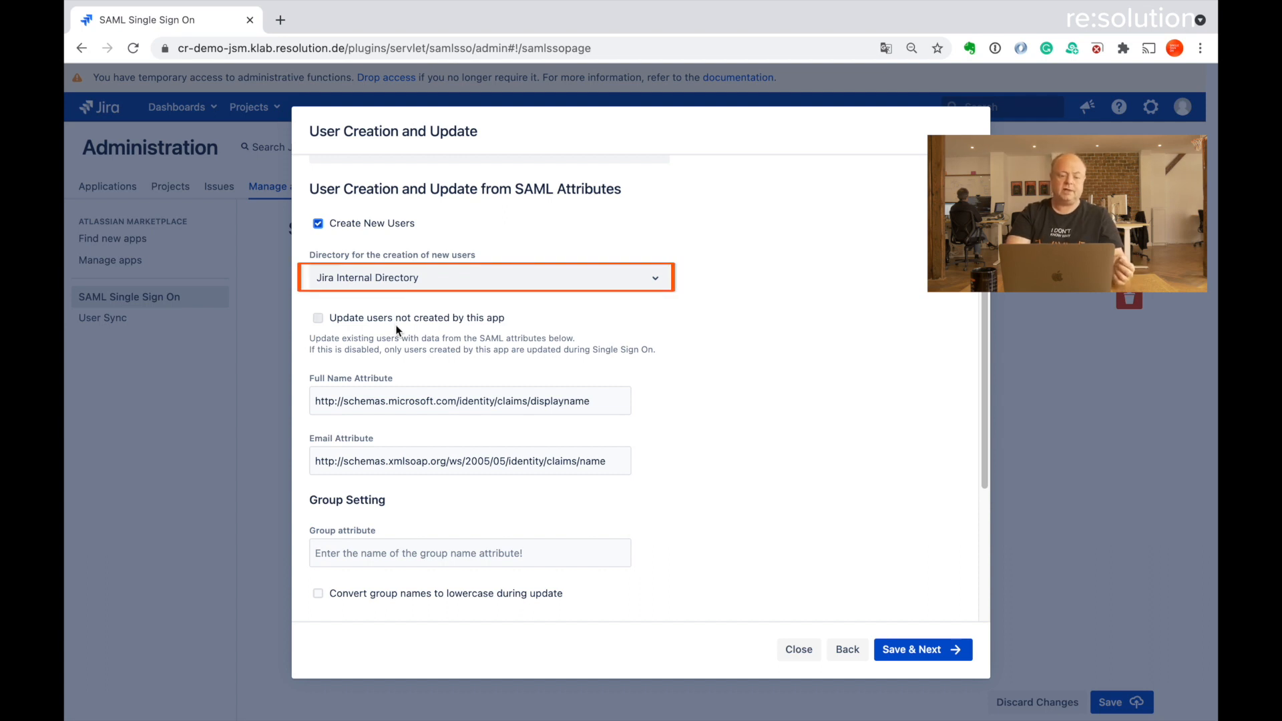
# Step: Review the directory, full name and email claim settings, and start a default-group search
pyautogui.scroll(-3)
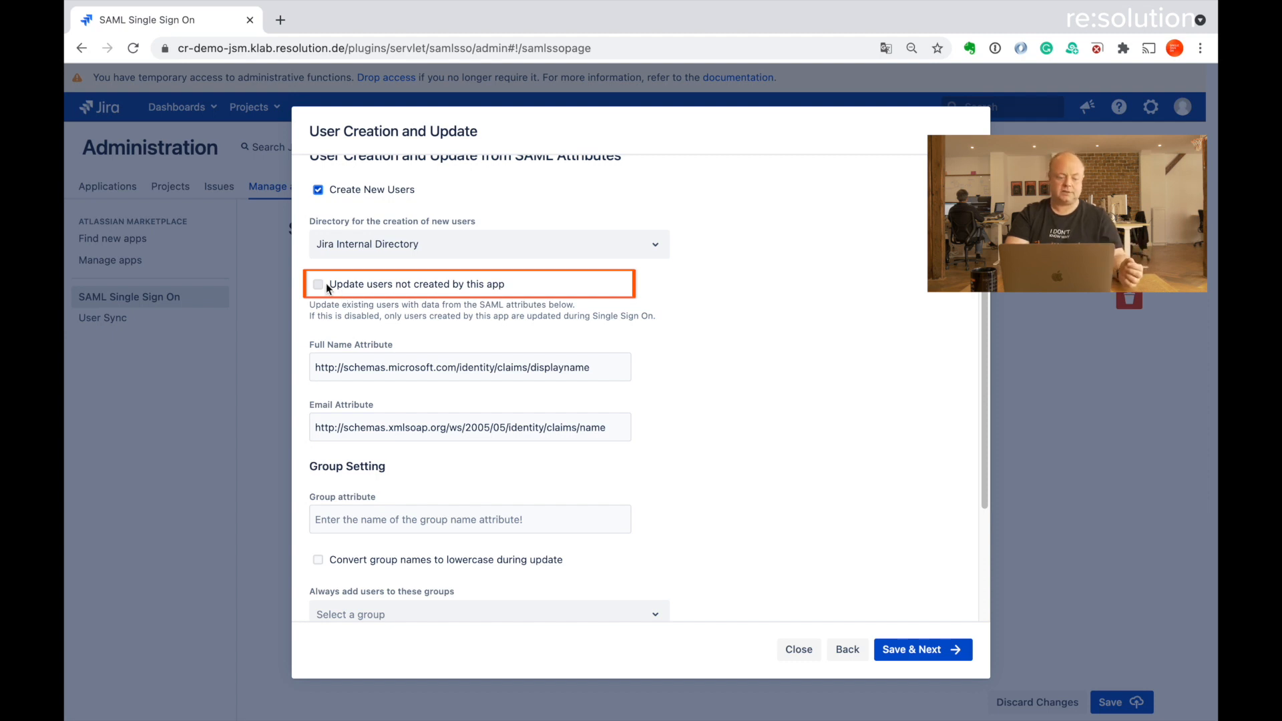
pyautogui.scroll(-3)
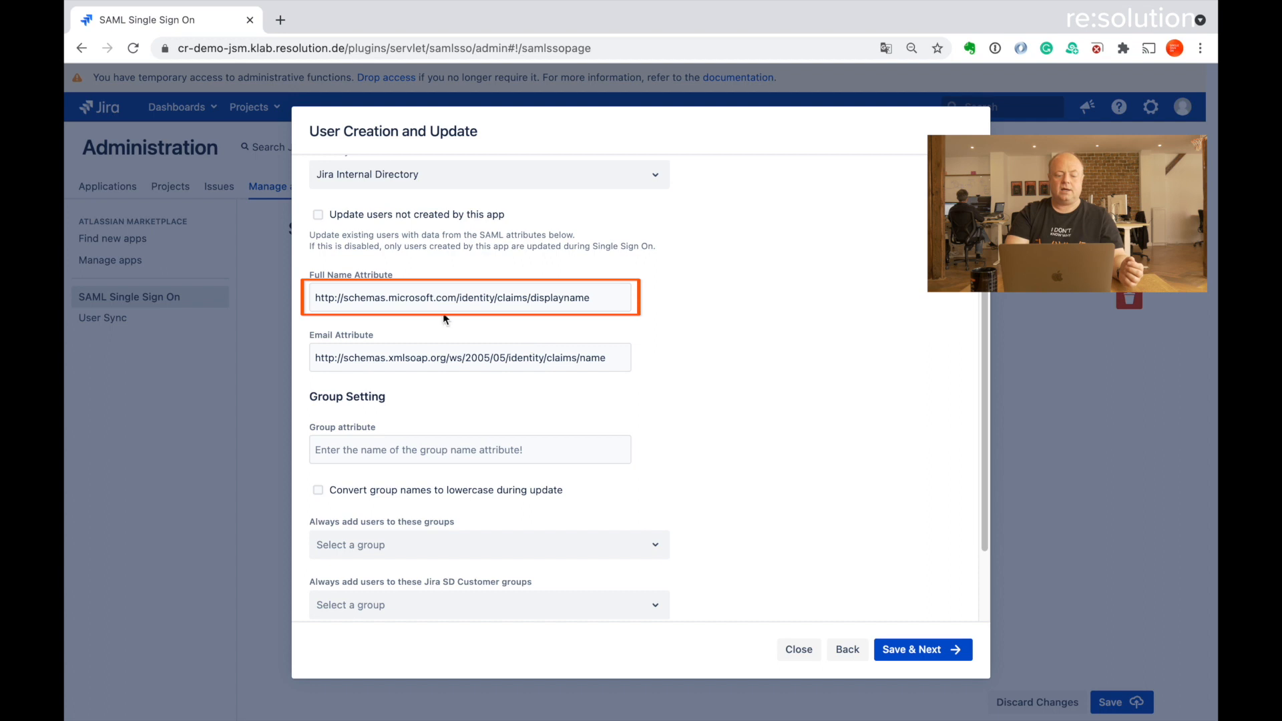
pyautogui.moveTo(390, 388)
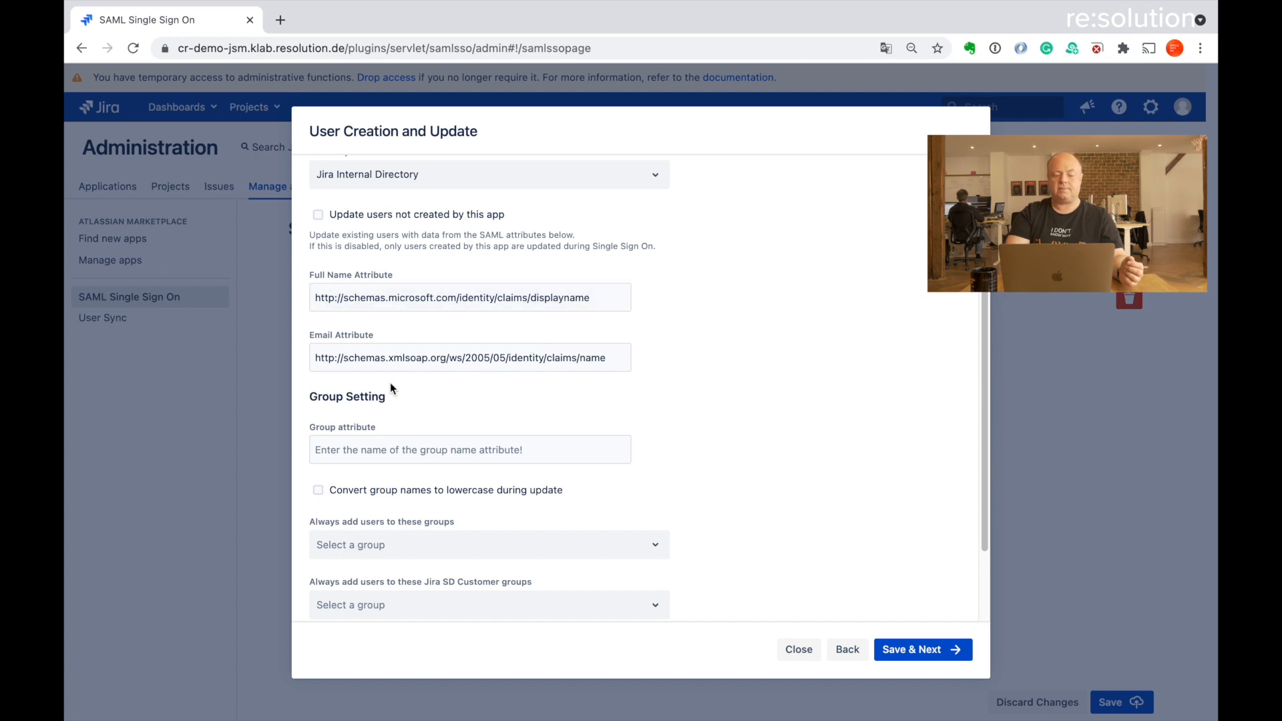
pyautogui.click(470, 357)
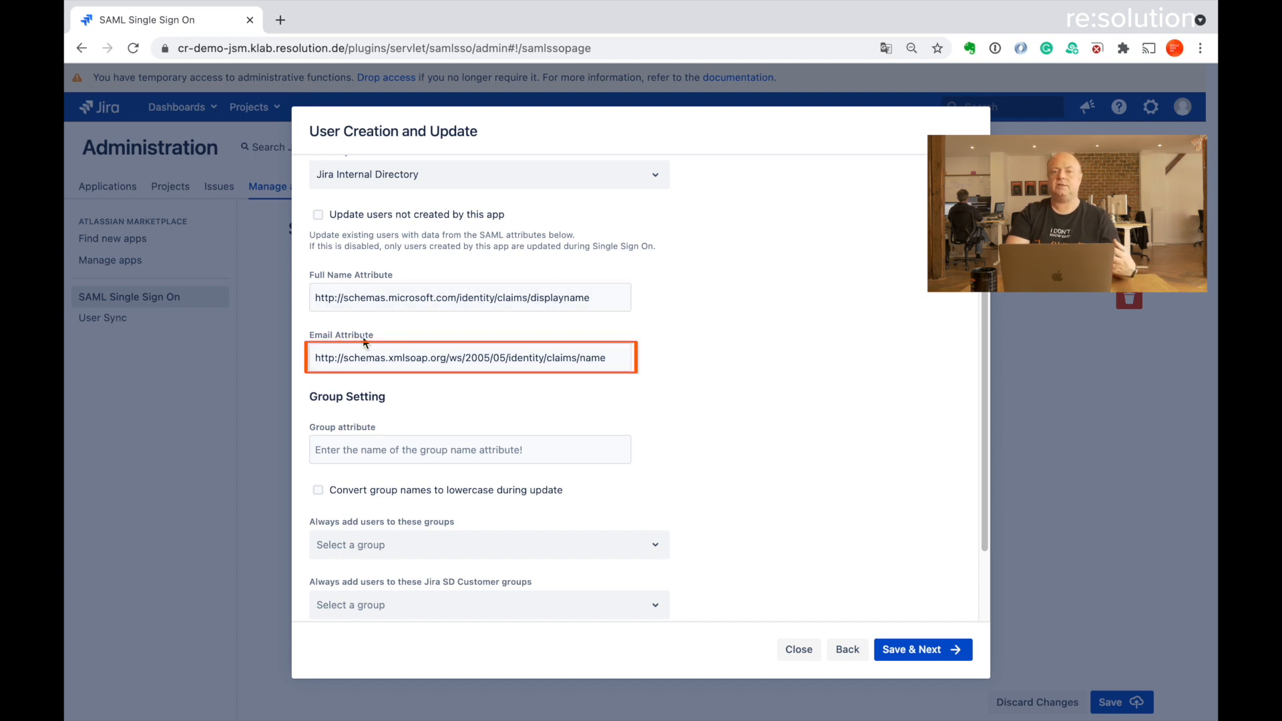
pyautogui.click(507, 358)
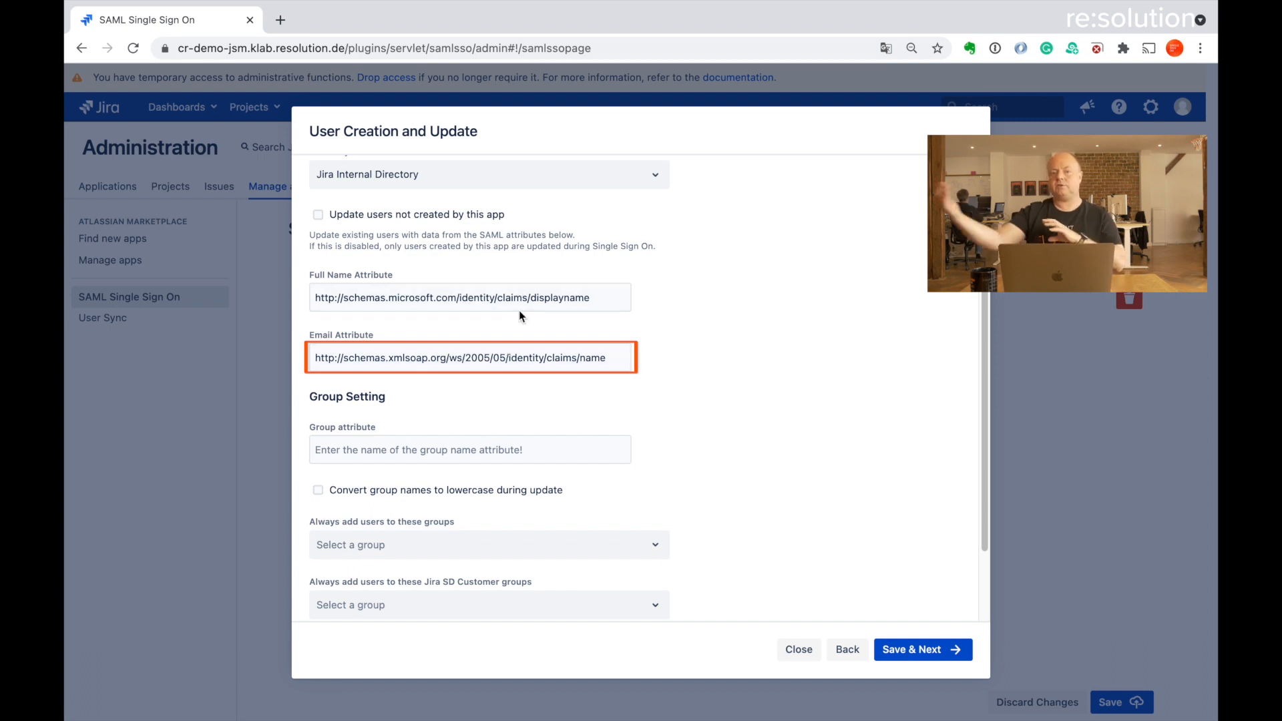
pyautogui.moveTo(734, 437)
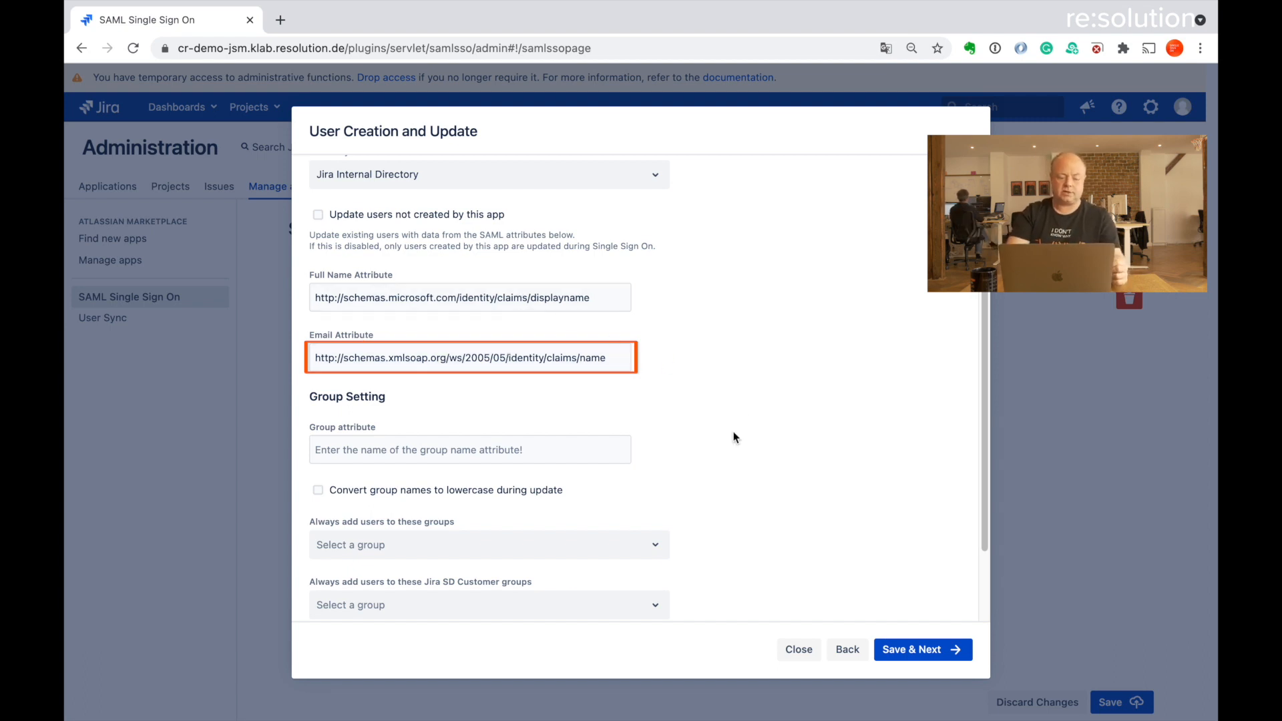
pyautogui.scroll(-3)
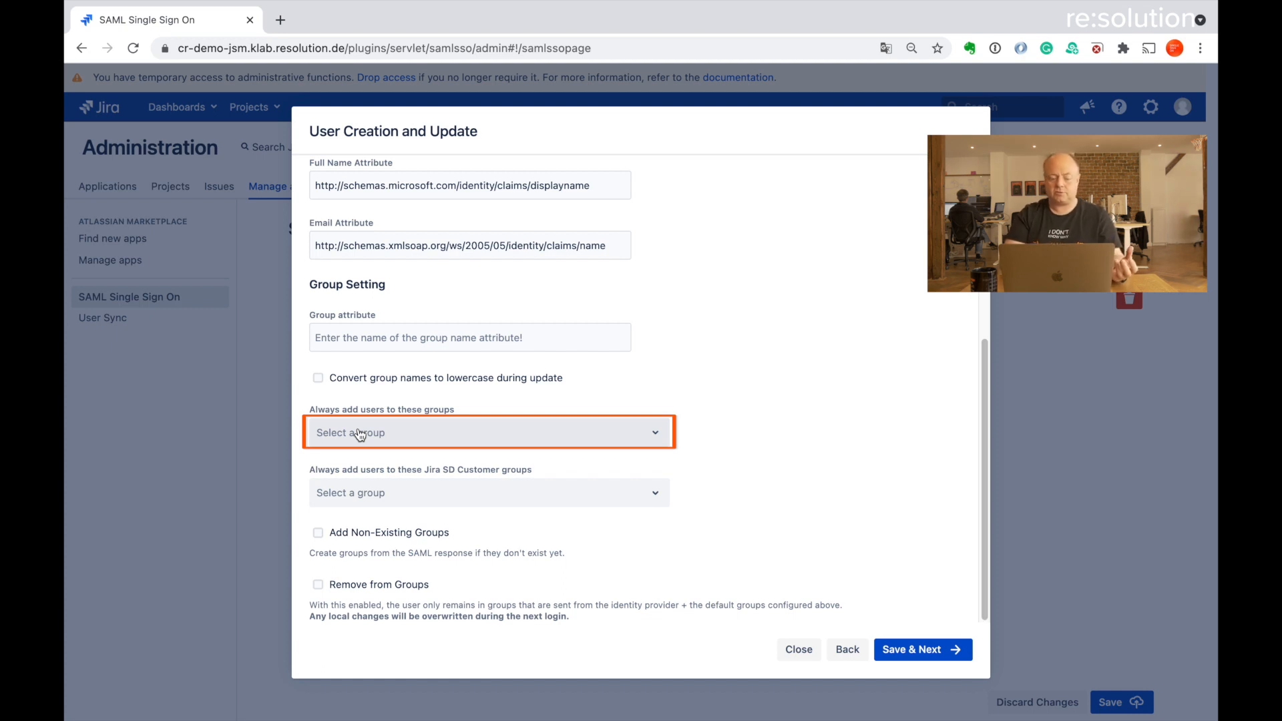
pyautogui.click(487, 432)
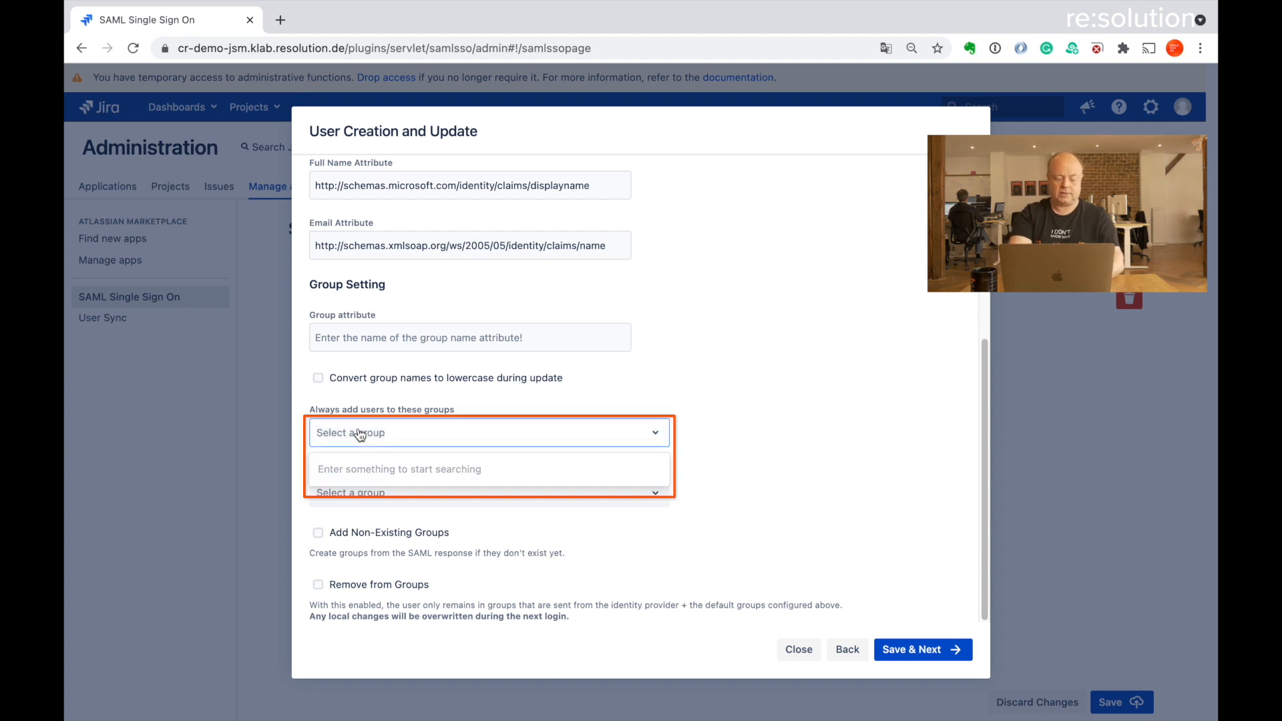
# Step: Add jira-software-users as the default group for new users and save the settings
pyautogui.write('jira-software')
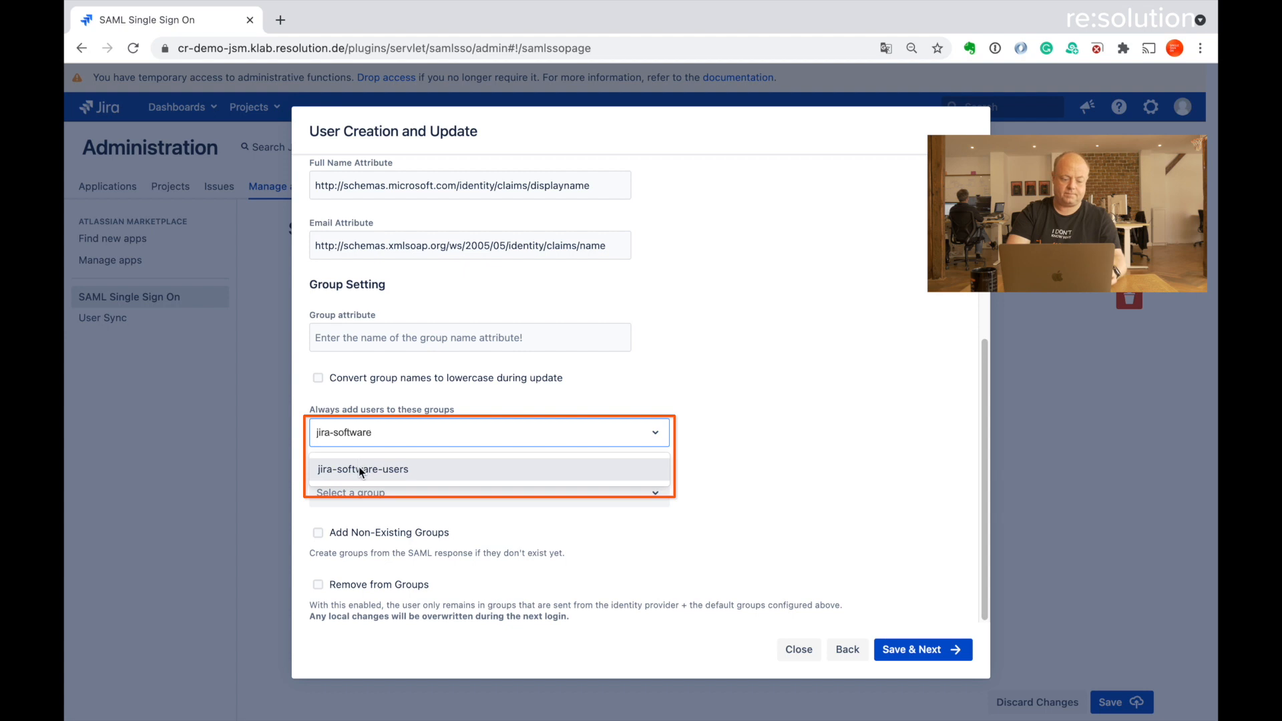
pyautogui.click(362, 469)
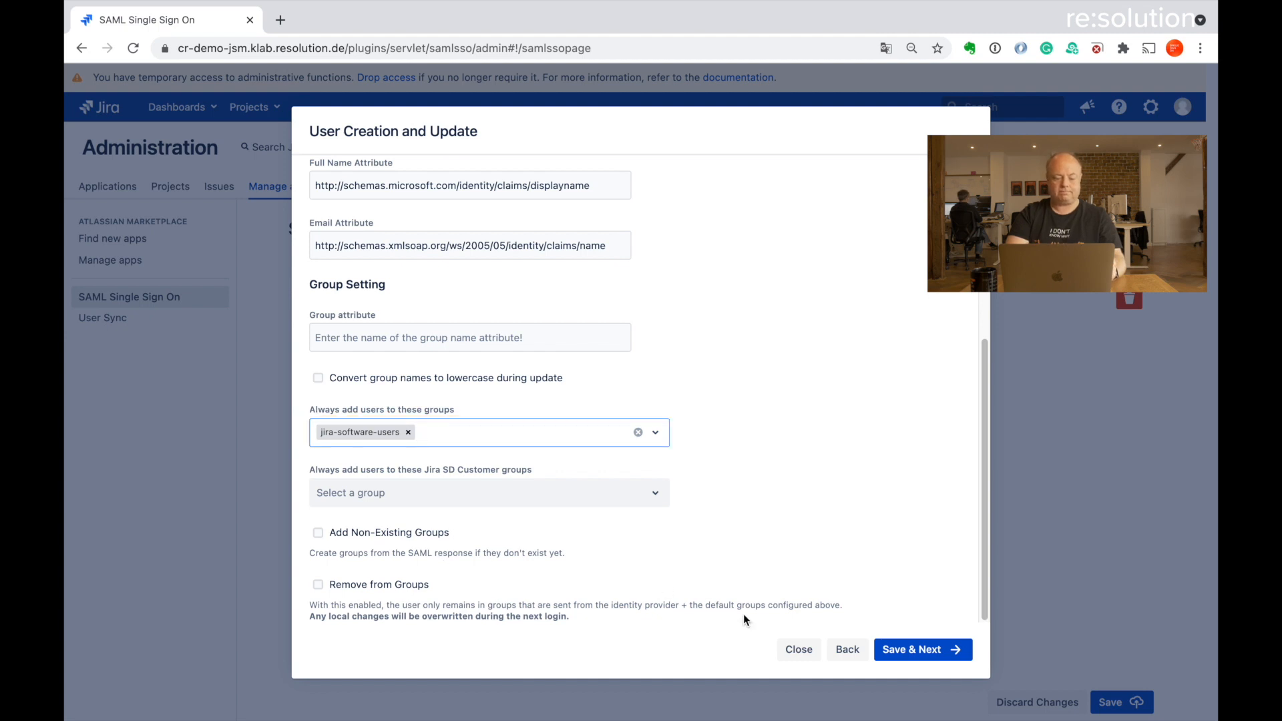
pyautogui.click(921, 649)
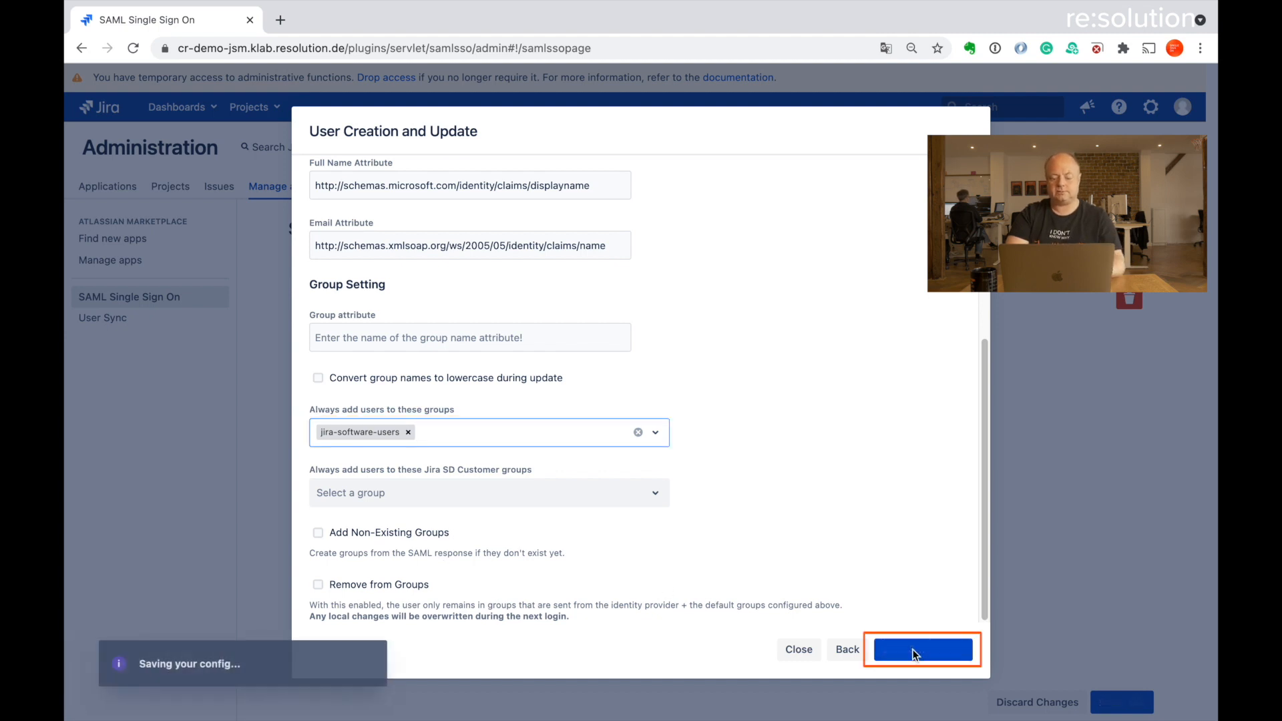
# Step: Start a test and select the generated tracker link while login status waits
pyautogui.click(922, 649)
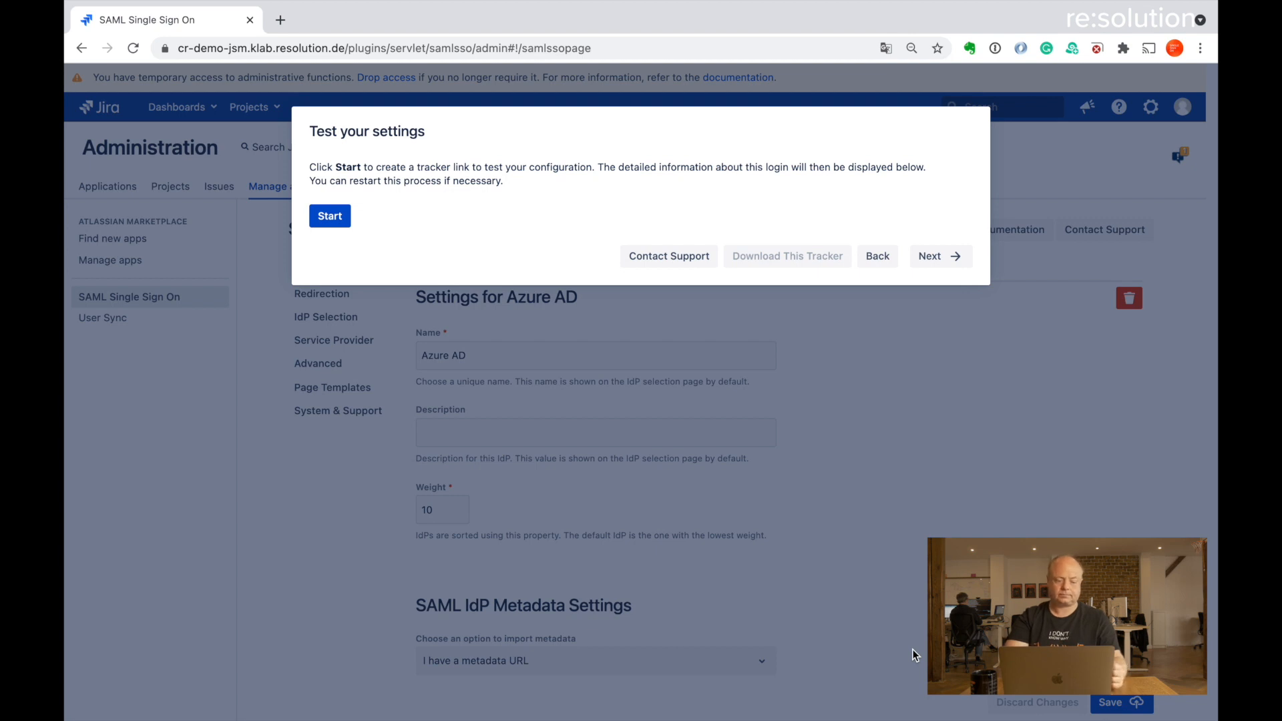
pyautogui.moveTo(673, 586)
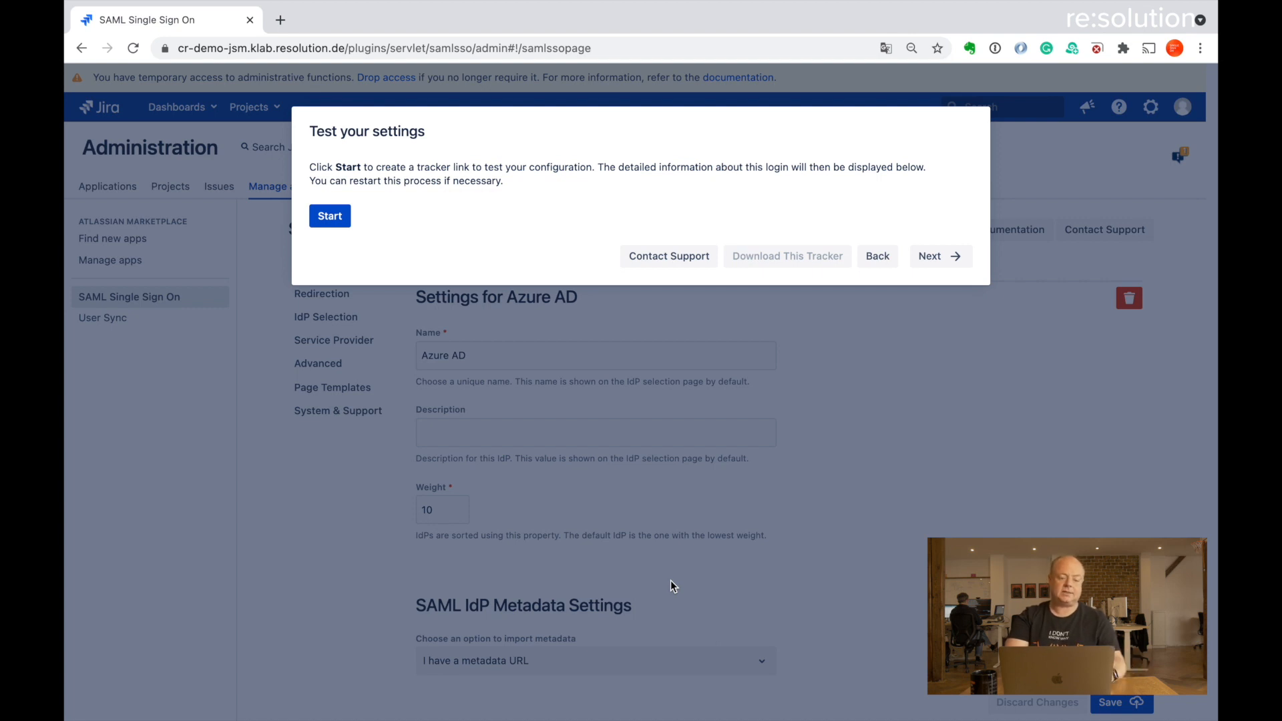
pyautogui.click(329, 215)
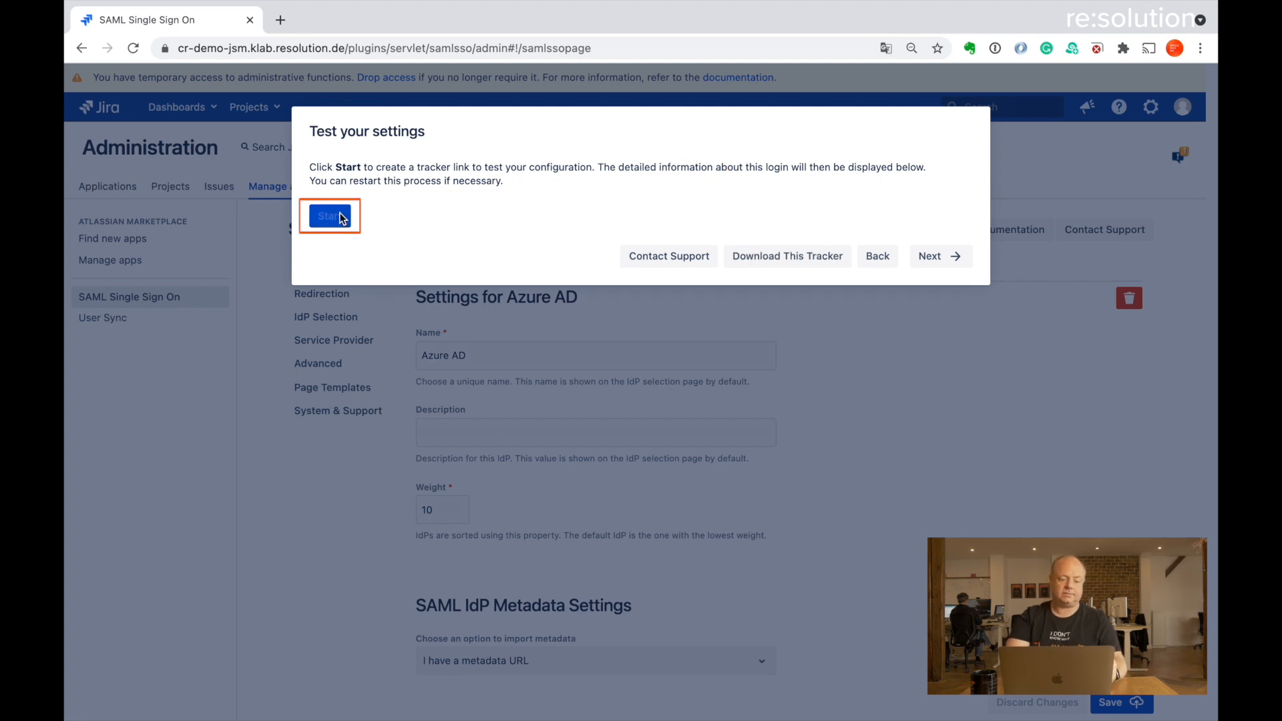
pyautogui.click(328, 216)
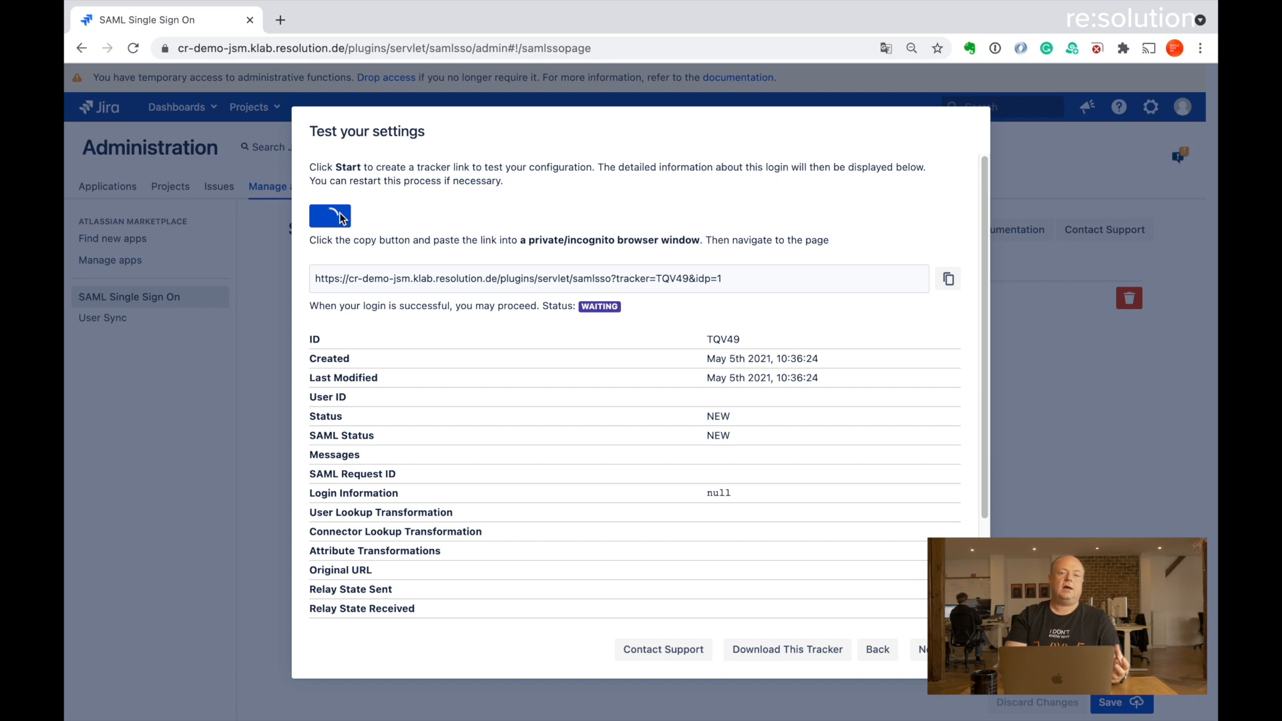
pyautogui.click(329, 216)
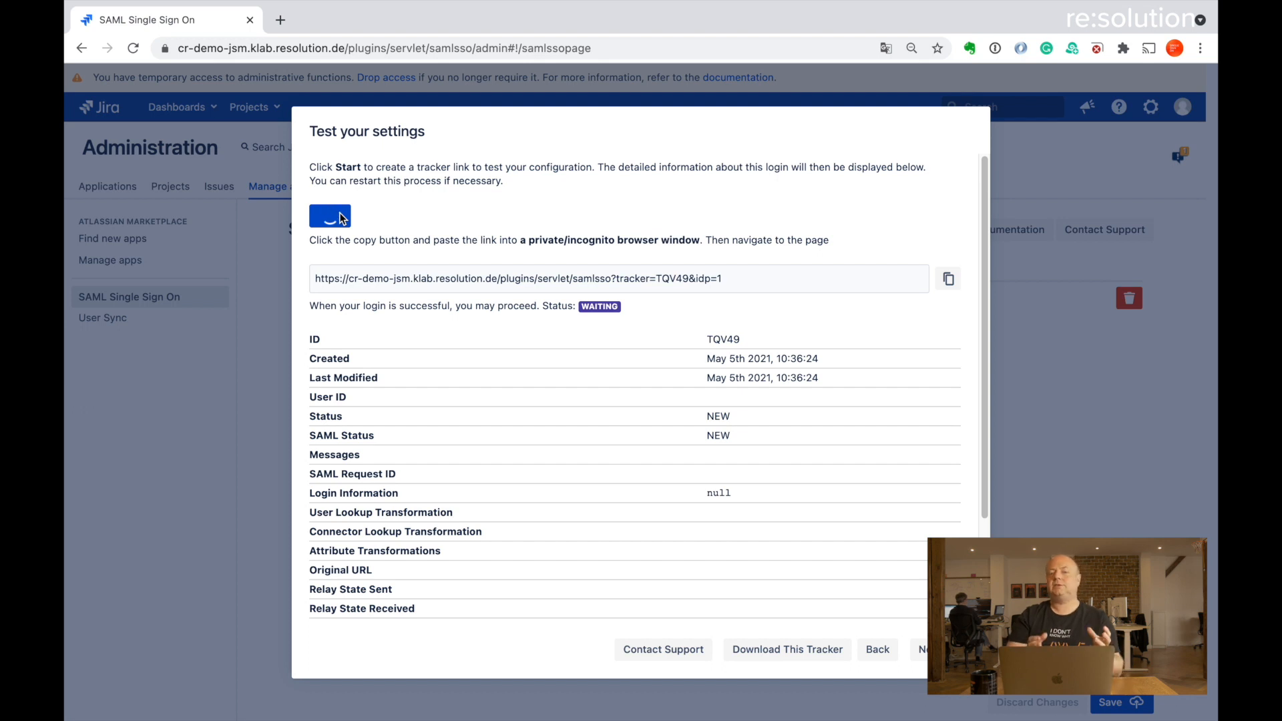
pyautogui.click(330, 216)
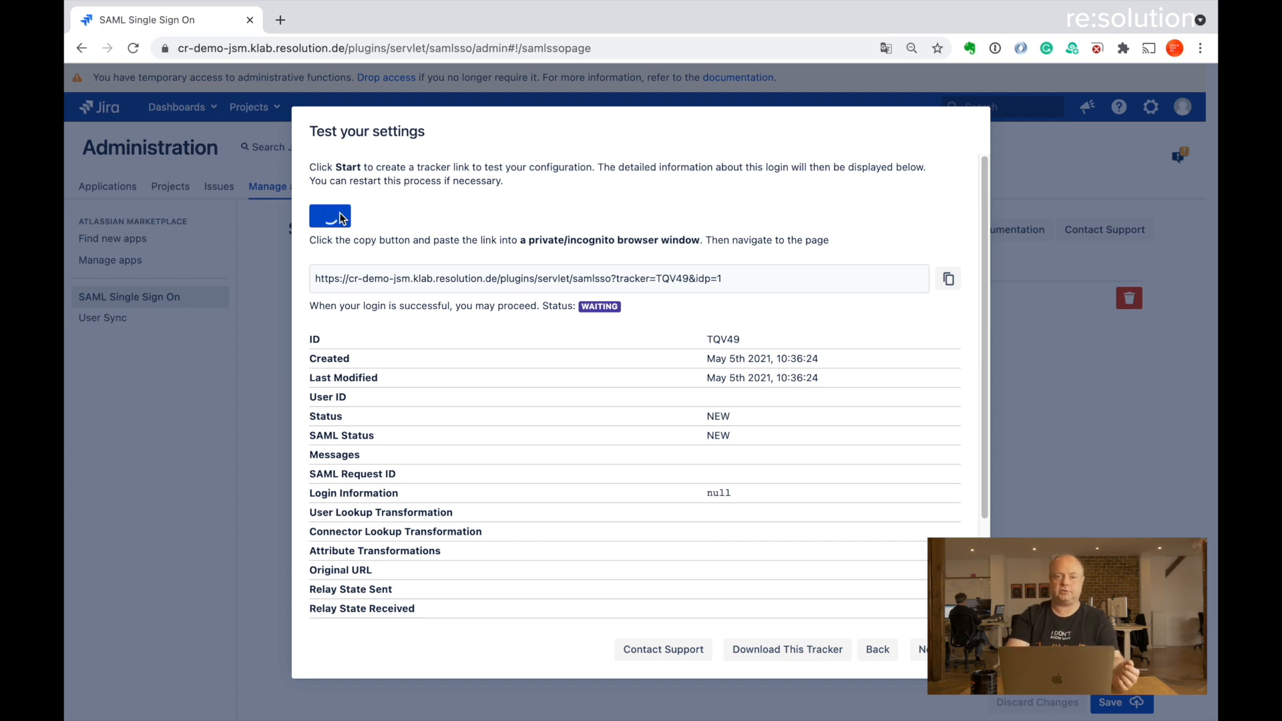
pyautogui.click(329, 217)
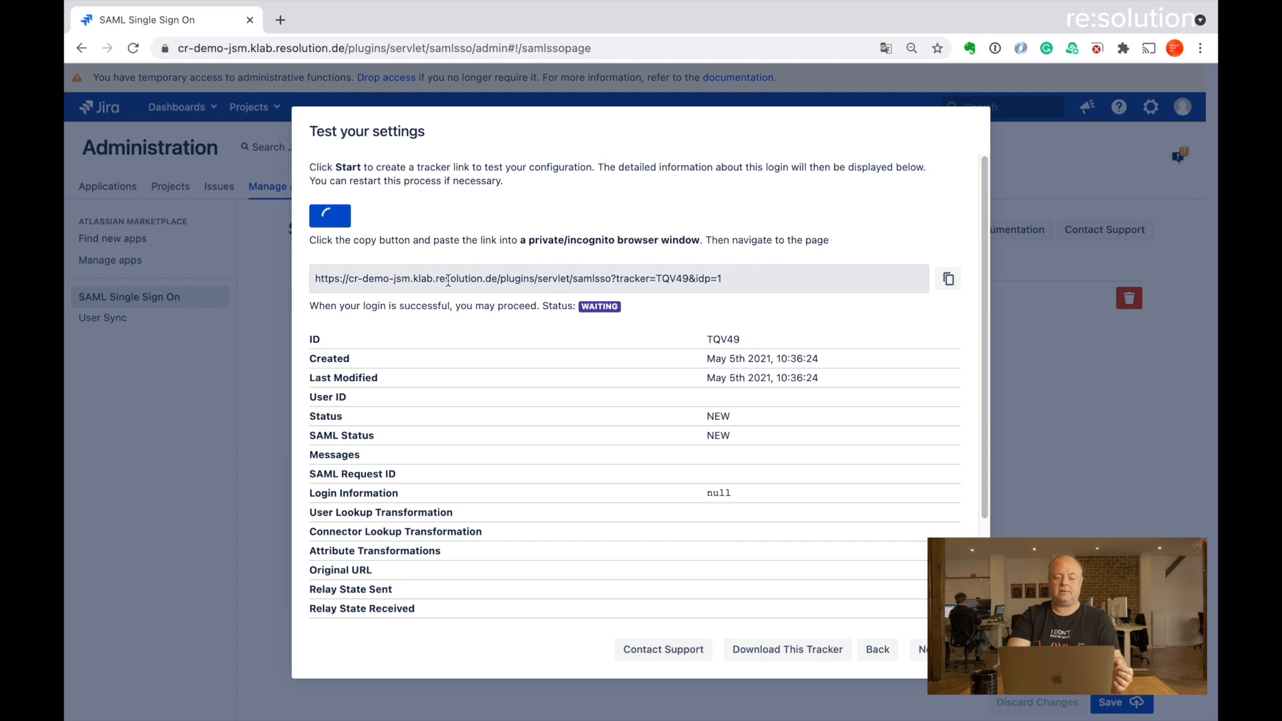
pyautogui.click(947, 277)
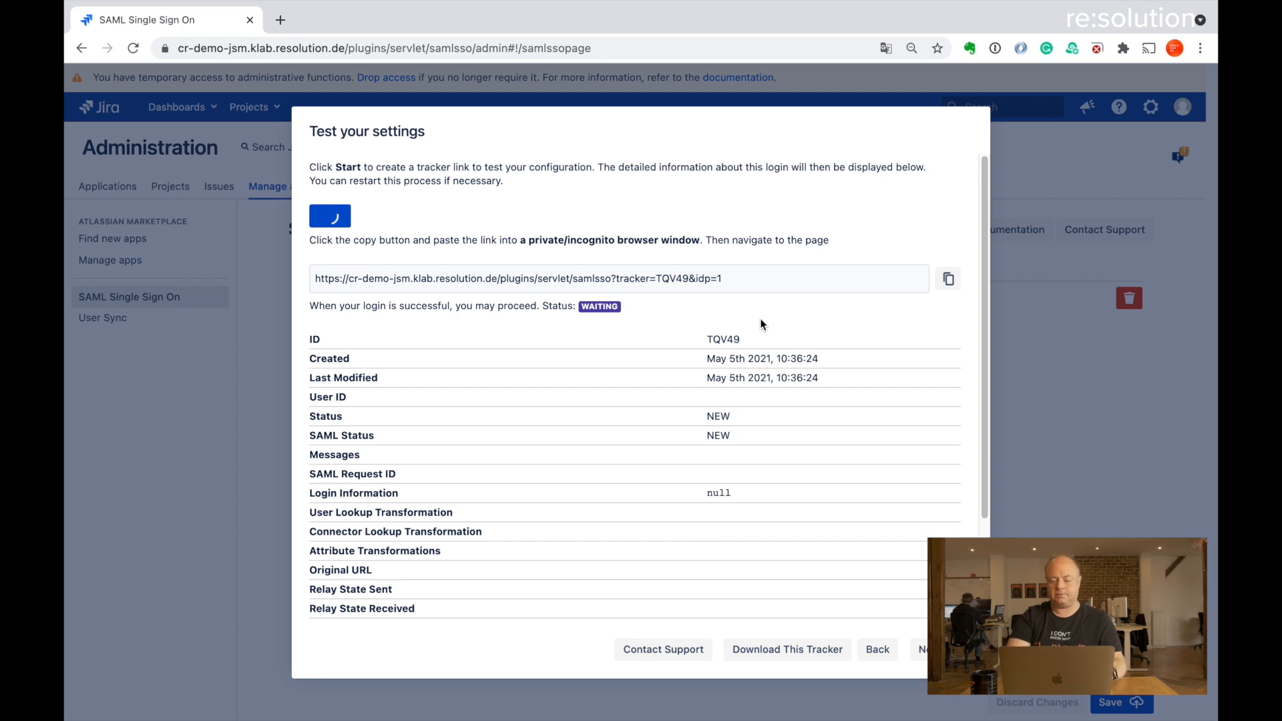
# Step: Open the tracker URL privately, sign in as the Azure AD test user, decline staying signed in
pyautogui.click(948, 277)
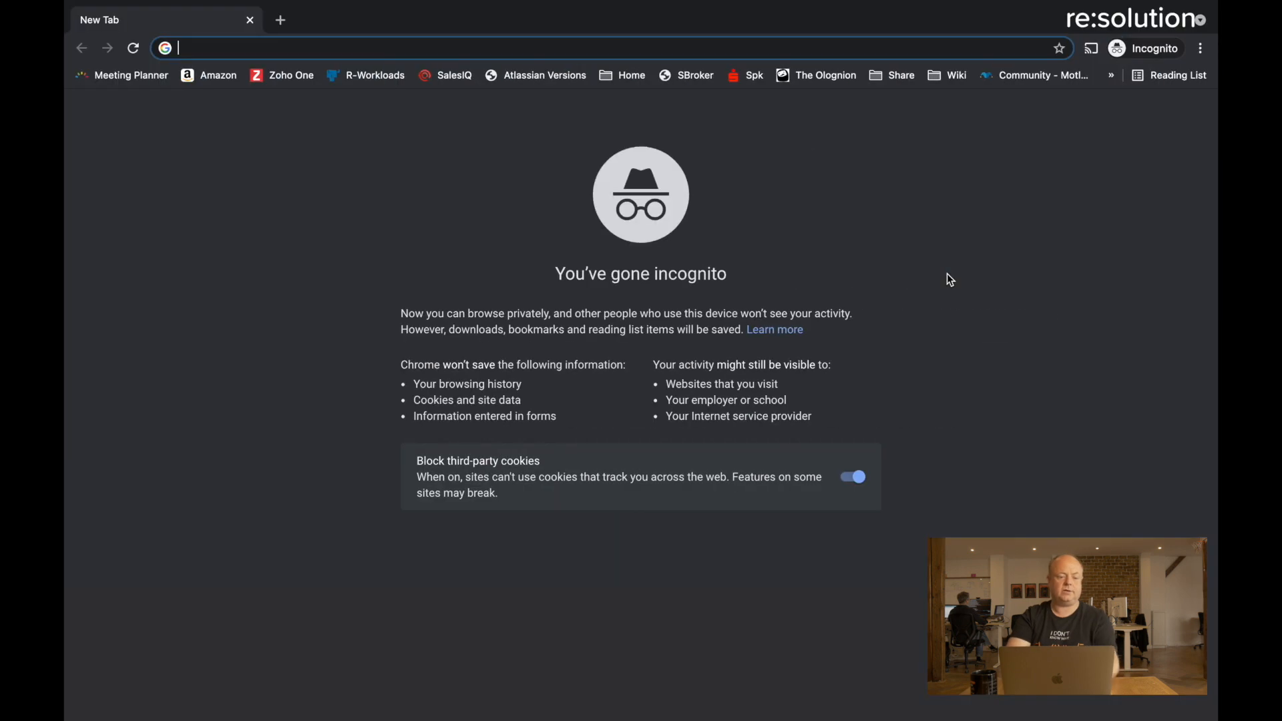
pyautogui.write('cr-demo-jsm.klab.resolution.de/plugins/servlet/samlsso?tracker=TQV49&idp=1')
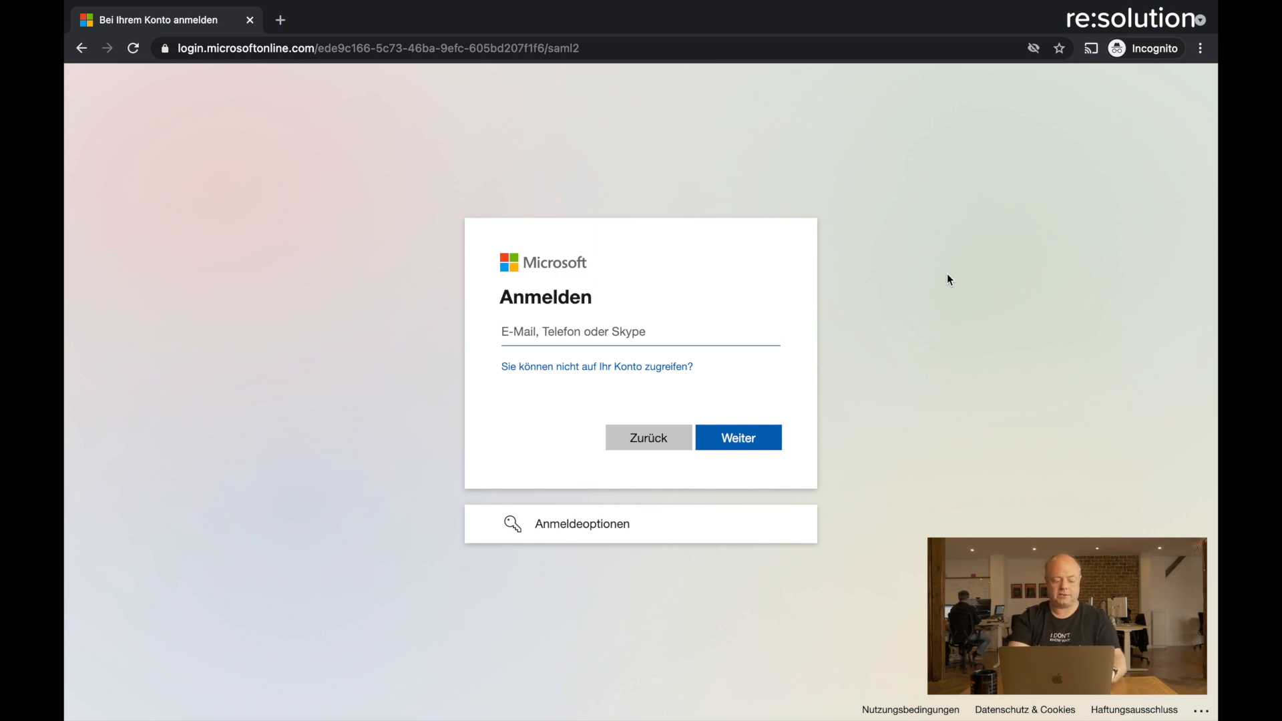
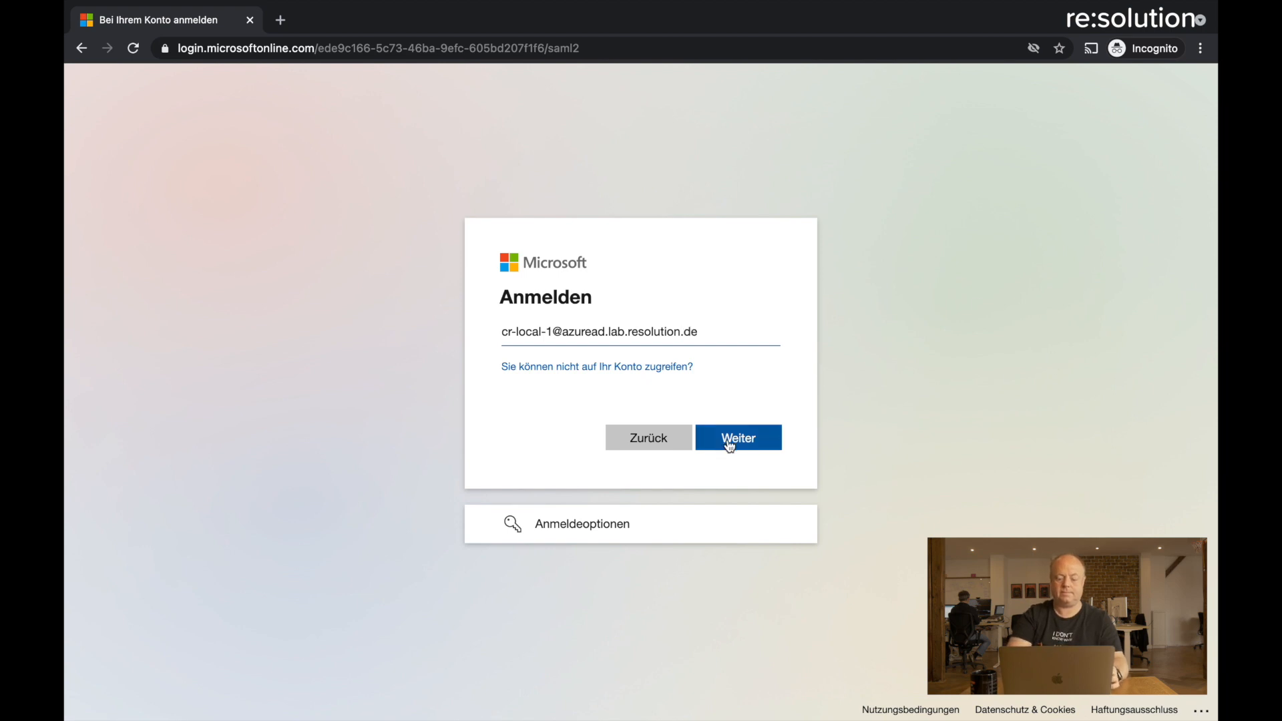
pyautogui.click(737, 437)
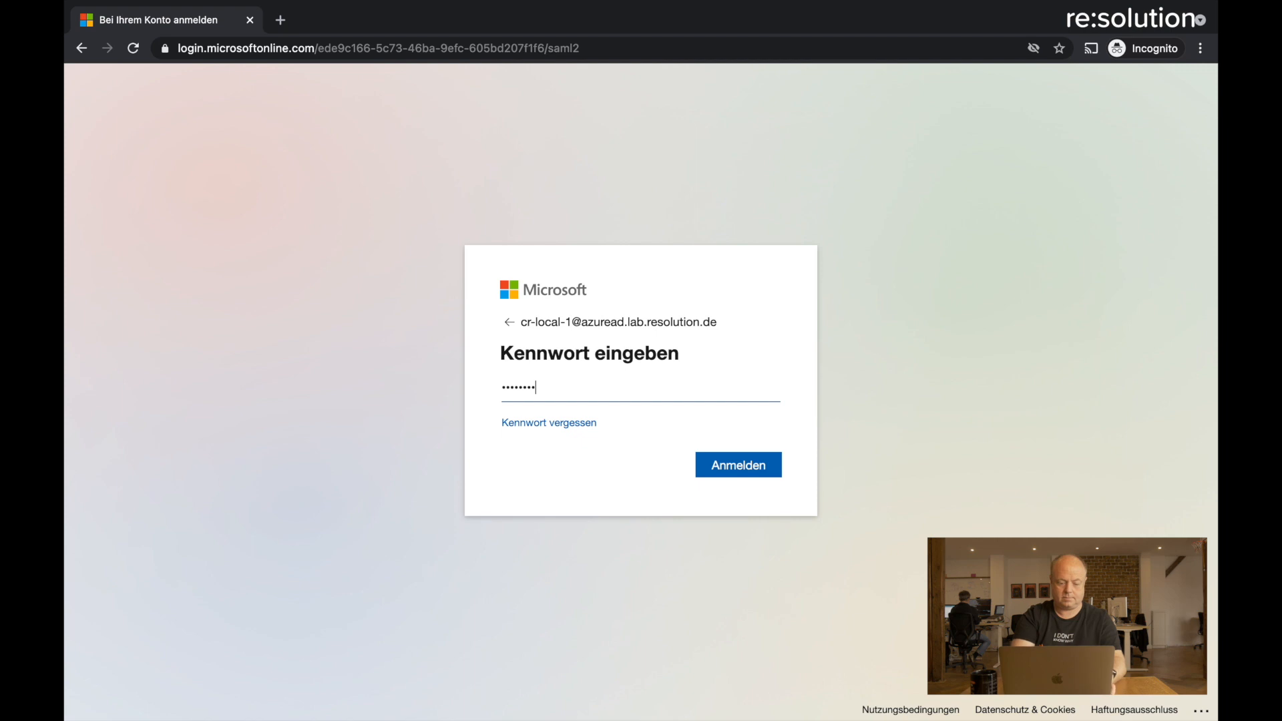
pyautogui.click(736, 464)
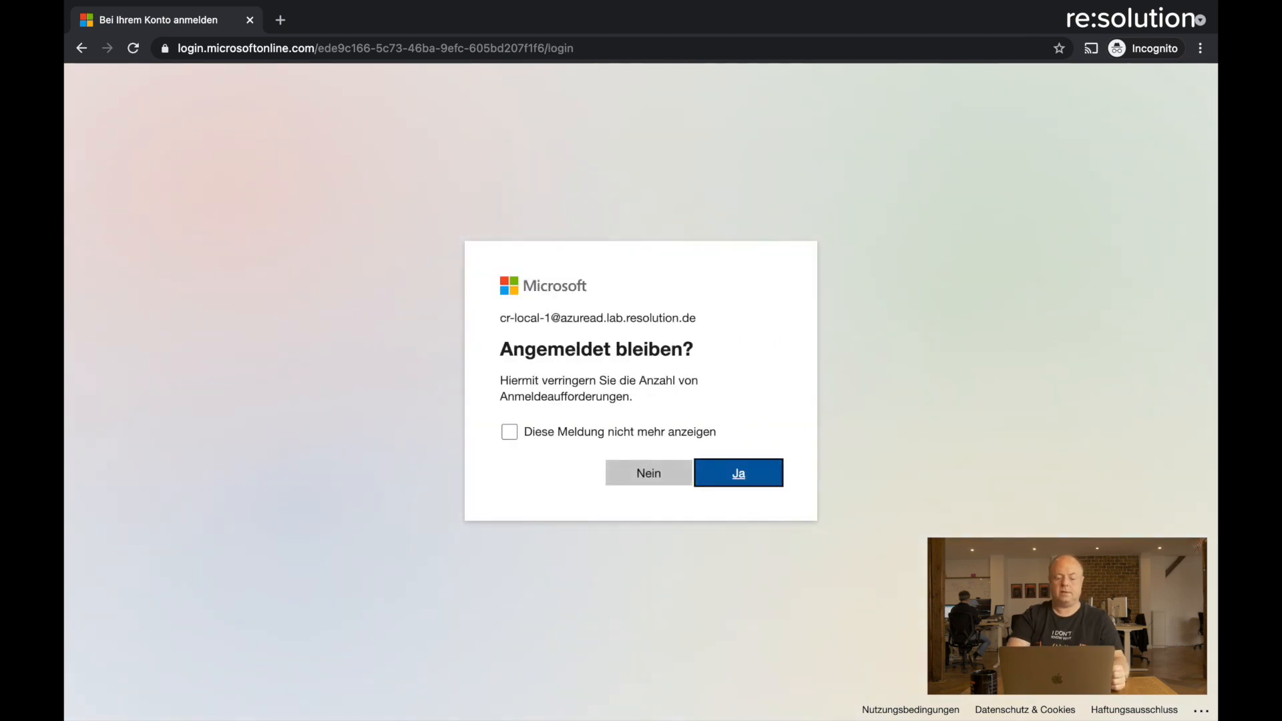
pyautogui.click(648, 473)
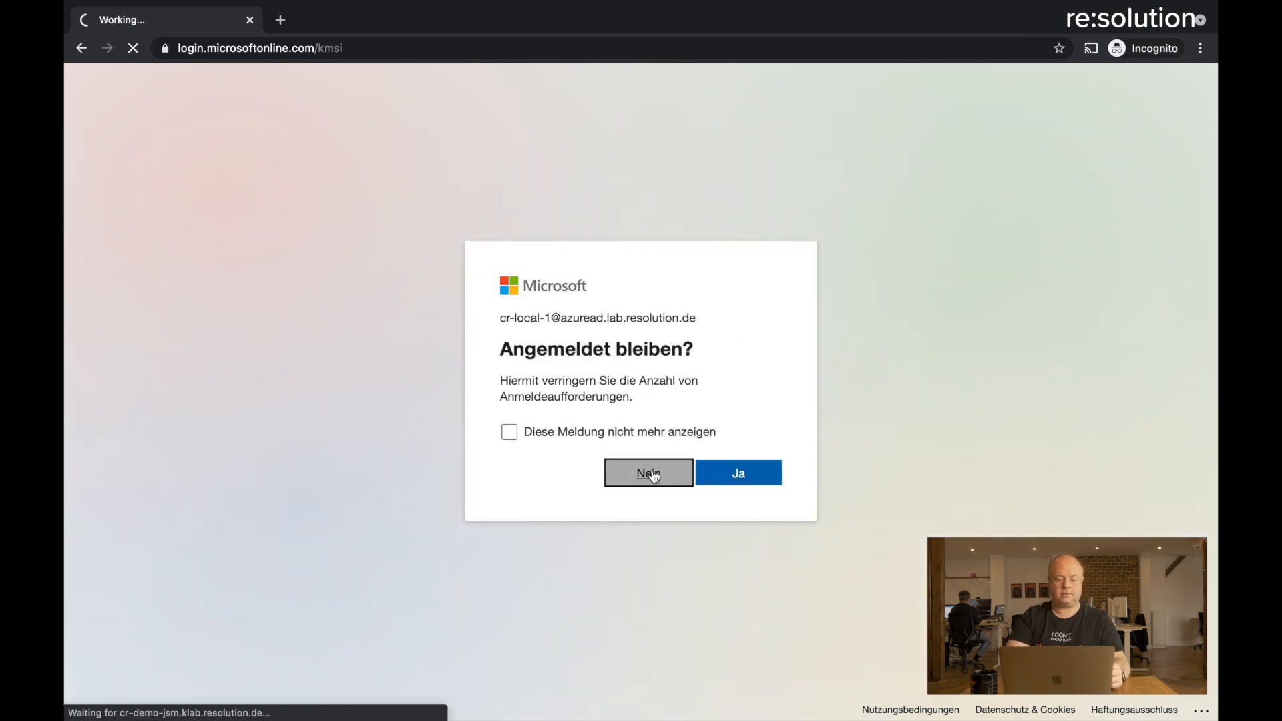
pyautogui.click(649, 472)
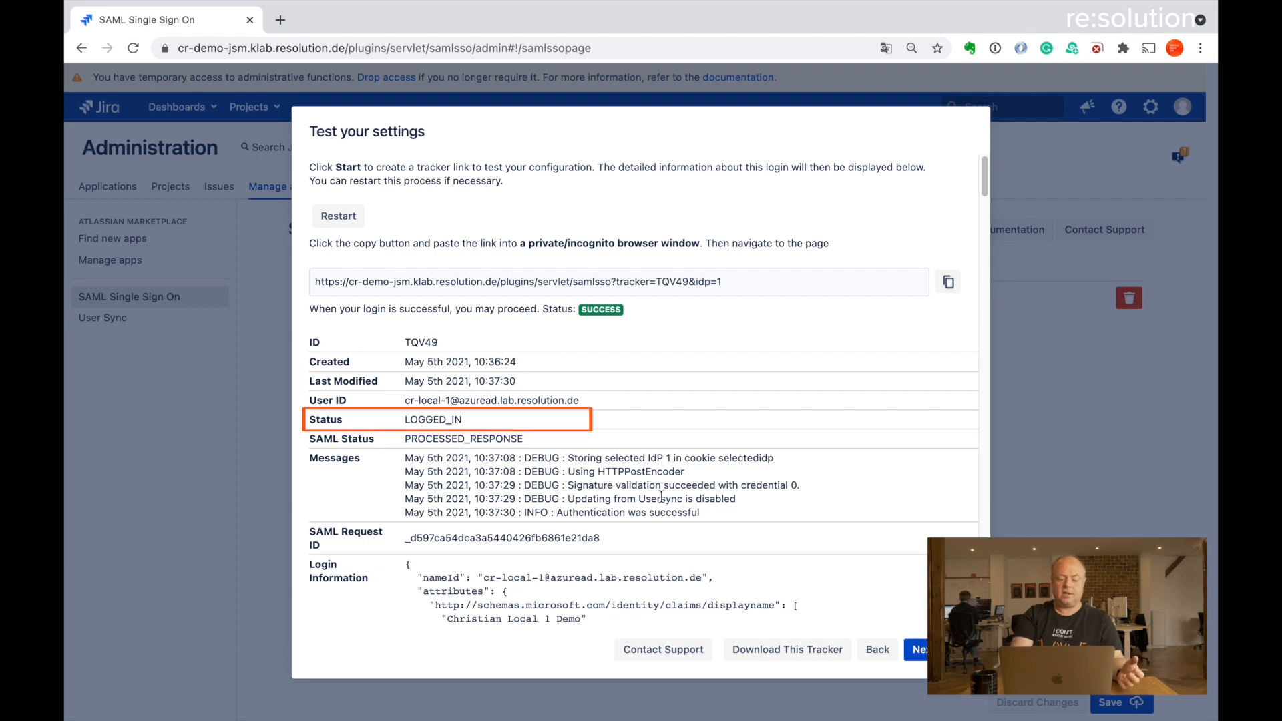
# Step: Review the LOGGED_IN login information and user attributes, then continue to Redirection Options
pyautogui.scroll(-3)
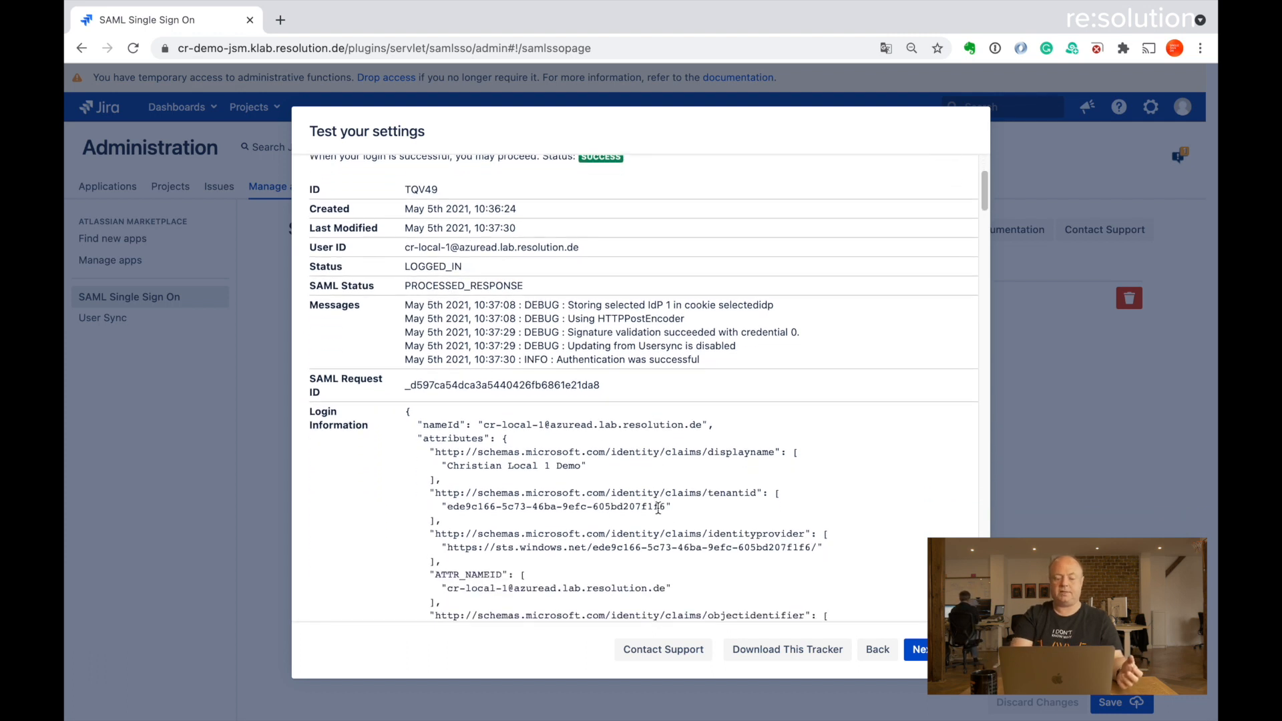
pyautogui.scroll(-3)
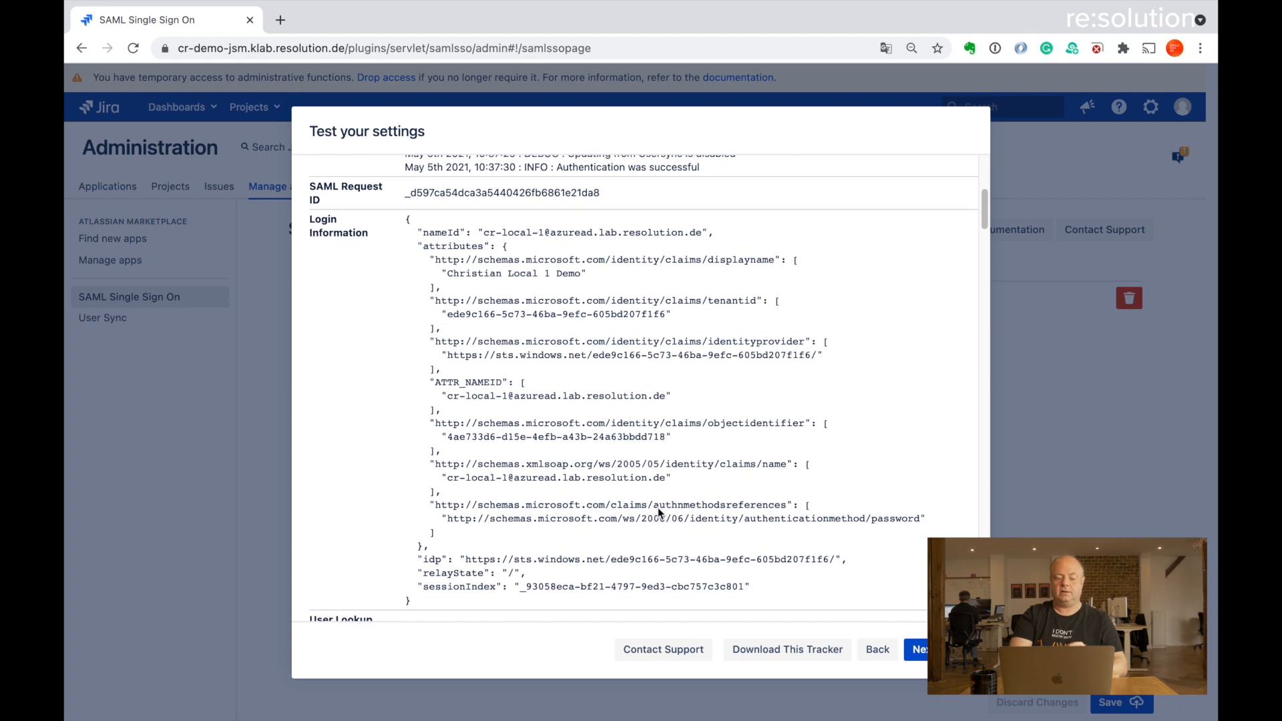
pyautogui.scroll(-3)
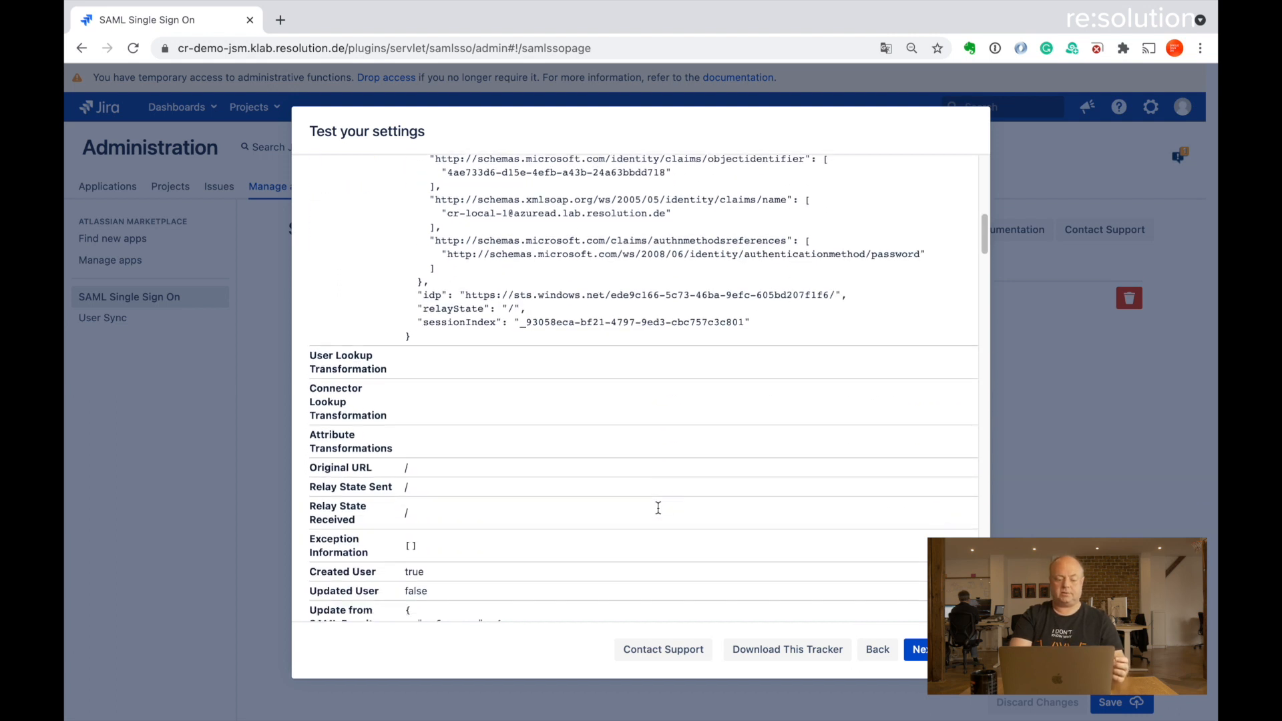
pyautogui.scroll(-3)
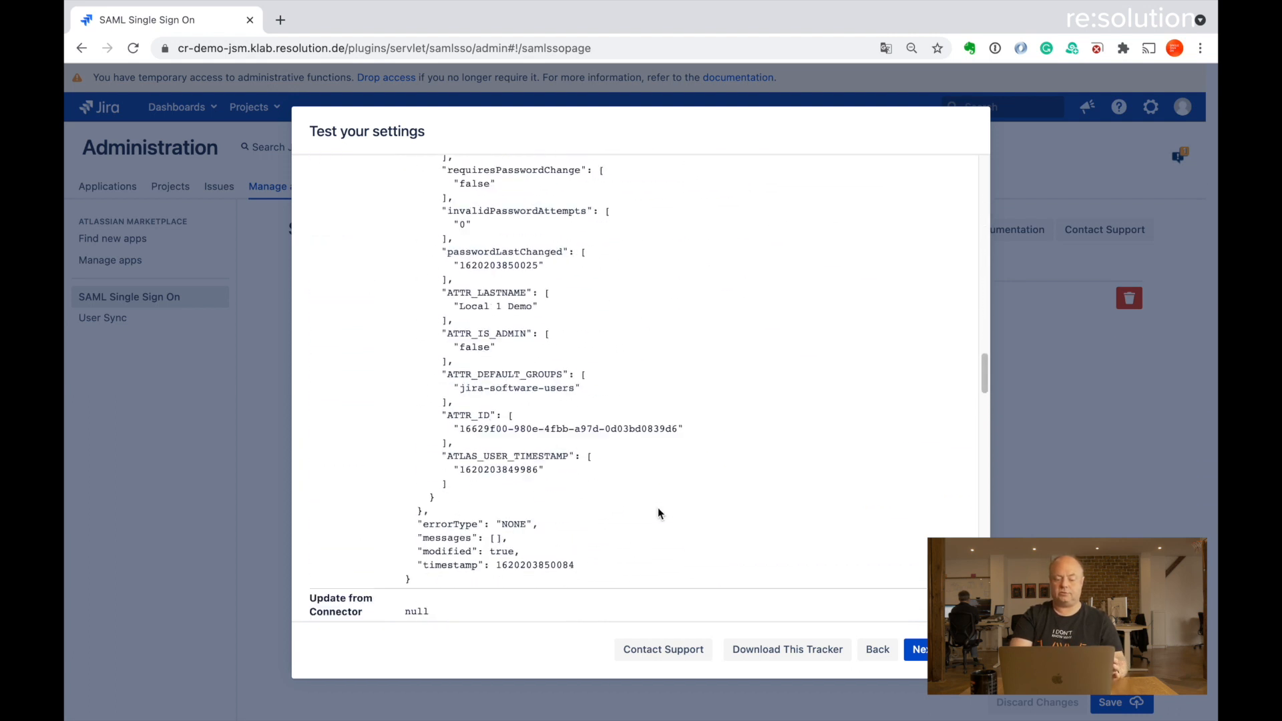
pyautogui.scroll(-3)
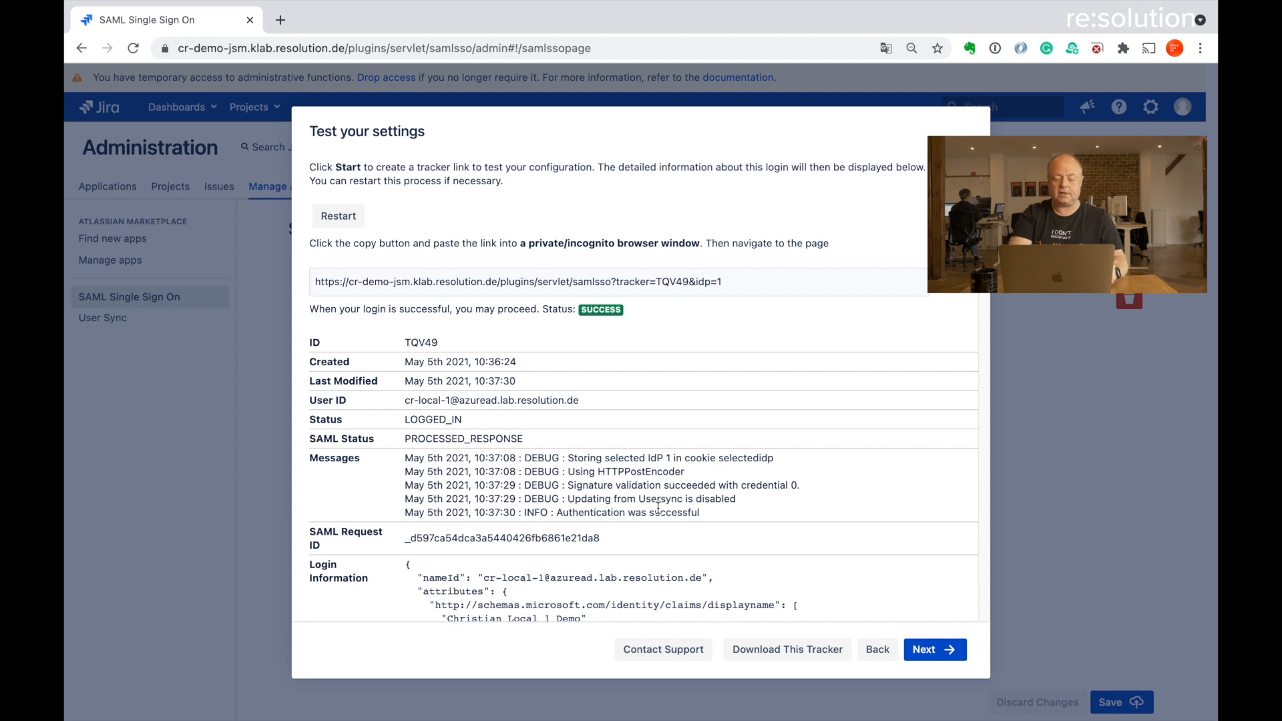
pyautogui.click(934, 649)
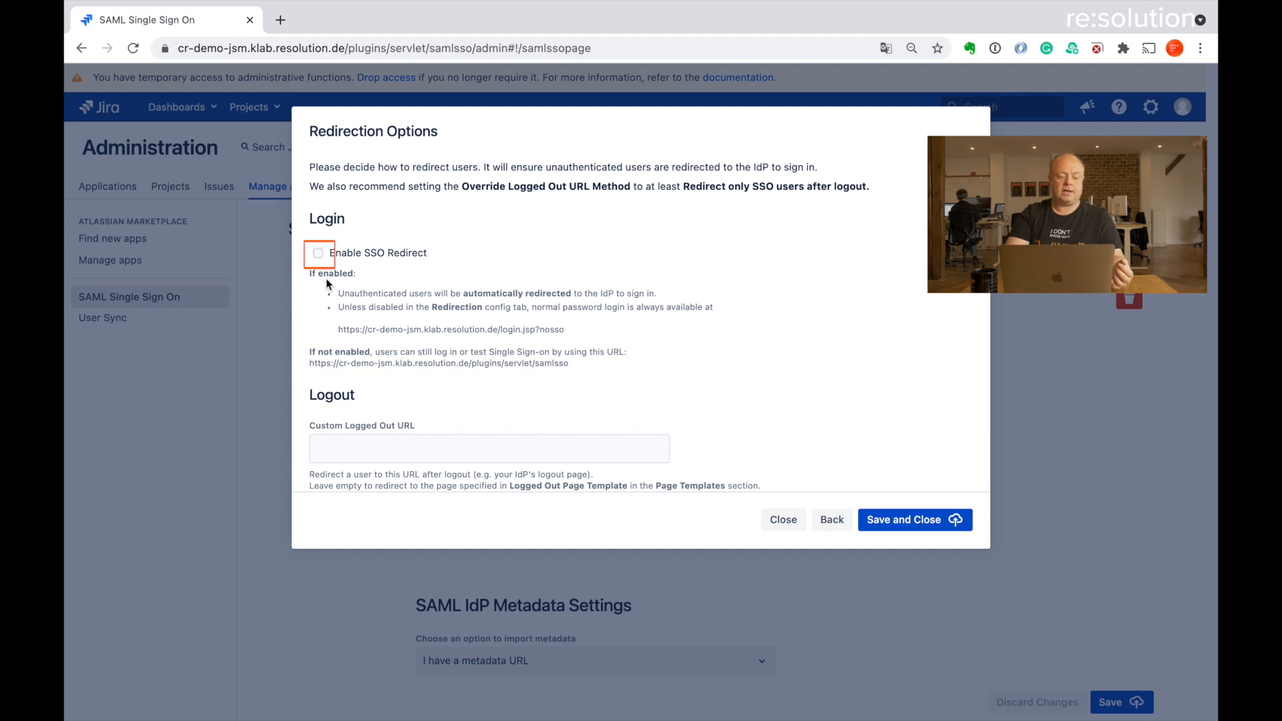
# Step: Enable SSO Redirect and save and close the configuration wizard
pyautogui.click(317, 253)
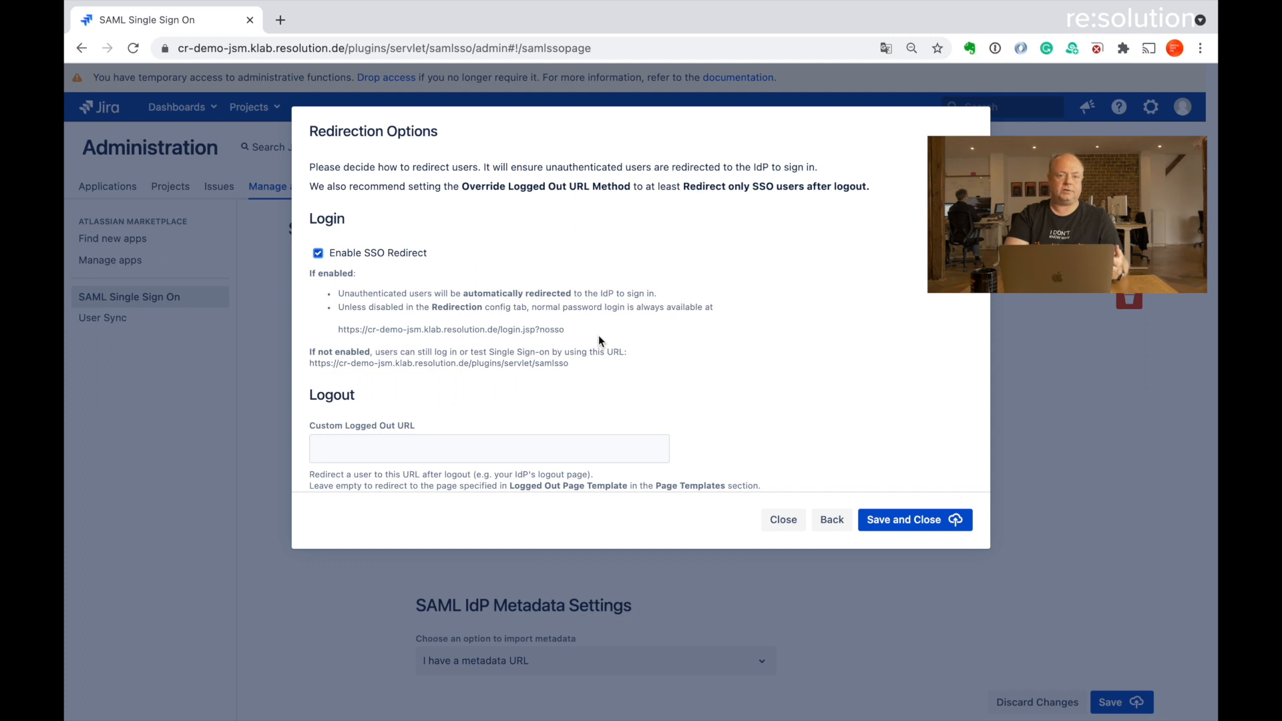
pyautogui.moveTo(910, 499)
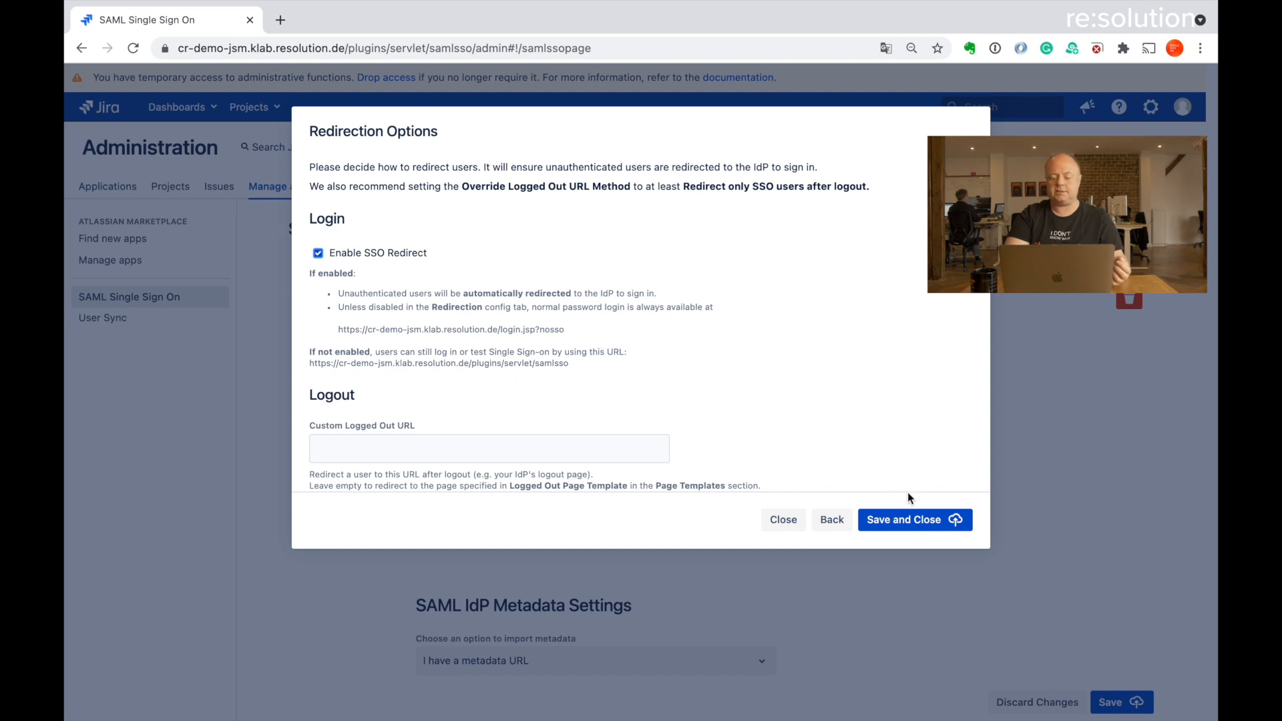
pyautogui.click(903, 520)
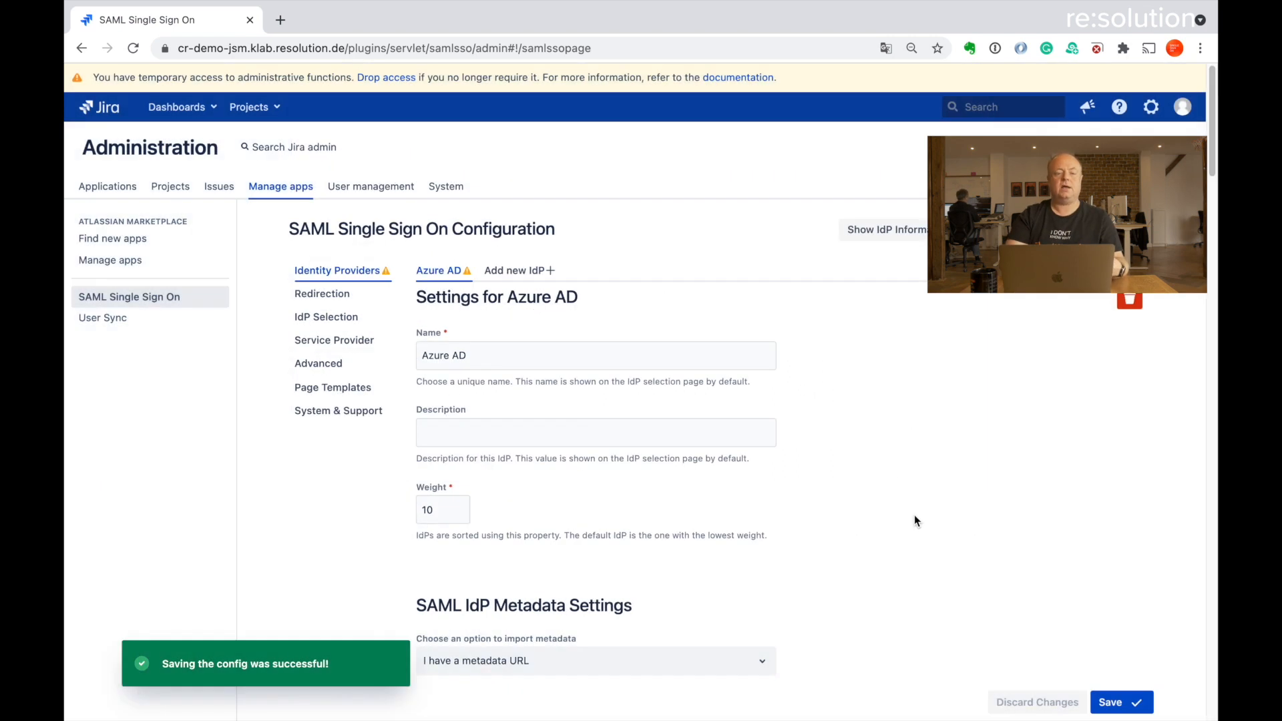